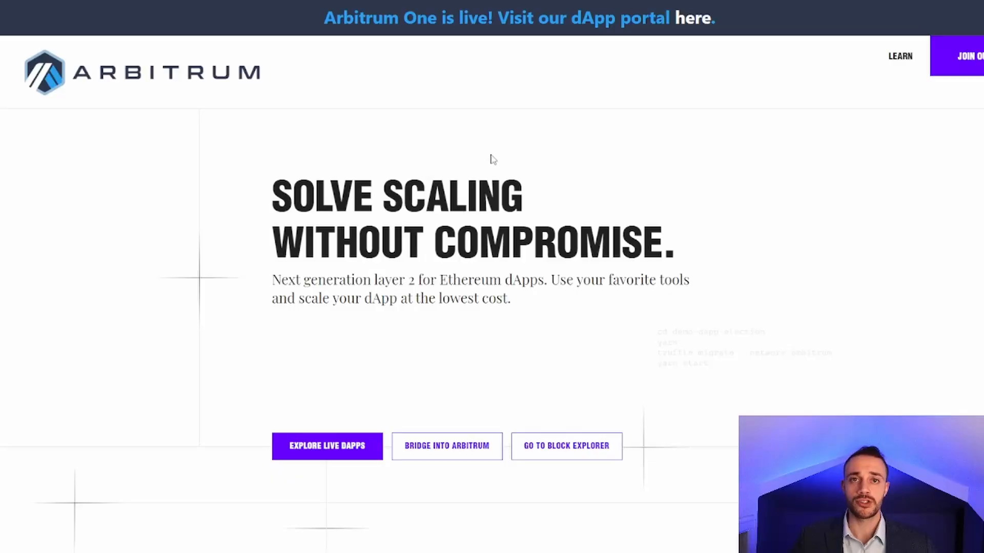
{"action": "mouse_move", "coordinate": [485, 159]}
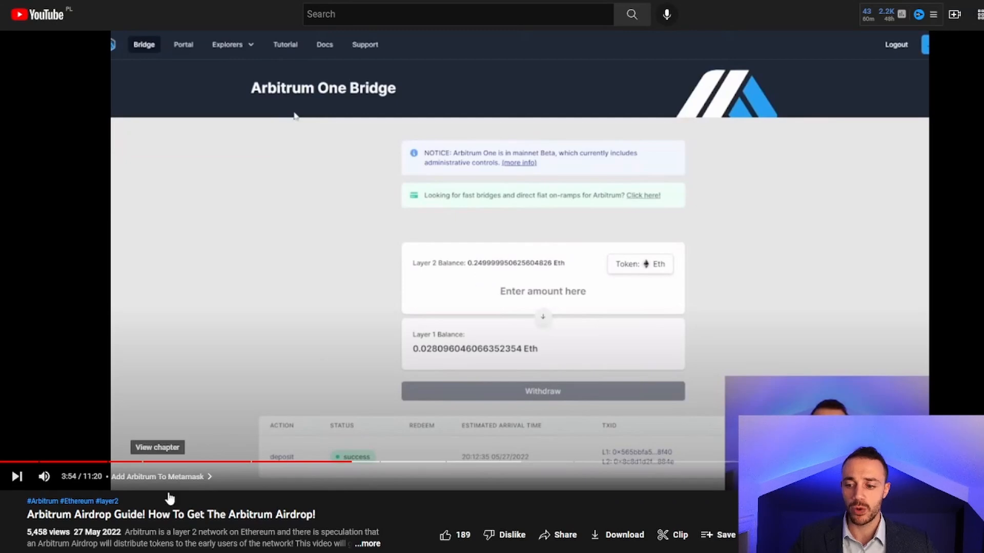
{"action": "mouse_move", "coordinate": [347, 482]}
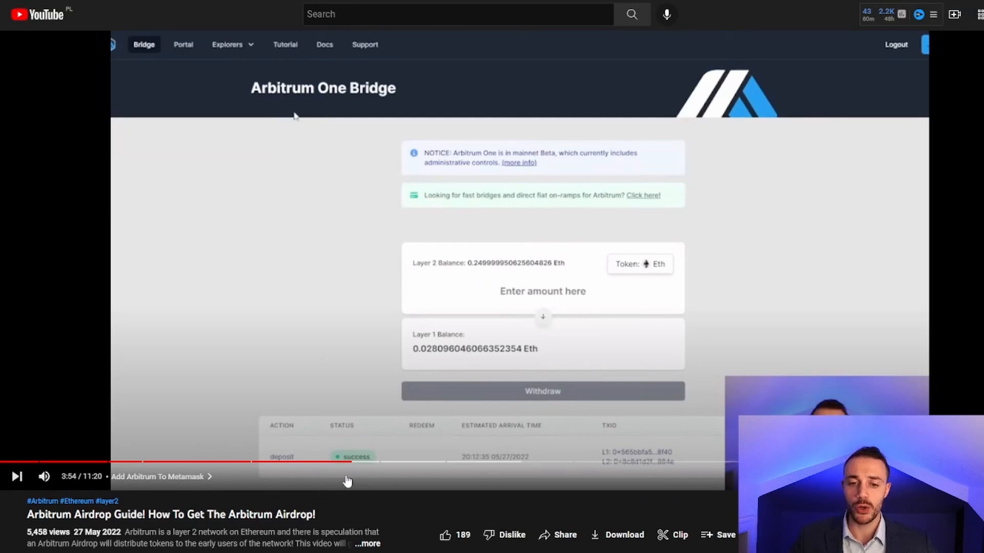
{"action": "mouse_move", "coordinate": [351, 463]}
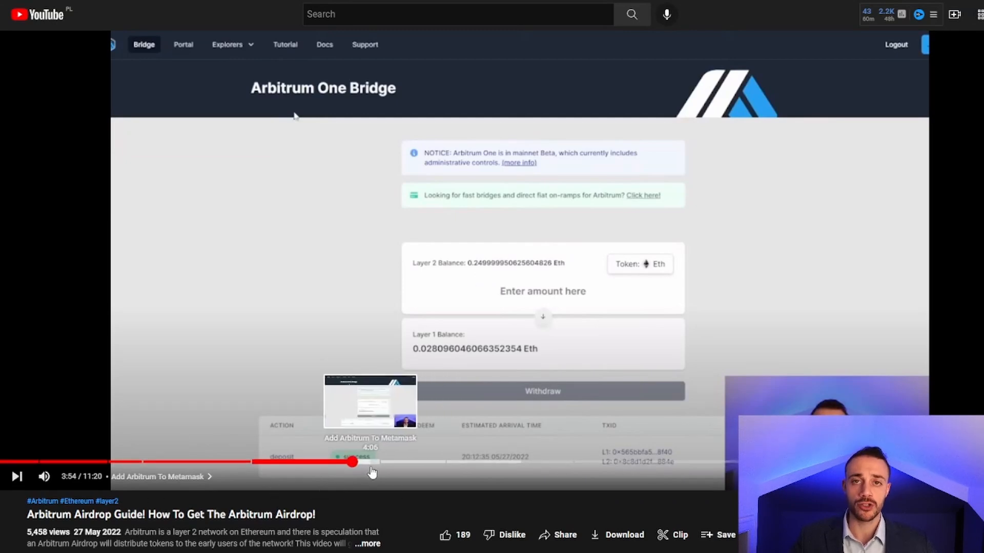
{"action": "mouse_move", "coordinate": [493, 305]}
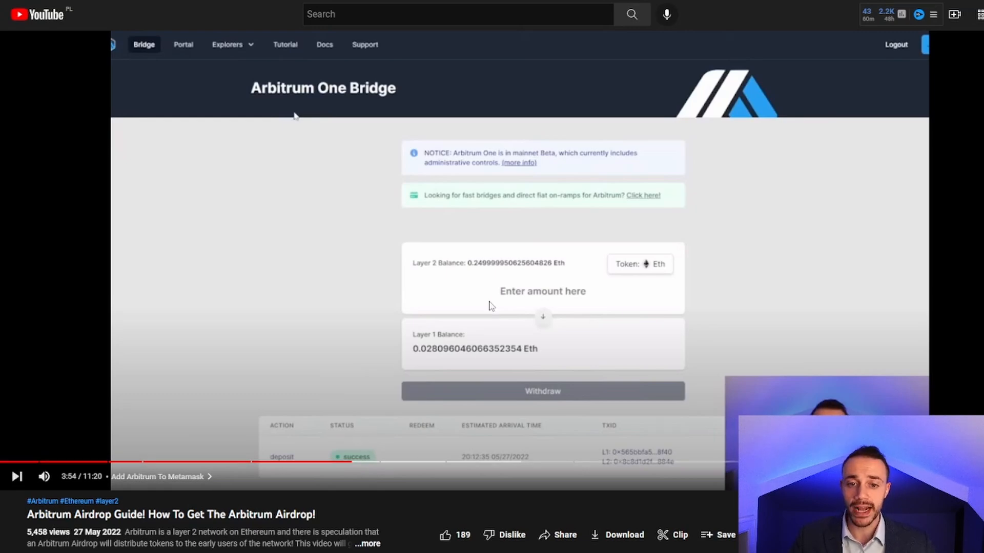
{"action": "mouse_move", "coordinate": [599, 51]}
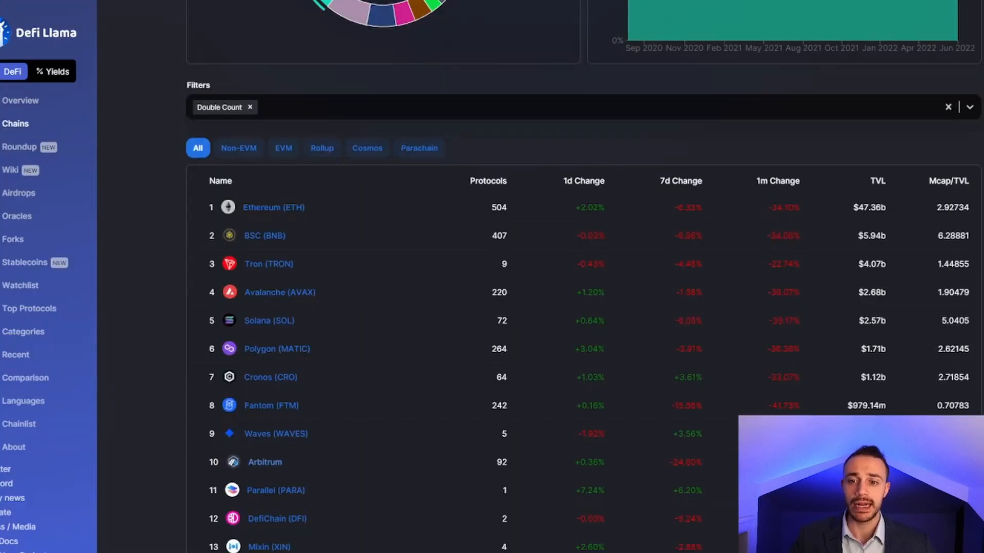
{"action": "mouse_move", "coordinate": [304, 468]}
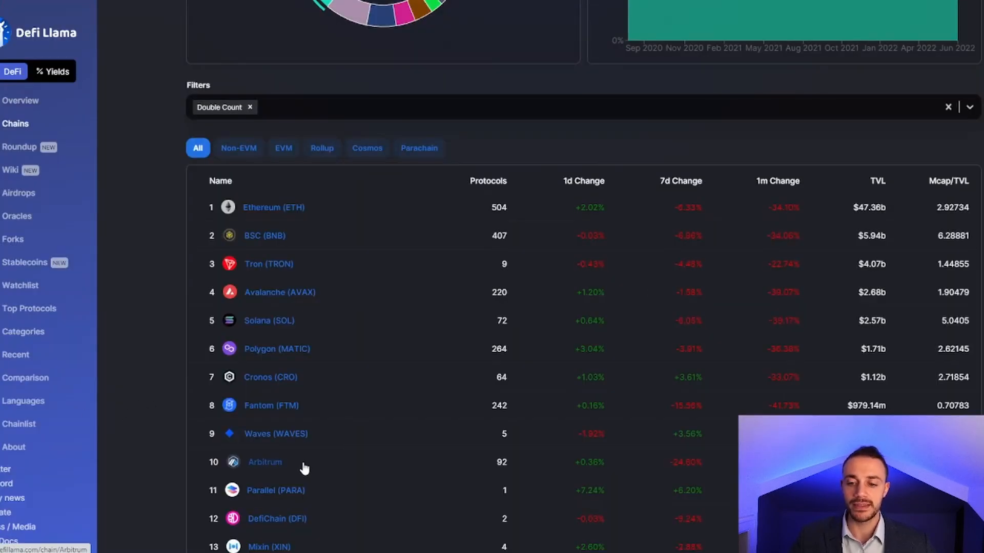
{"action": "mouse_move", "coordinate": [363, 469]}
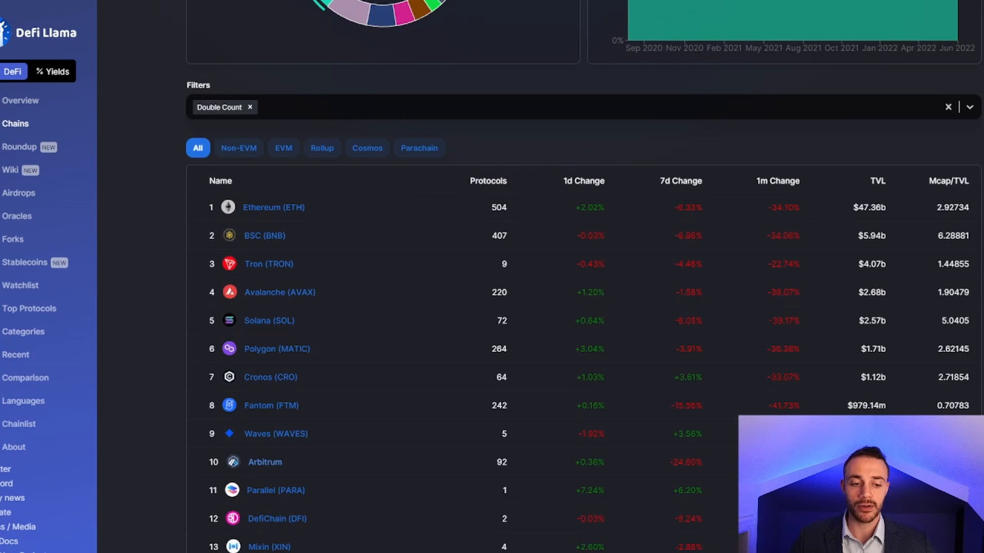
{"action": "scroll", "scroll_direction": "down", "scroll_amount": 3}
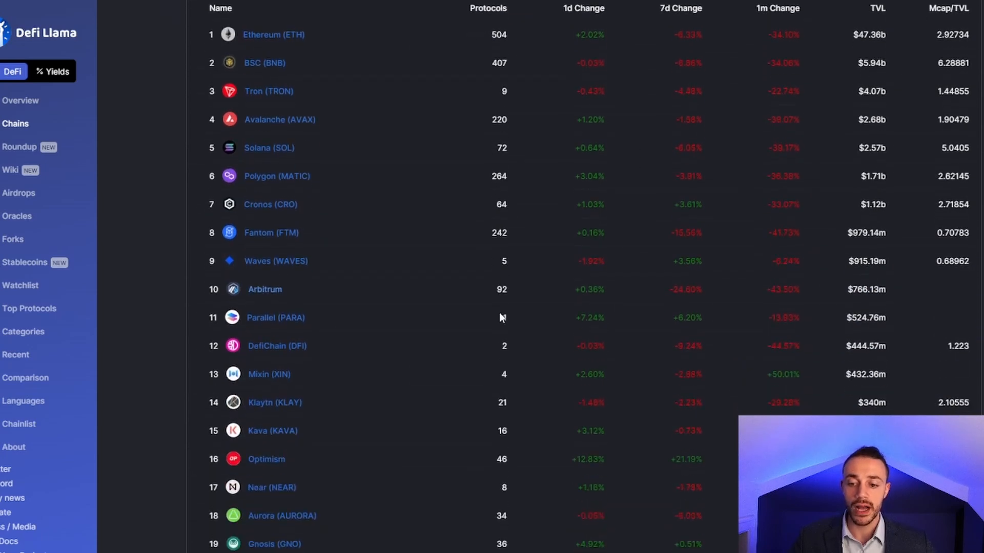
{"action": "scroll", "scroll_direction": "down", "scroll_amount": 3}
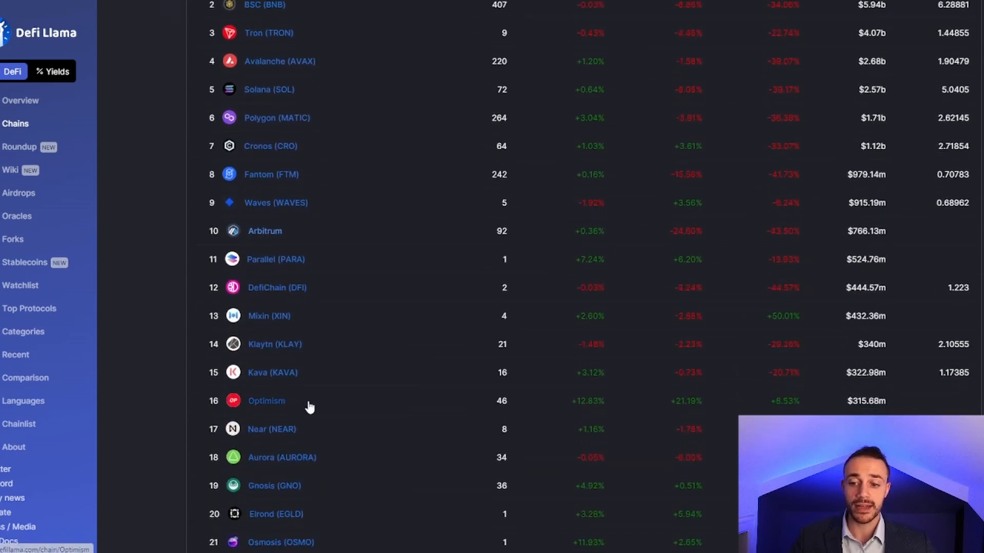
{"action": "mouse_move", "coordinate": [307, 397]}
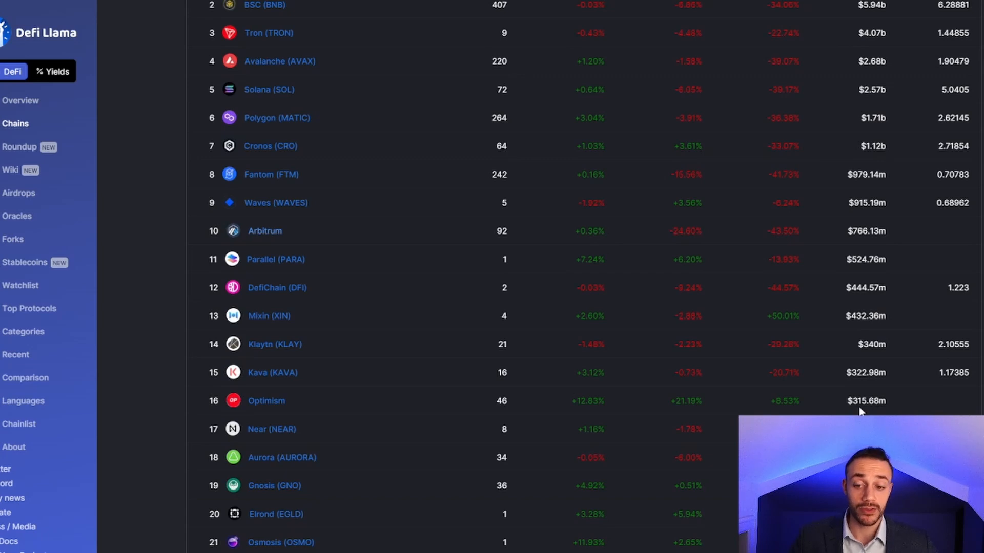
{"action": "scroll", "scroll_direction": "up", "scroll_amount": 3}
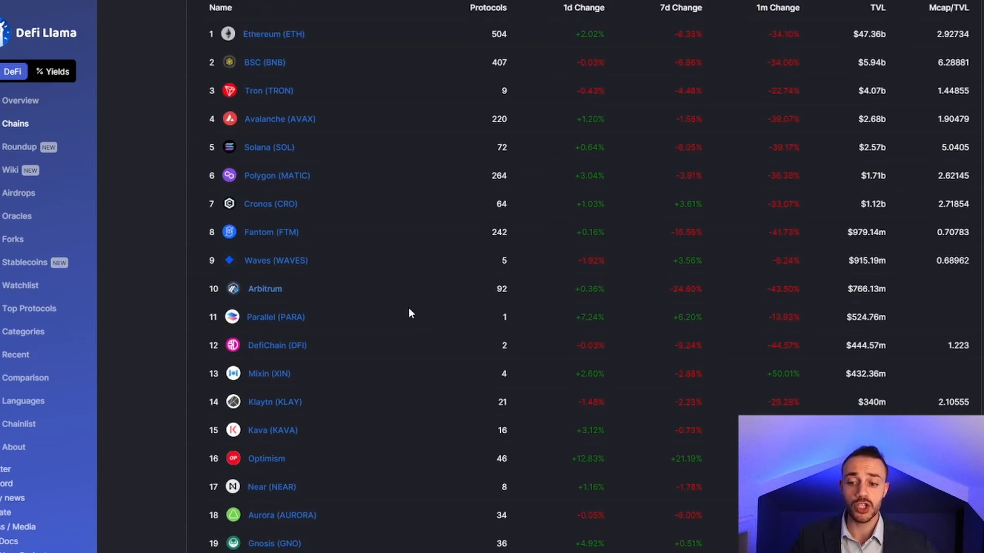
{"action": "mouse_move", "coordinate": [431, 309]}
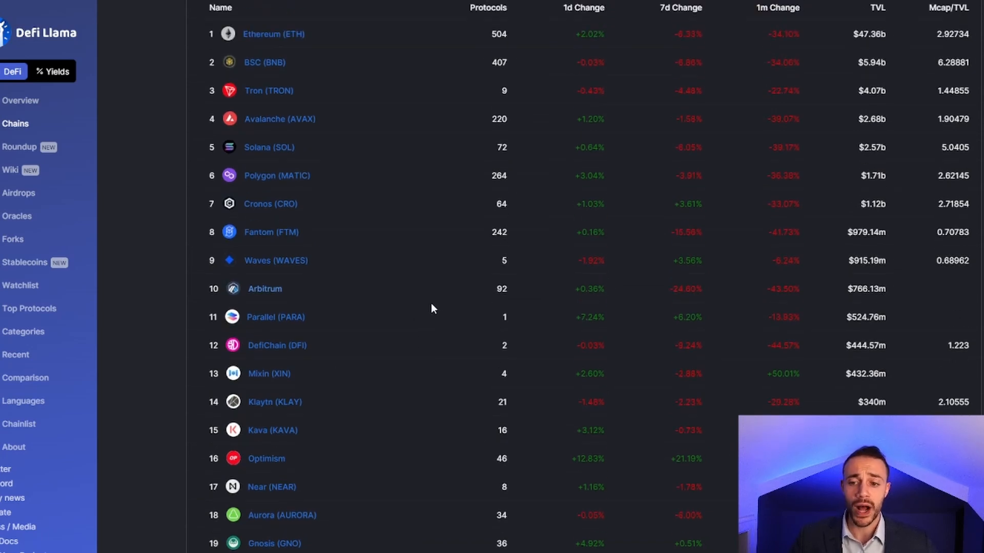
{"action": "mouse_move", "coordinate": [282, 474]}
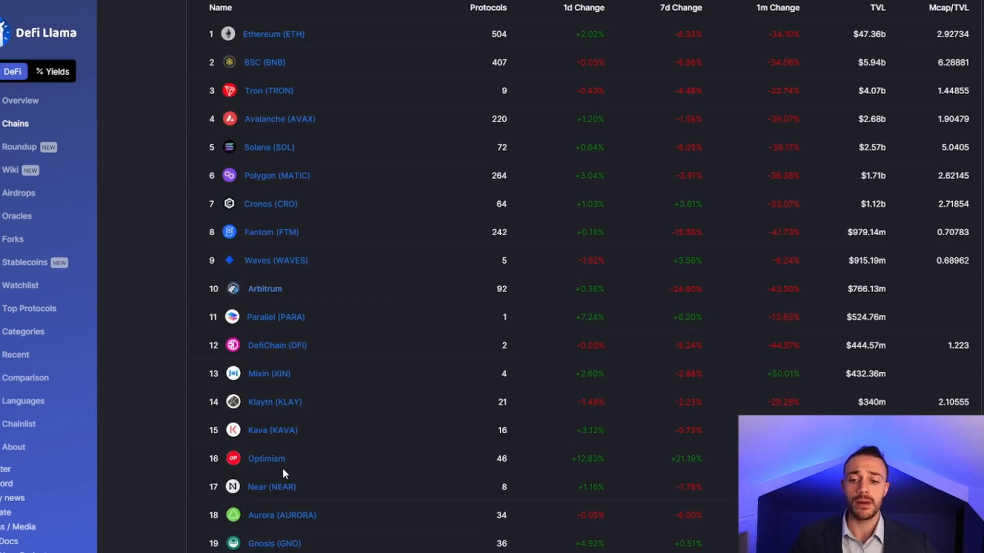
{"action": "mouse_move", "coordinate": [266, 459]}
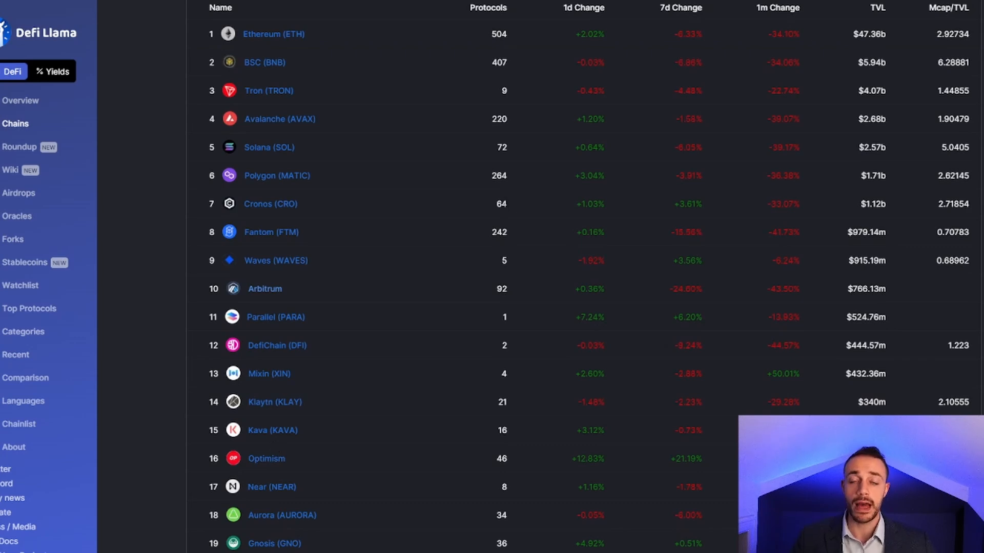
{"action": "mouse_move", "coordinate": [493, 192]}
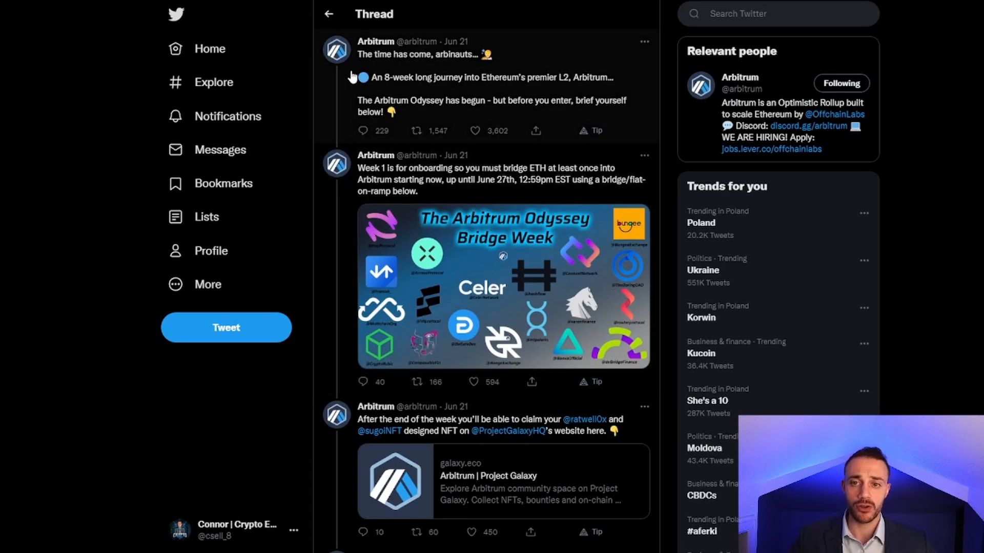
{"action": "mouse_move", "coordinate": [555, 74]}
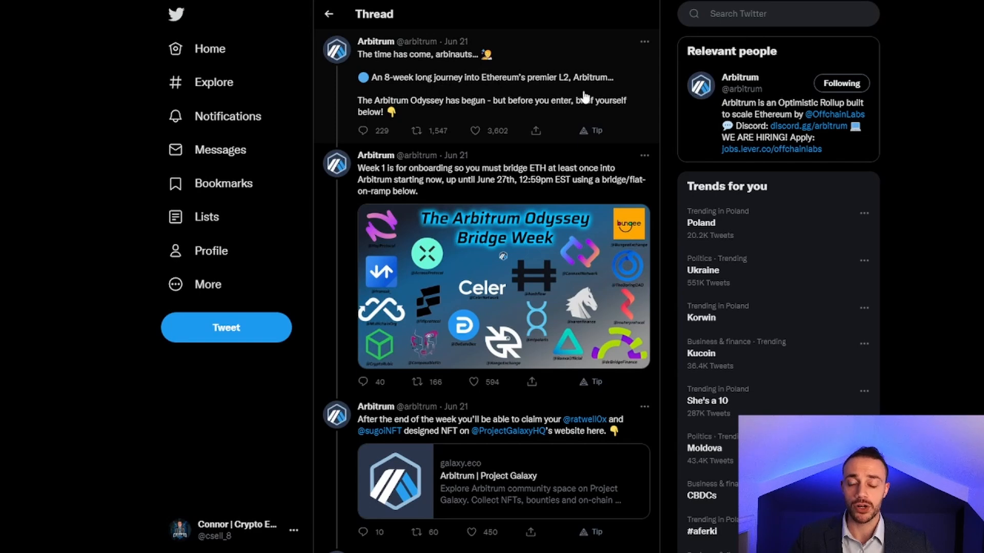
Scroll through Arbitrum's Odyssey announcement thread, including the Week 1 bridge-ETH-by-June-27th post.
{"action": "scroll", "scroll_direction": "down", "scroll_amount": 3}
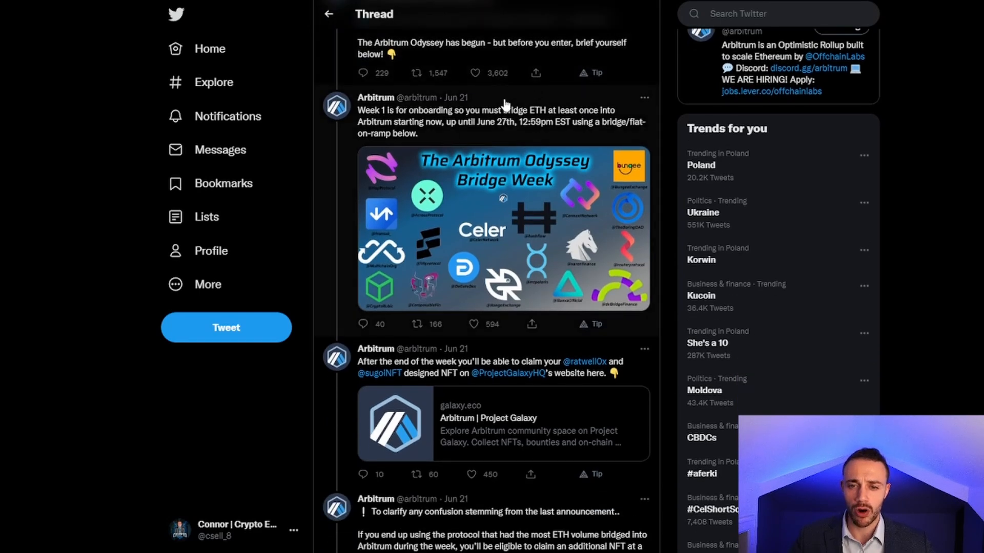
{"action": "mouse_move", "coordinate": [411, 122]}
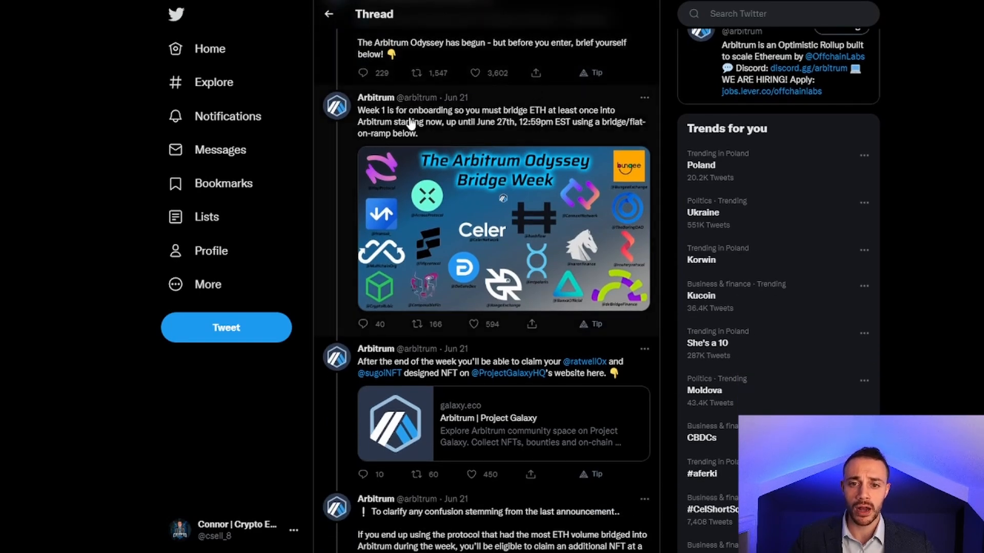
{"action": "mouse_move", "coordinate": [549, 119]}
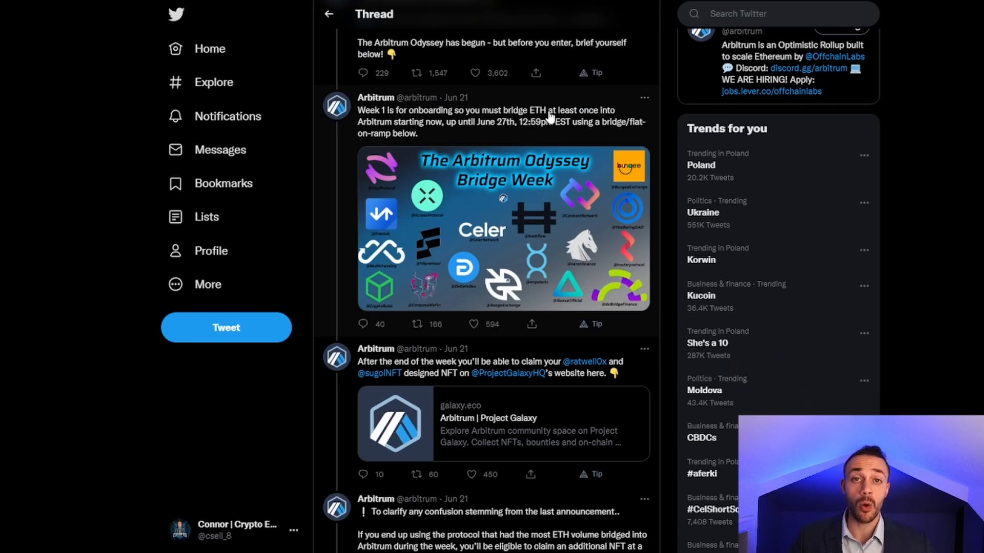
{"action": "mouse_move", "coordinate": [343, 133]}
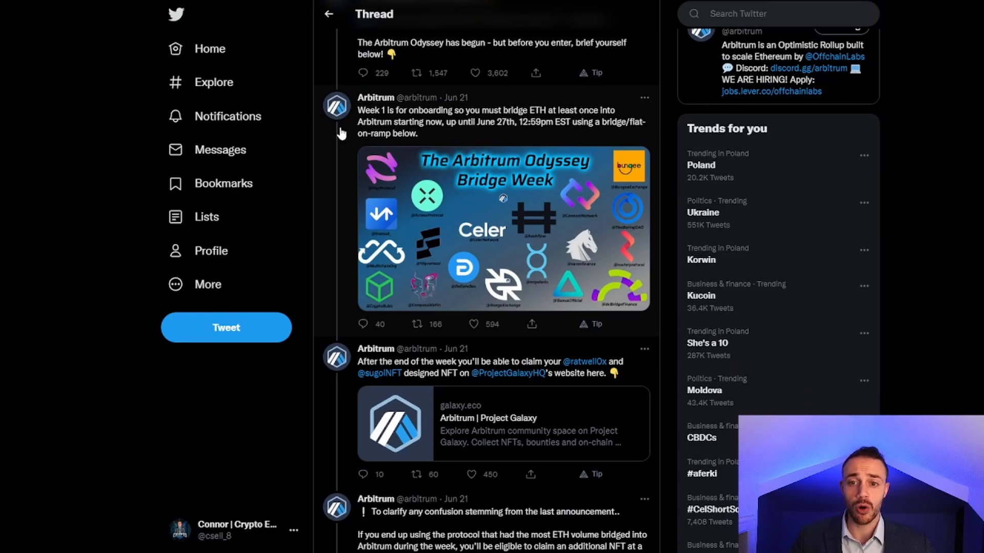
{"action": "mouse_move", "coordinate": [464, 119]}
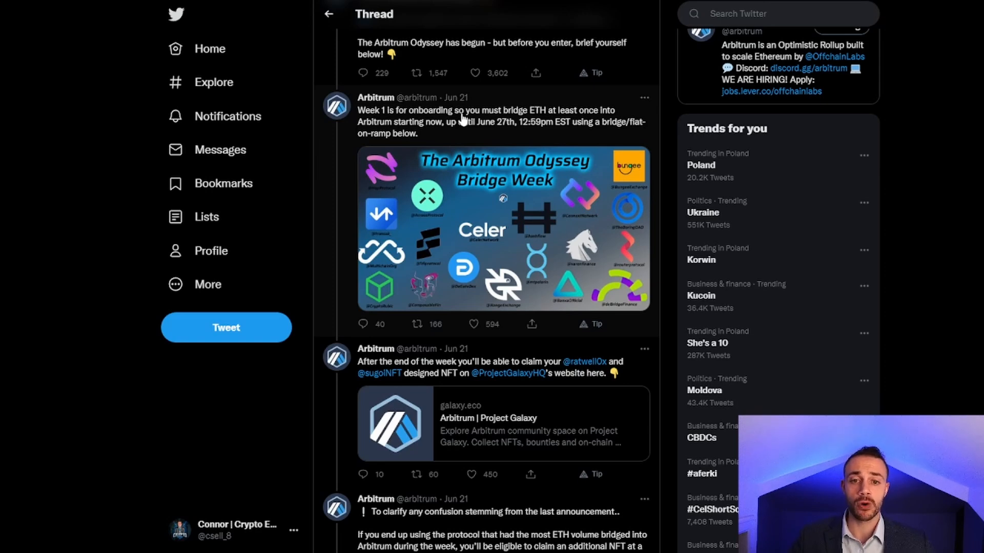
{"action": "mouse_move", "coordinate": [464, 135]}
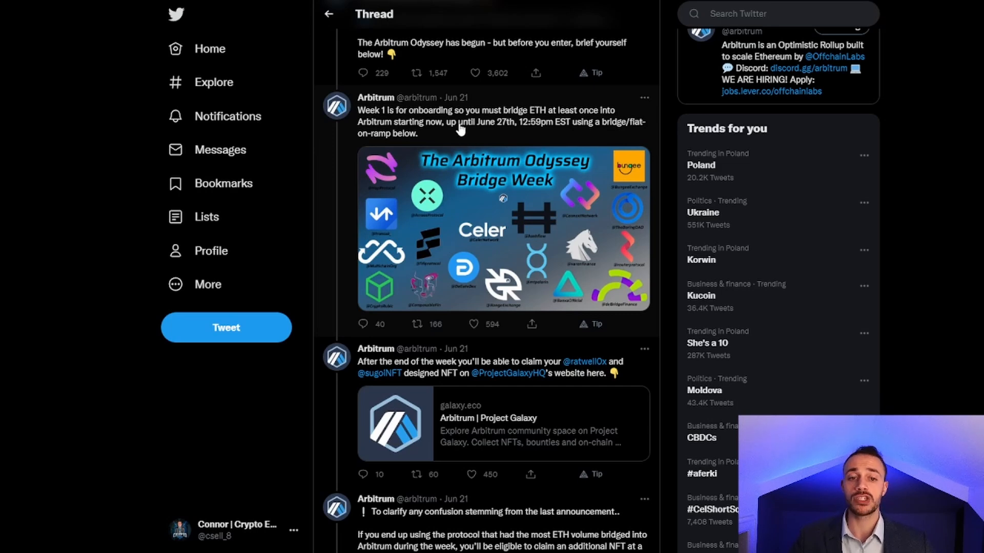
{"action": "mouse_move", "coordinate": [627, 110]}
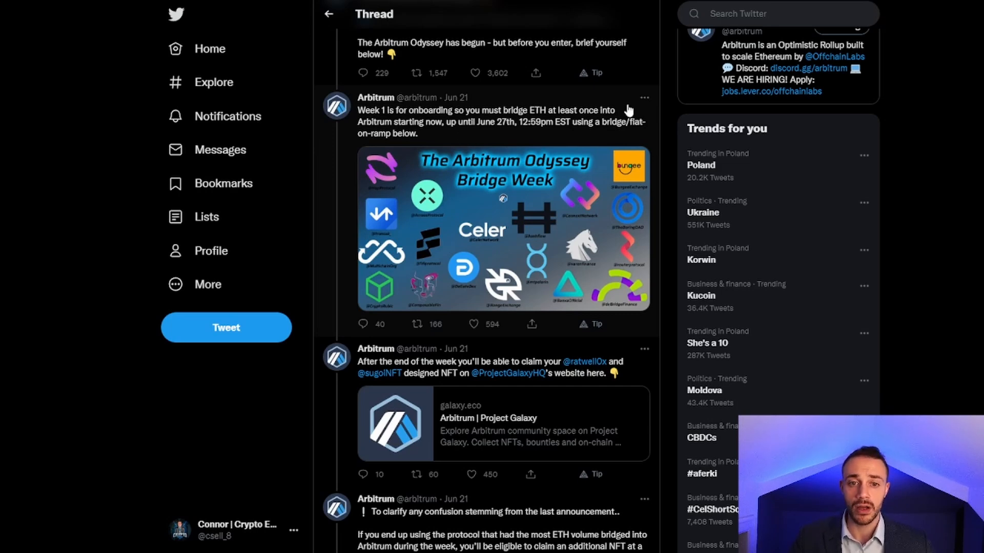
{"action": "mouse_move", "coordinate": [451, 149]}
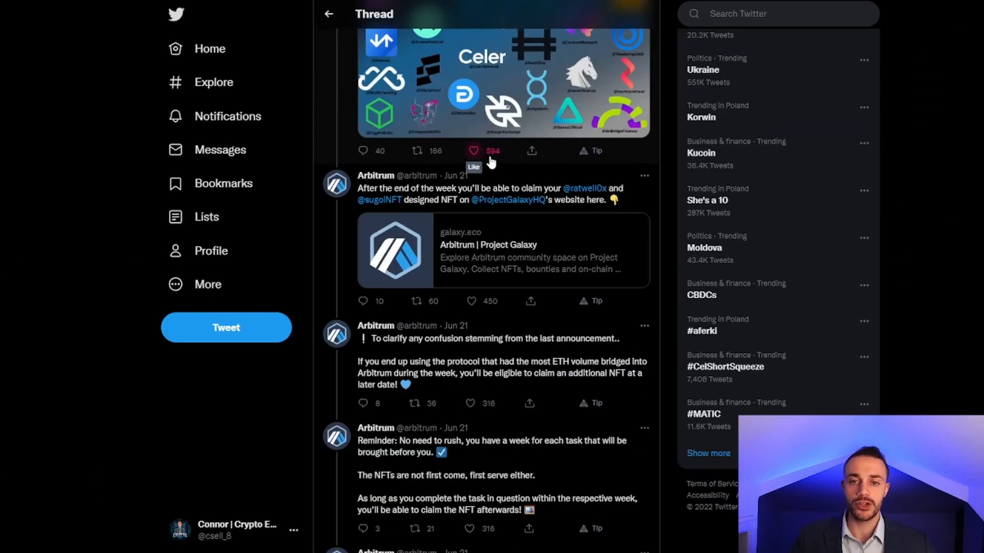
{"action": "scroll", "scroll_direction": "down", "scroll_amount": 3}
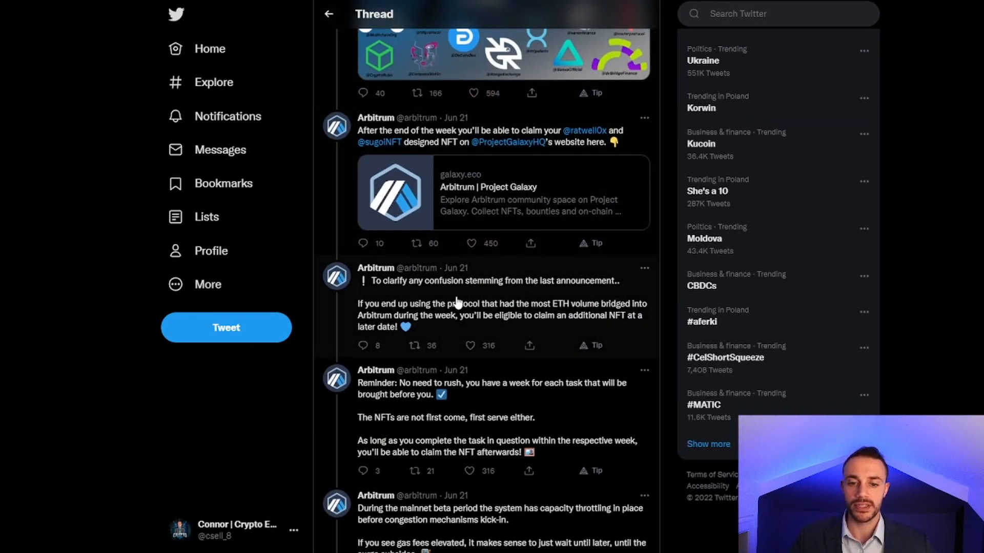
{"action": "mouse_move", "coordinate": [432, 316]}
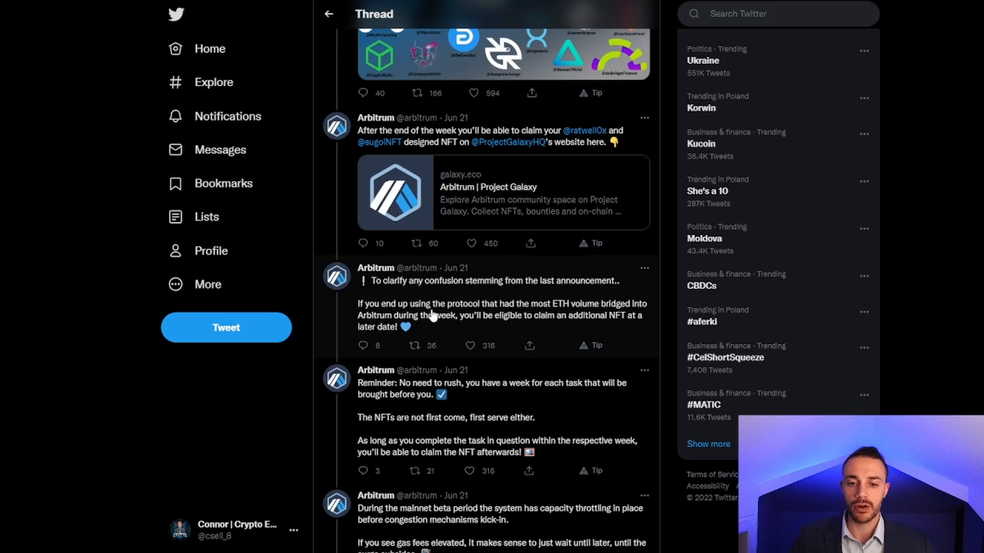
{"action": "mouse_move", "coordinate": [668, 305]}
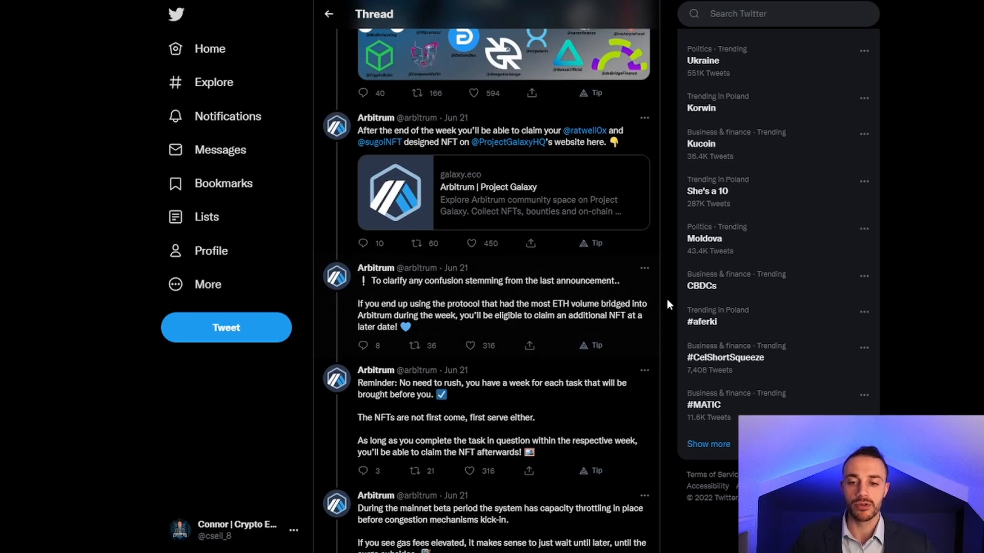
{"action": "mouse_move", "coordinate": [434, 311]}
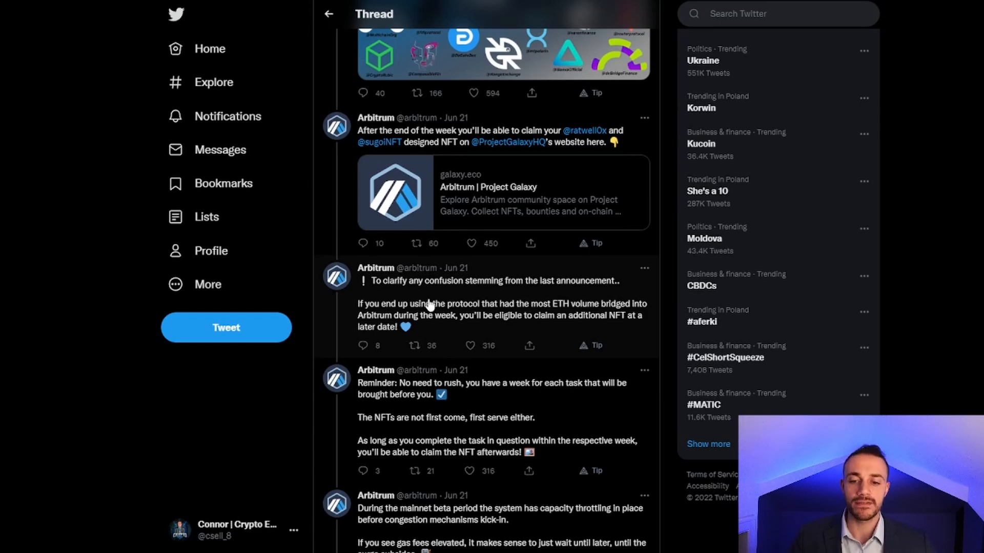
{"action": "mouse_move", "coordinate": [428, 300]}
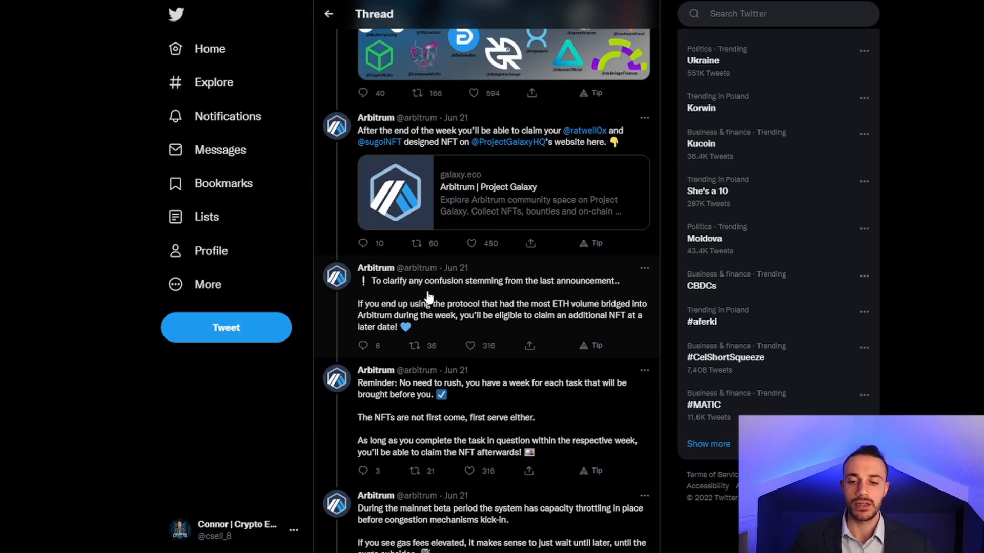
{"action": "scroll", "scroll_direction": "down", "scroll_amount": 3}
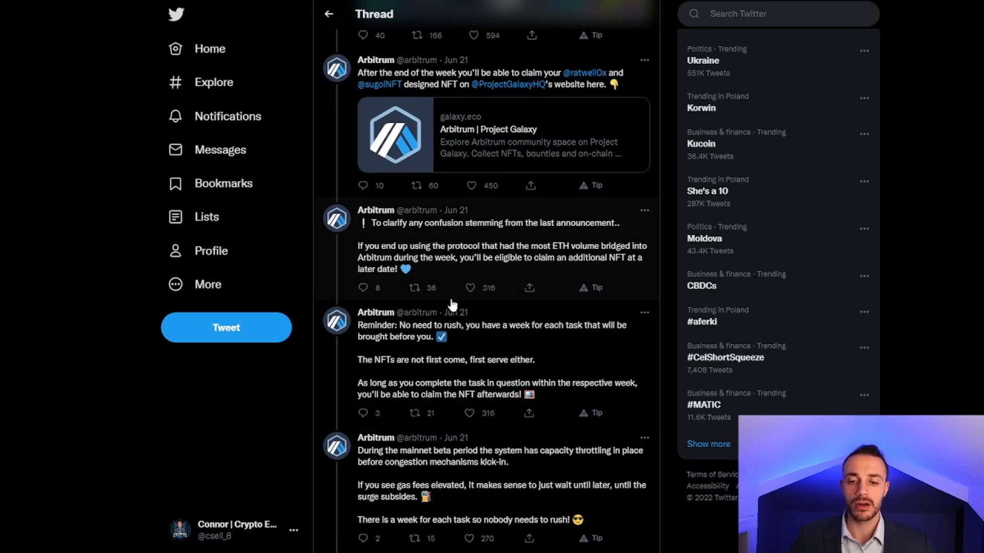
{"action": "mouse_move", "coordinate": [452, 296]}
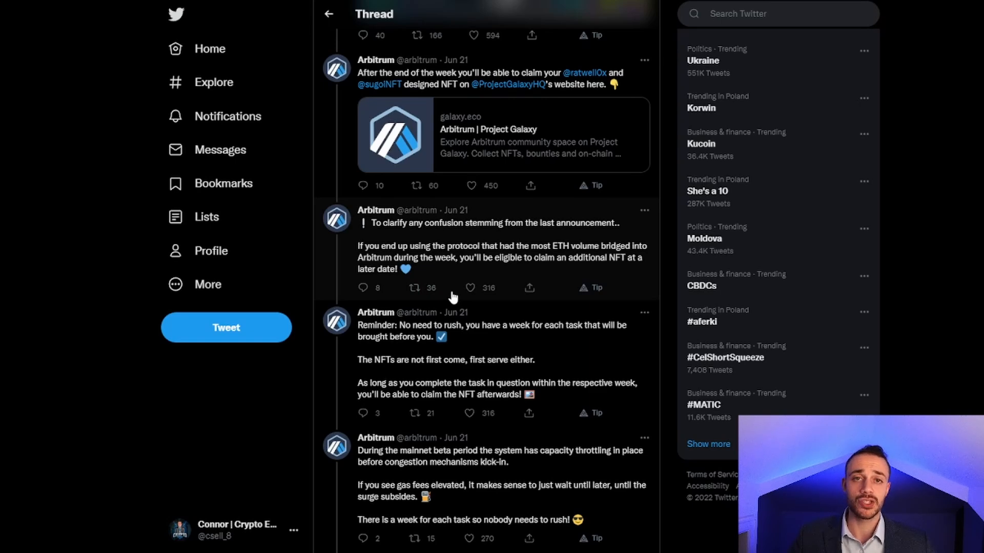
{"action": "mouse_move", "coordinate": [456, 209]}
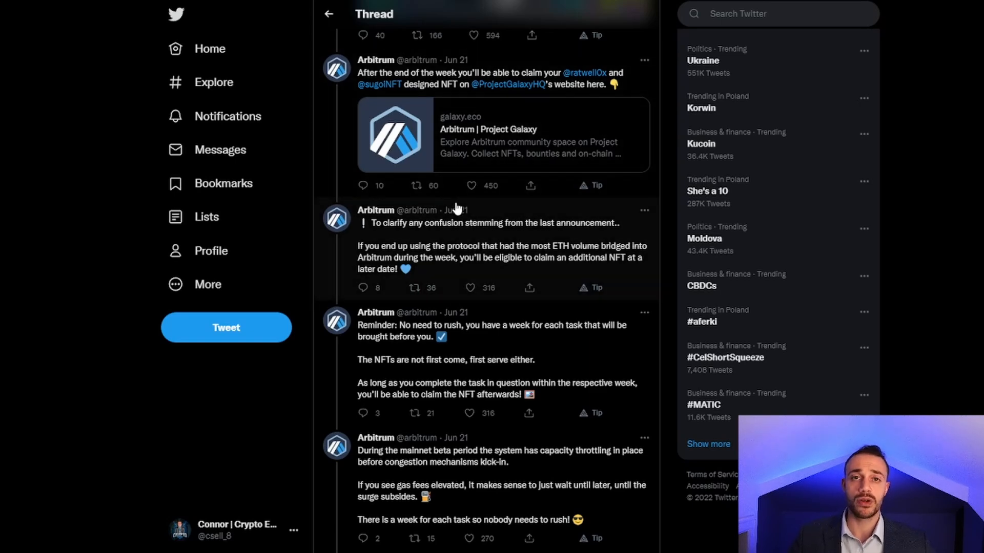
{"action": "scroll", "scroll_direction": "up", "scroll_amount": 3}
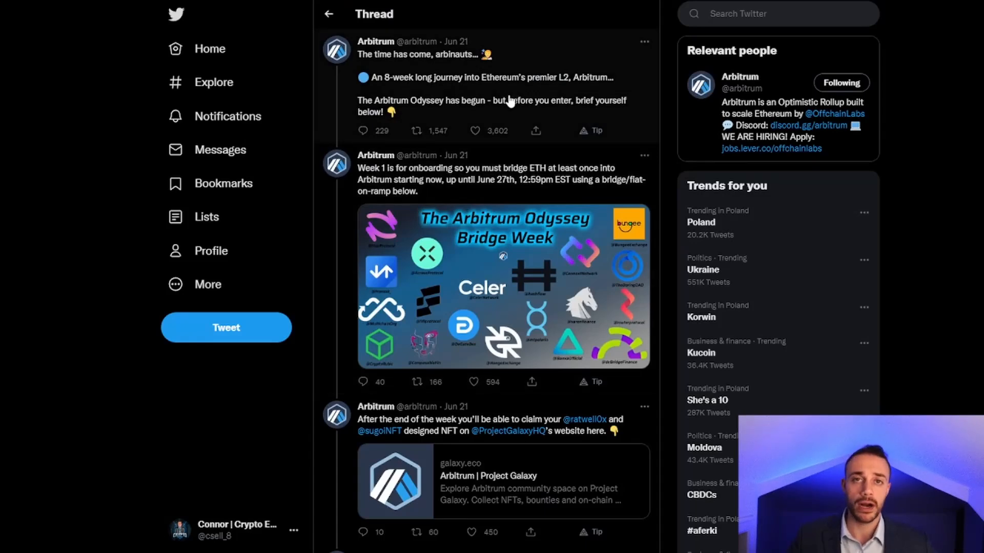
{"action": "scroll", "scroll_direction": "down", "scroll_amount": 3}
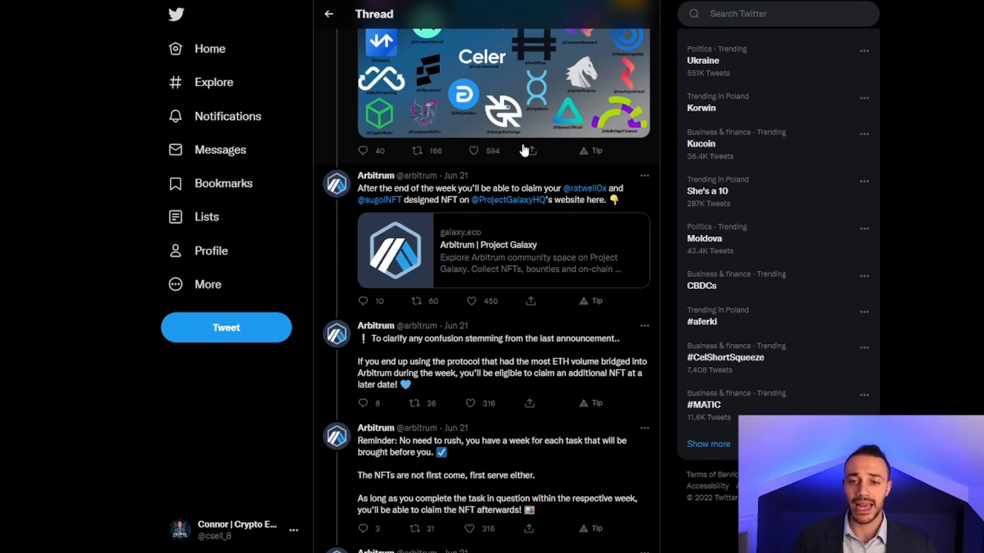
{"action": "scroll", "scroll_direction": "up", "scroll_amount": 3}
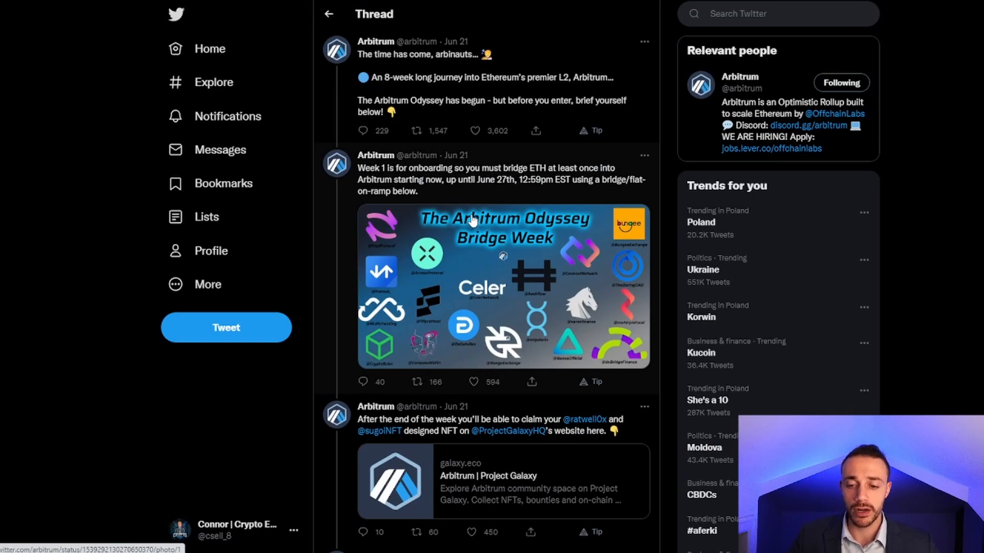
{"action": "mouse_move", "coordinate": [471, 211]}
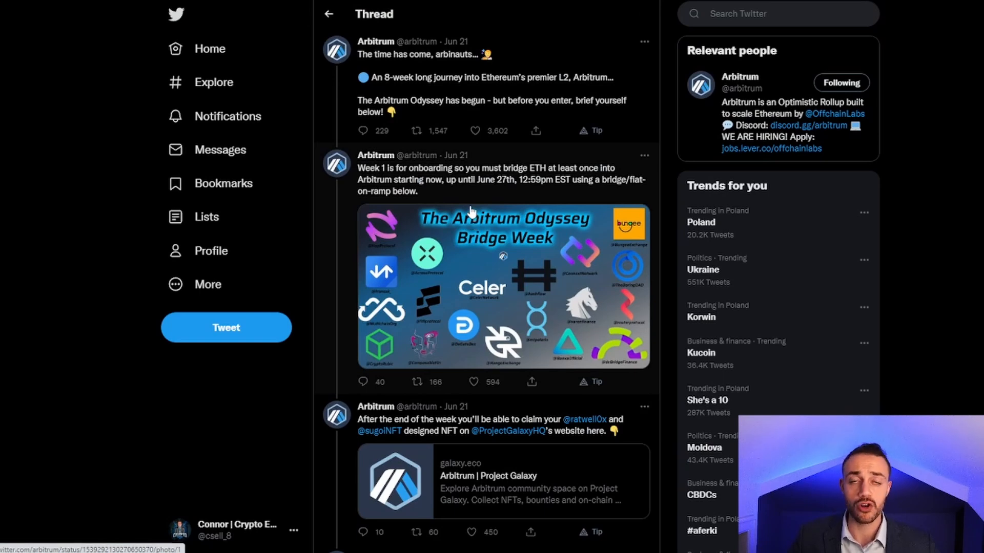
{"action": "mouse_move", "coordinate": [505, 251]}
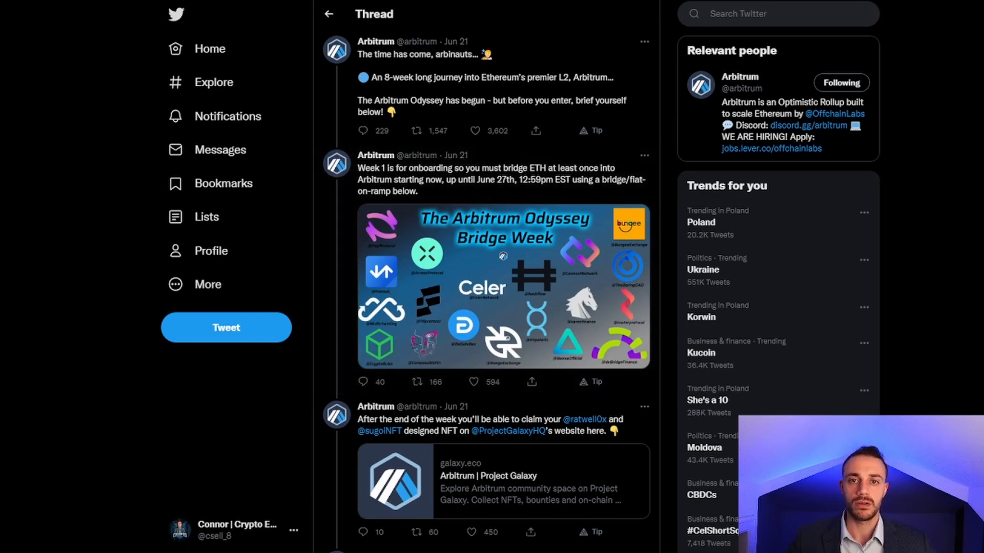
Scroll through the thread listing Arbitrum bridges and their token status, viewing the Dune dashboard image.
{"action": "scroll", "scroll_direction": "down", "scroll_amount": 3}
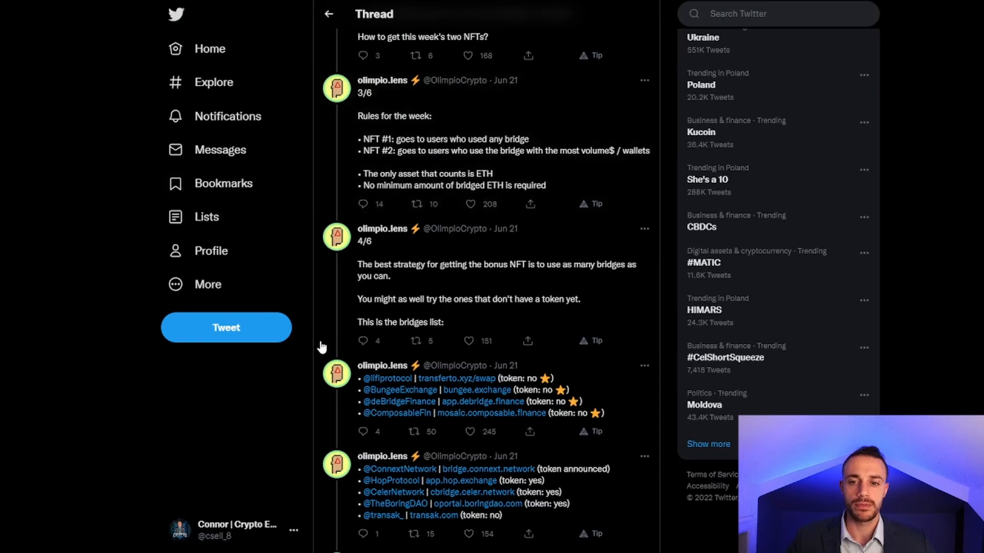
{"action": "mouse_move", "coordinate": [412, 267]}
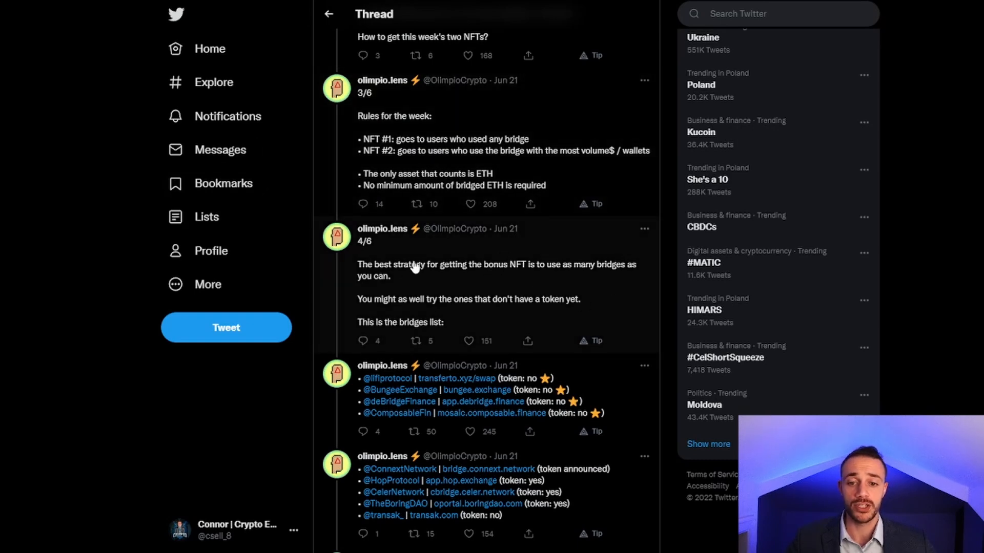
{"action": "mouse_move", "coordinate": [395, 269]}
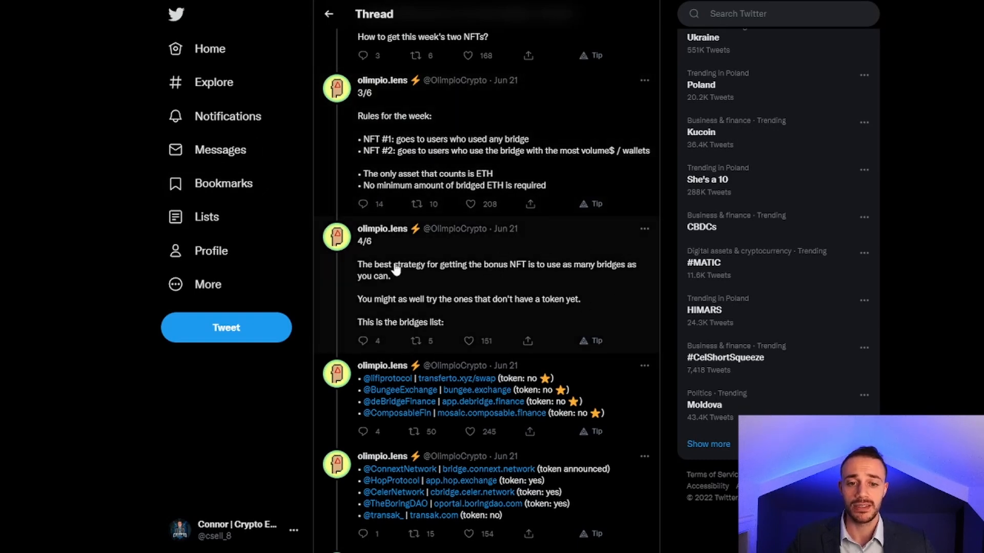
{"action": "mouse_move", "coordinate": [394, 315]}
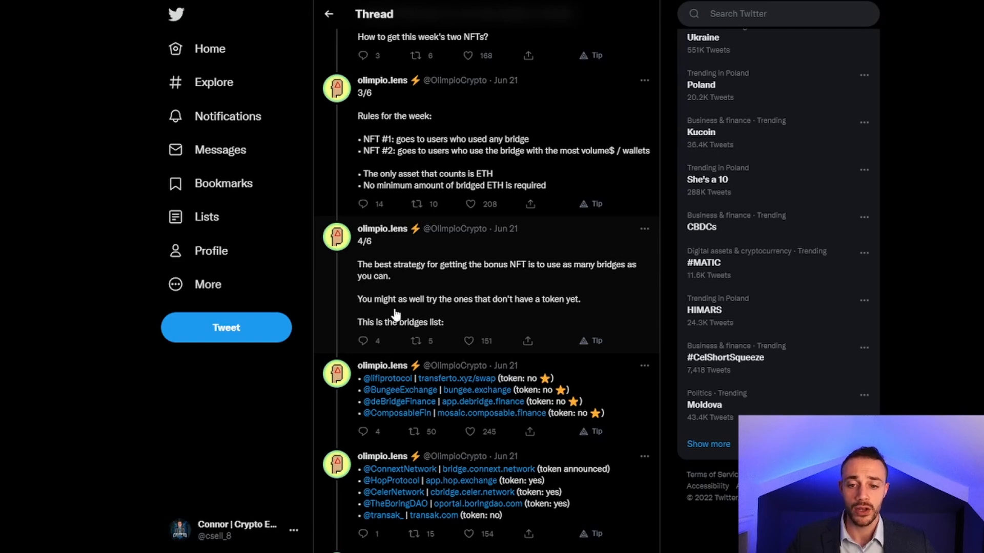
{"action": "mouse_move", "coordinate": [462, 273]}
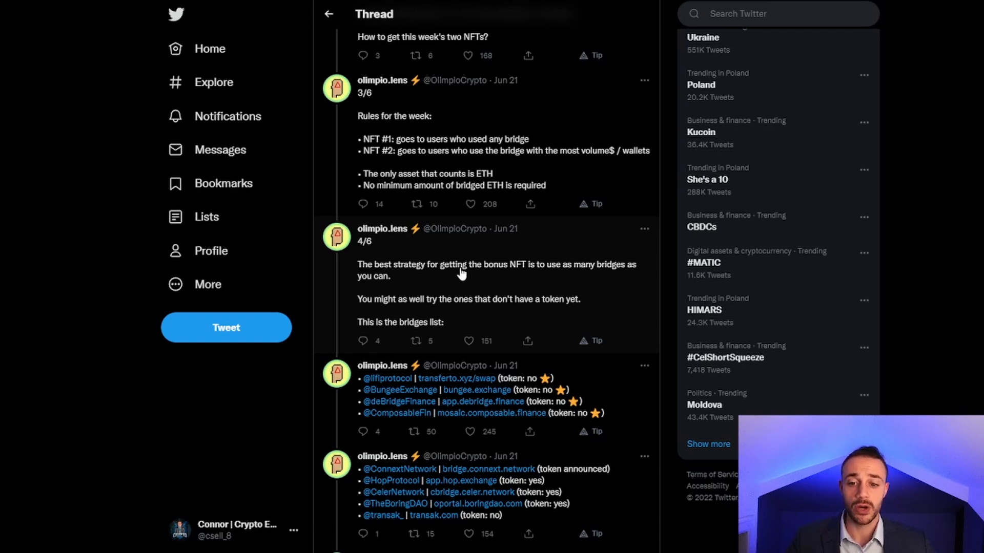
{"action": "scroll", "scroll_direction": "down", "scroll_amount": 3}
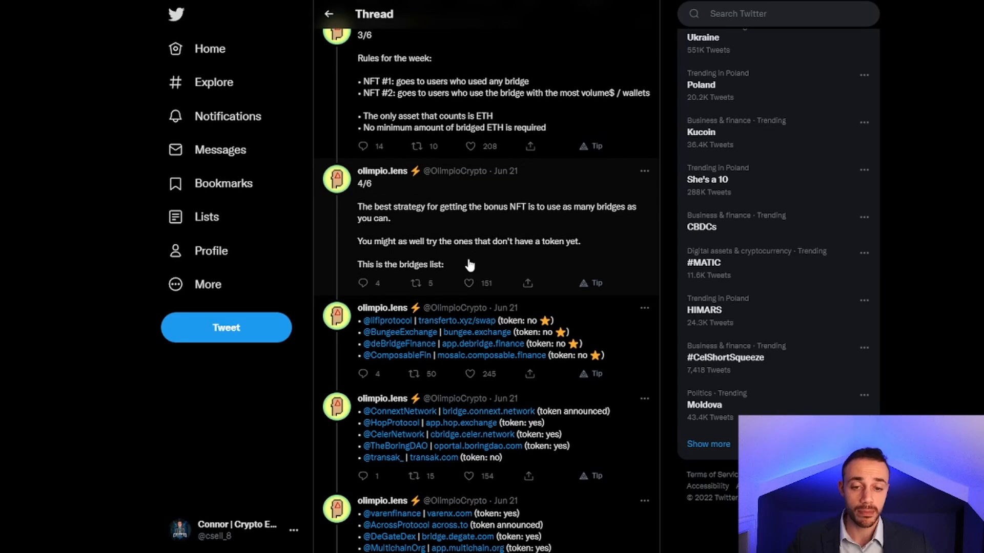
{"action": "mouse_move", "coordinate": [455, 204]}
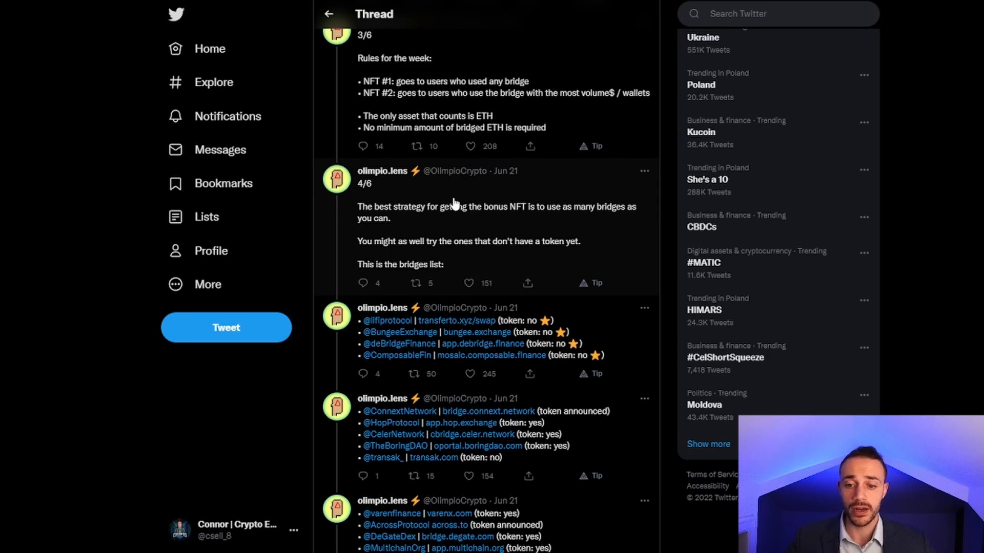
{"action": "scroll", "scroll_direction": "down", "scroll_amount": 3}
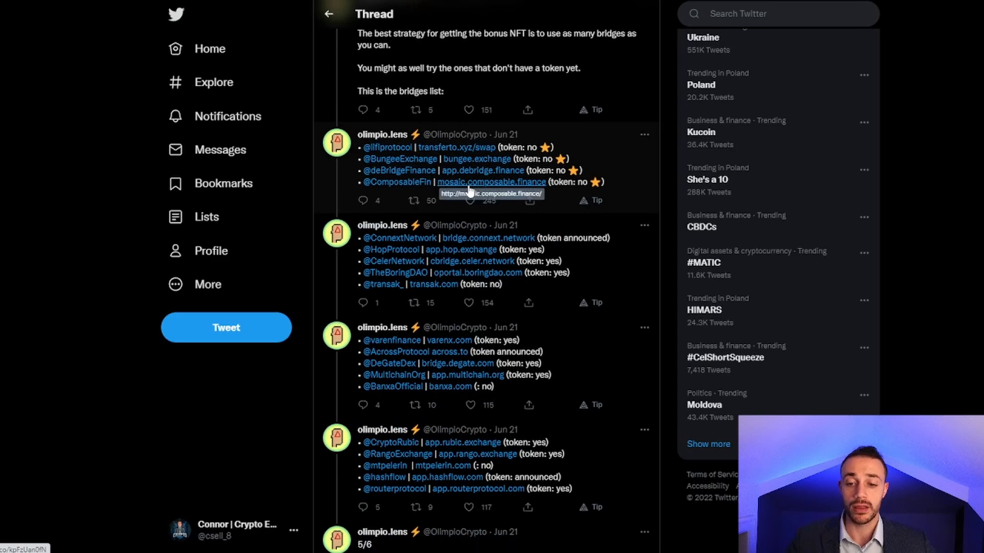
{"action": "scroll", "scroll_direction": "down", "scroll_amount": 3}
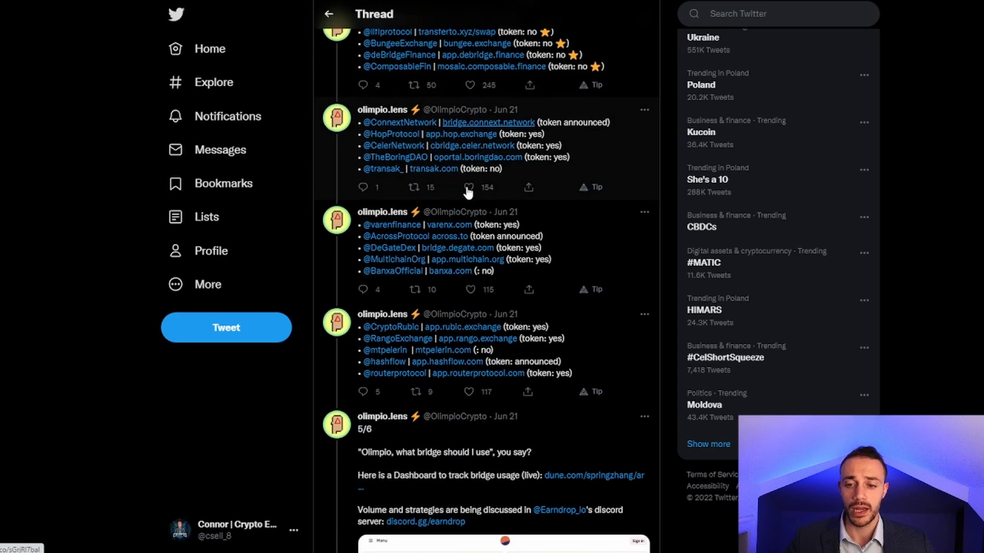
{"action": "scroll", "scroll_direction": "down", "scroll_amount": 3}
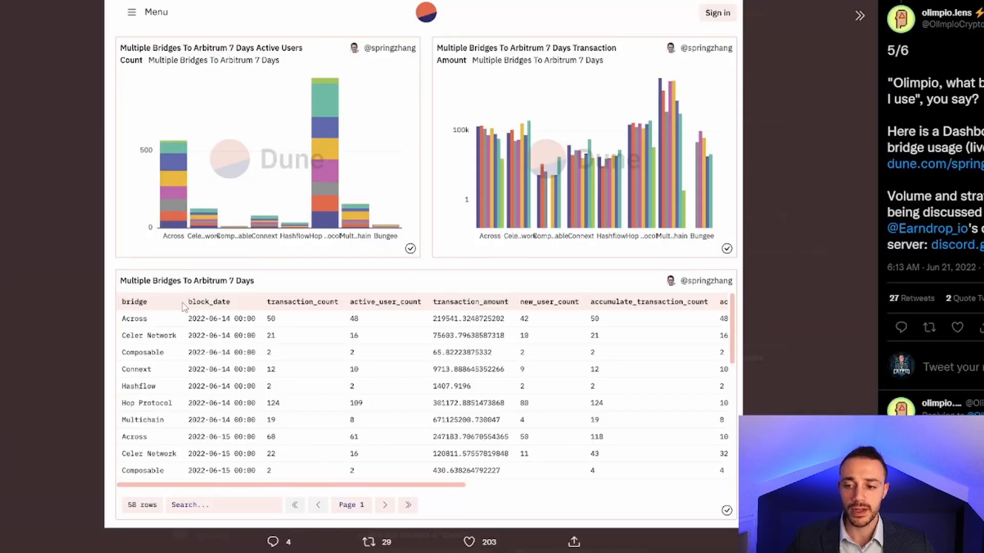
{"action": "mouse_move", "coordinate": [85, 97]}
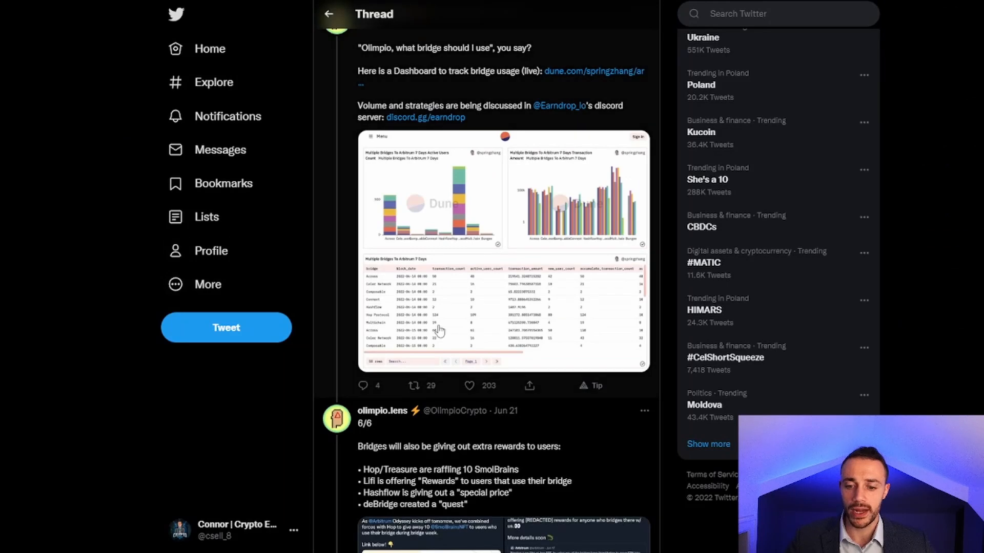
{"action": "scroll", "scroll_direction": "up", "scroll_amount": 3}
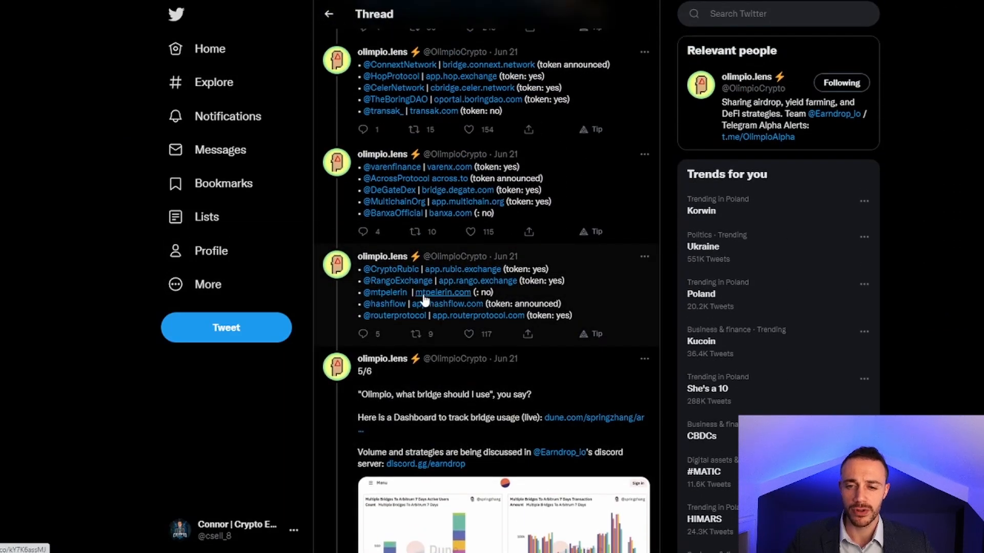
{"action": "mouse_move", "coordinate": [415, 183]}
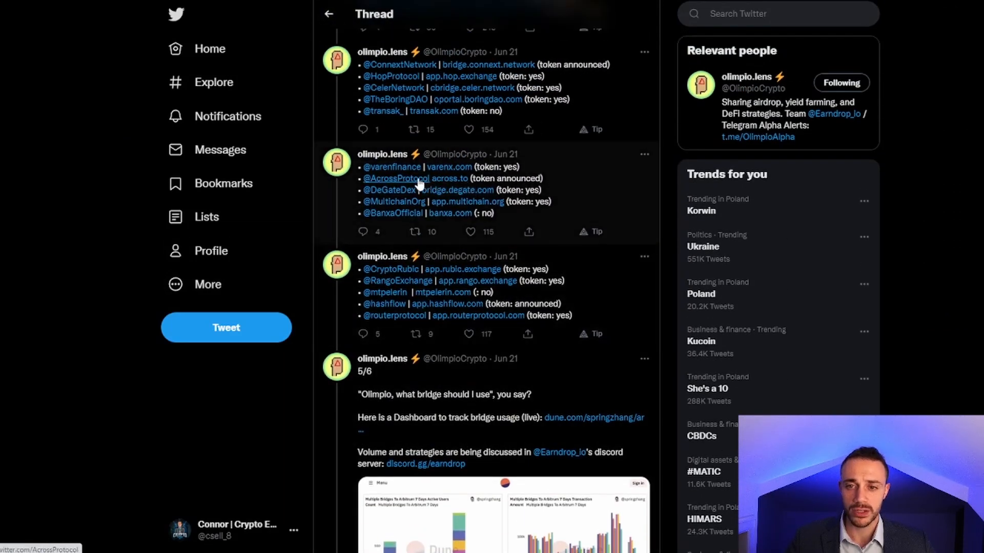
{"action": "mouse_move", "coordinate": [397, 179]}
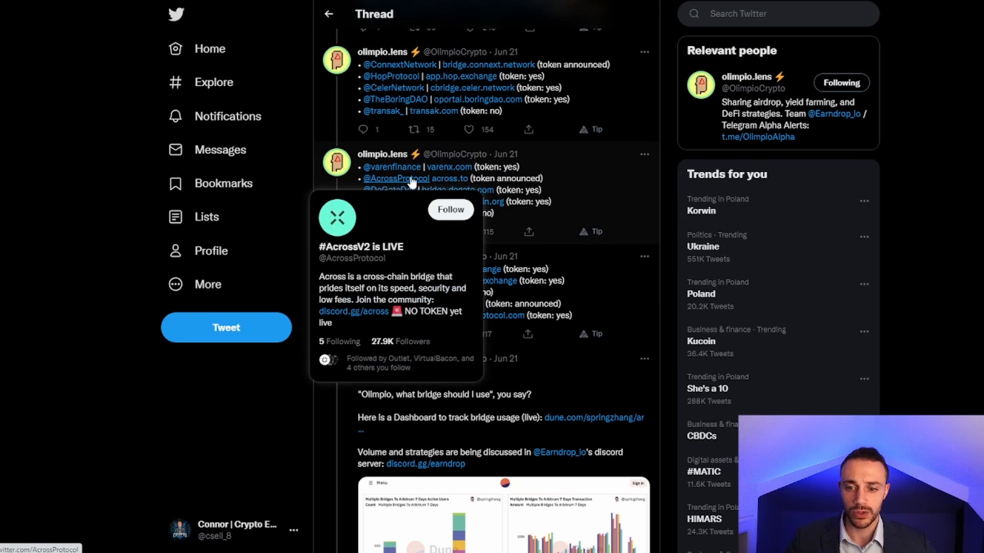
{"action": "left_click", "coordinate": [449, 179]}
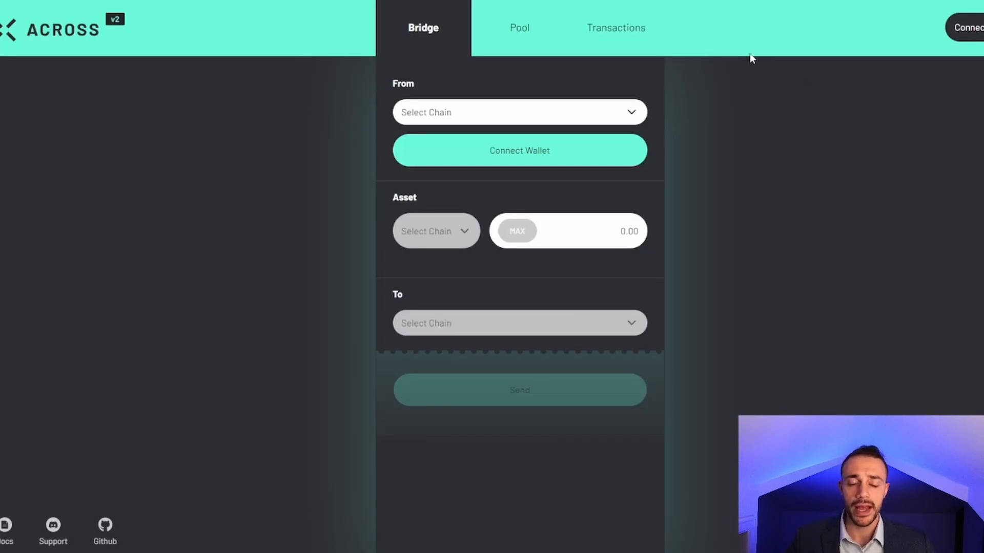
{"action": "mouse_move", "coordinate": [727, 55]}
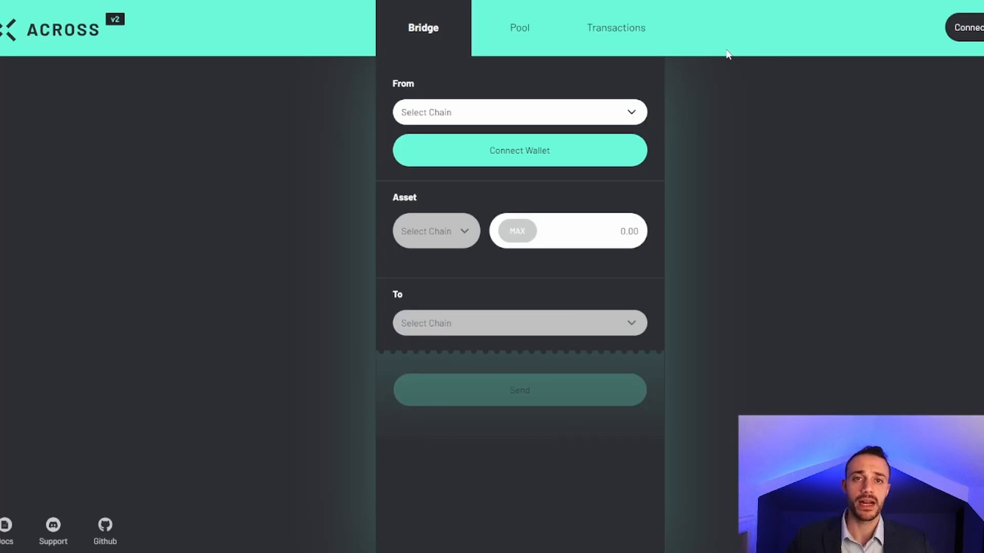
{"action": "mouse_move", "coordinate": [701, 51]}
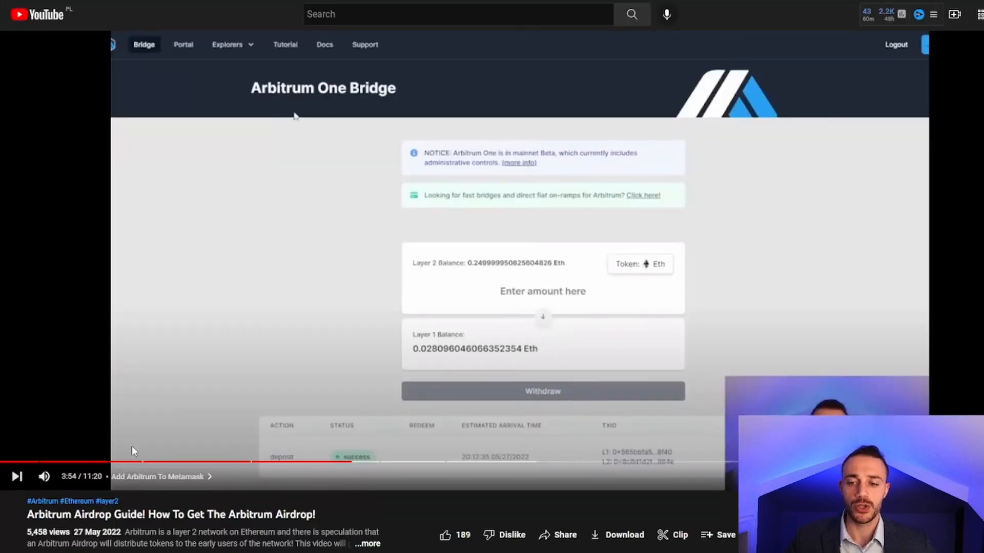
{"action": "mouse_move", "coordinate": [97, 463]}
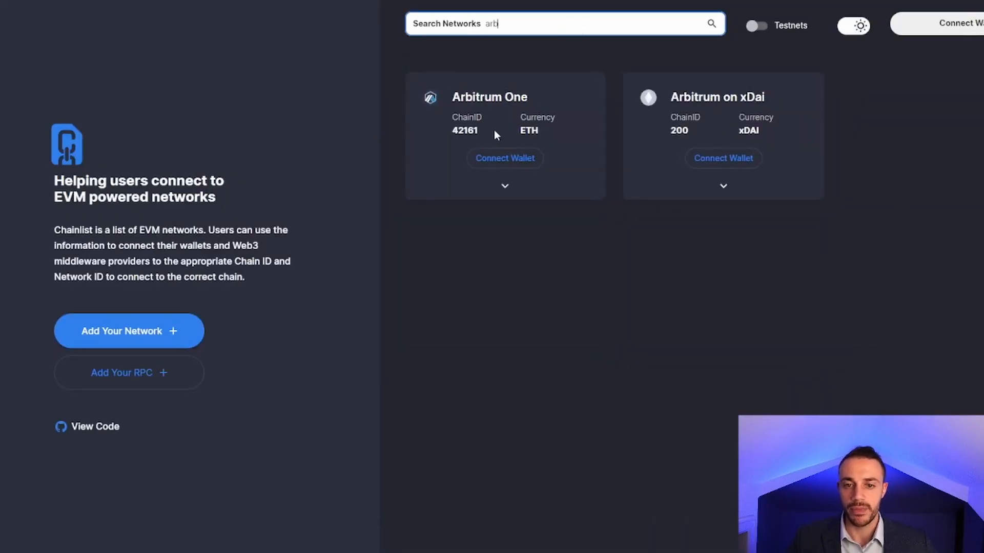
Connect the wallet on Chainlist, switch MetaMask to Arbitrum One (42161), then back to Ethereum Mainnet.
{"action": "left_click", "coordinate": [939, 24]}
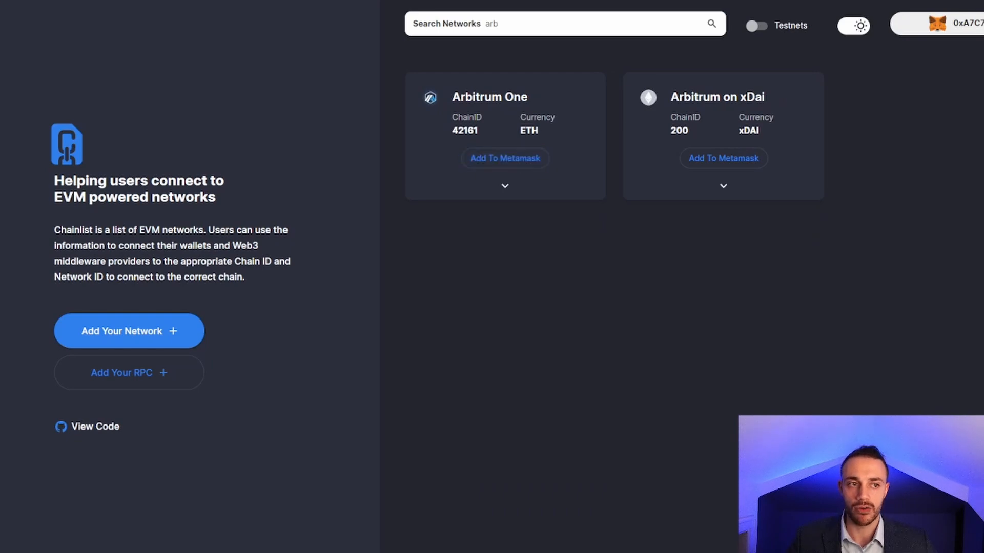
{"action": "left_click", "coordinate": [941, 24]}
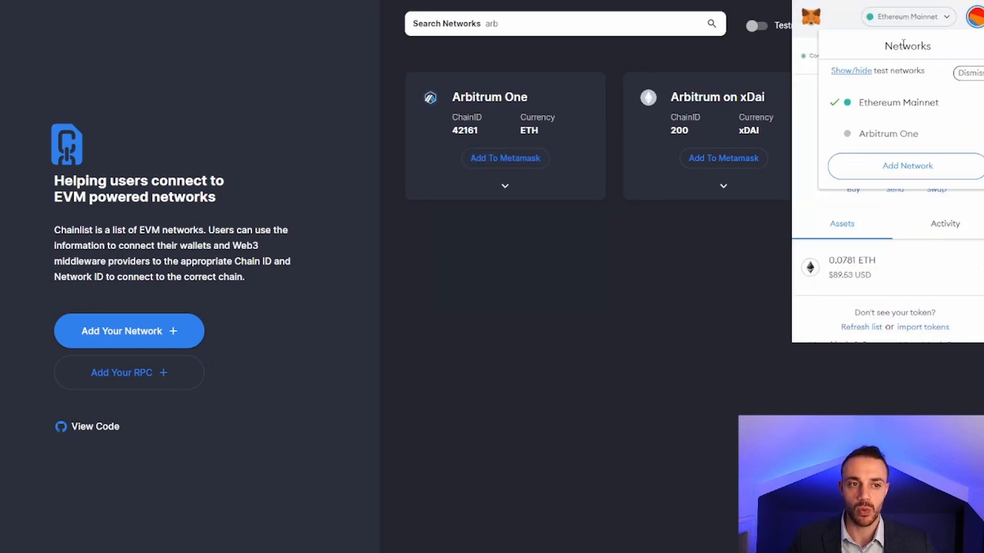
{"action": "left_click", "coordinate": [887, 133]}
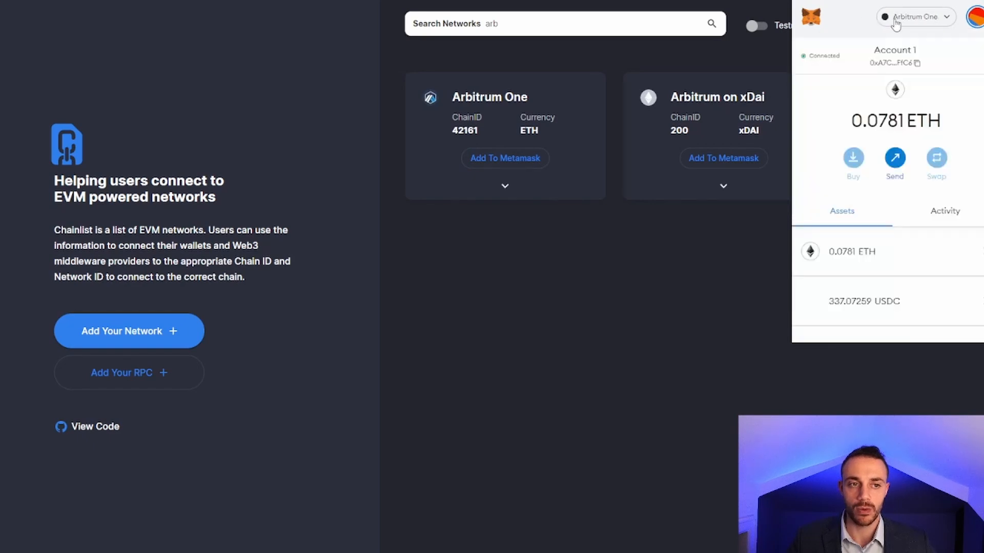
{"action": "left_click", "coordinate": [915, 16]}
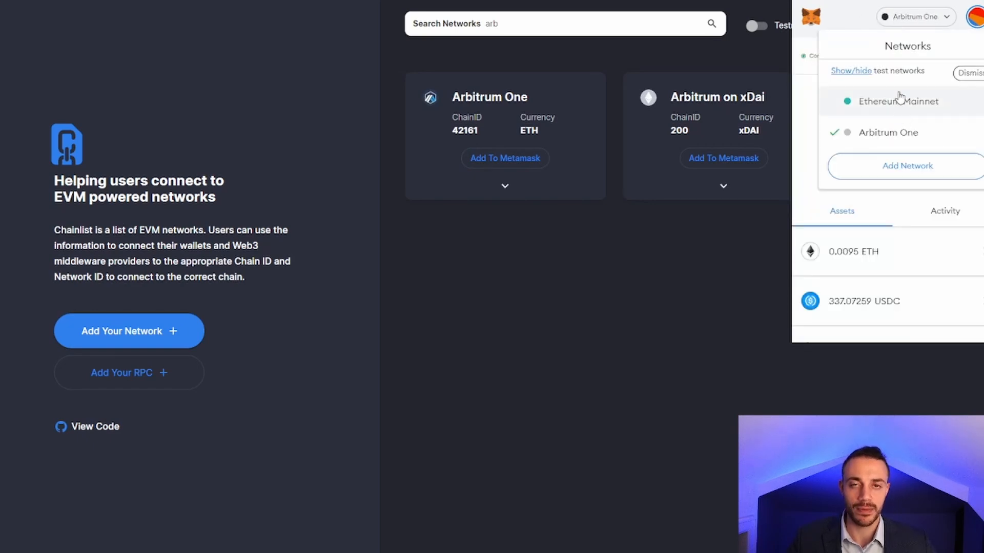
{"action": "left_click", "coordinate": [898, 102]}
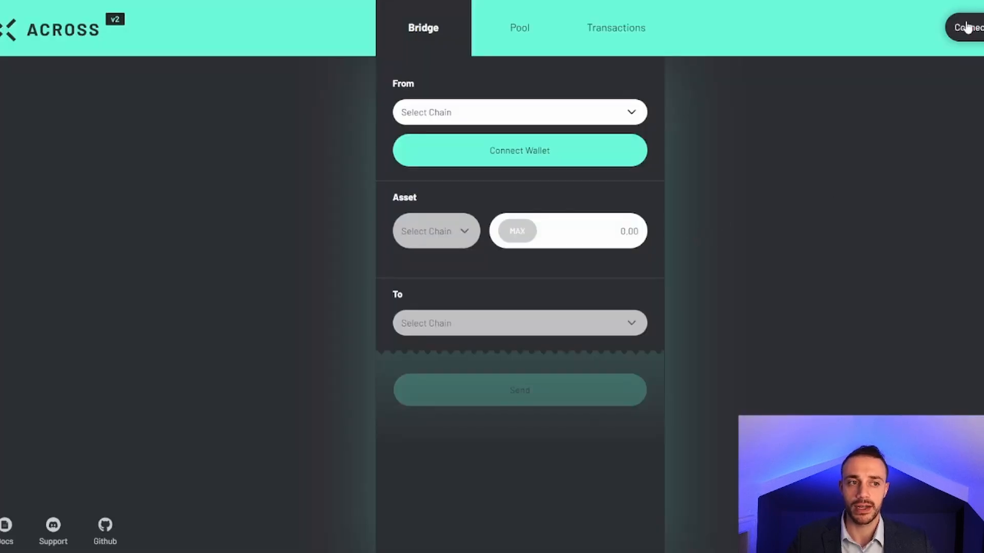
Connect the wallet to Across and set up a 0.01 ETH Ethereum-to-Arbitrum transfer quoting 0.009268 ETH received.
{"action": "left_click", "coordinate": [518, 150]}
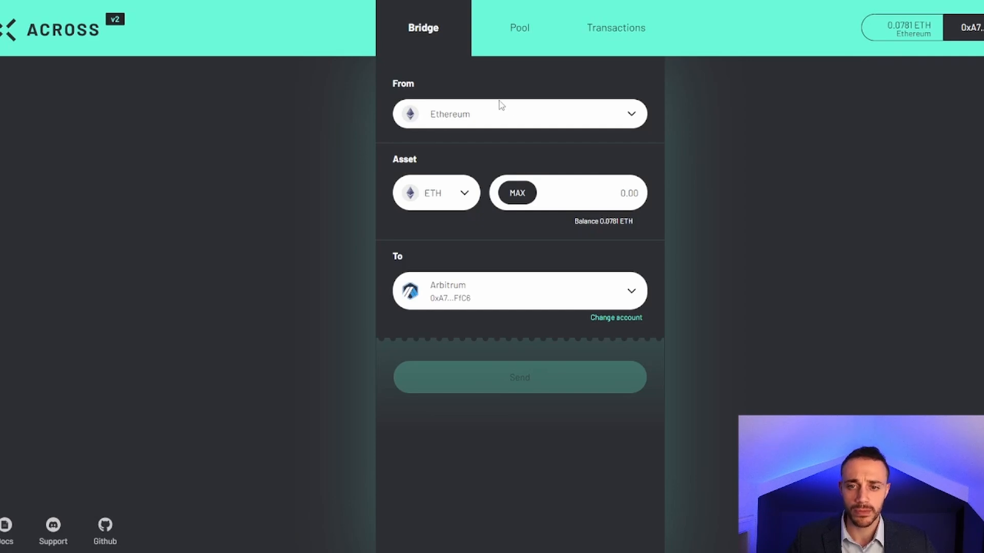
{"action": "mouse_move", "coordinate": [495, 308]}
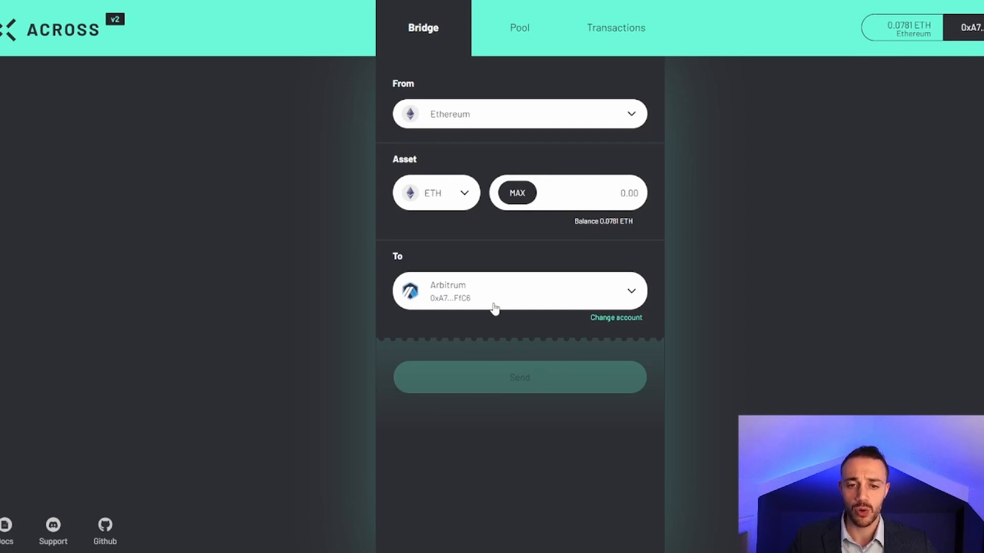
{"action": "left_click", "coordinate": [594, 193]}
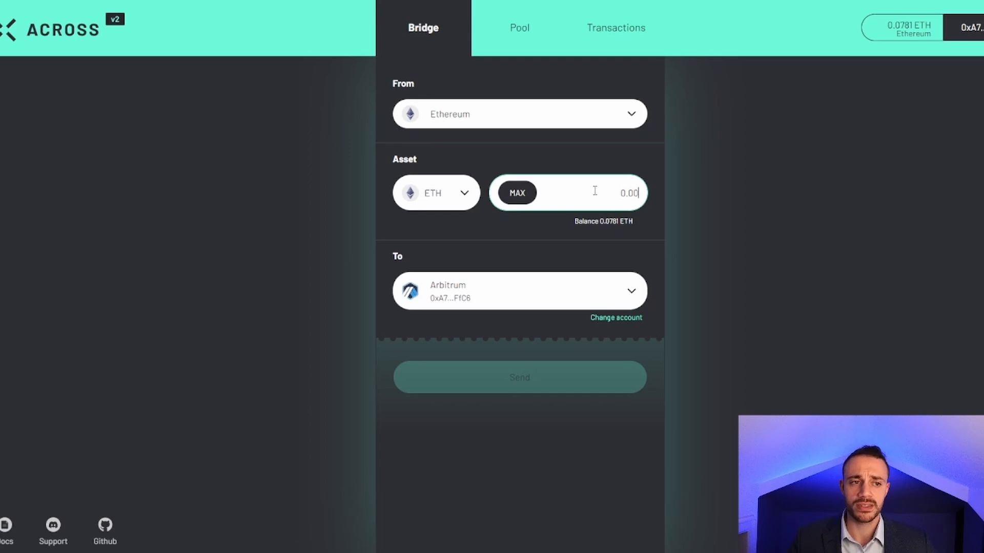
{"action": "mouse_move", "coordinate": [580, 190]}
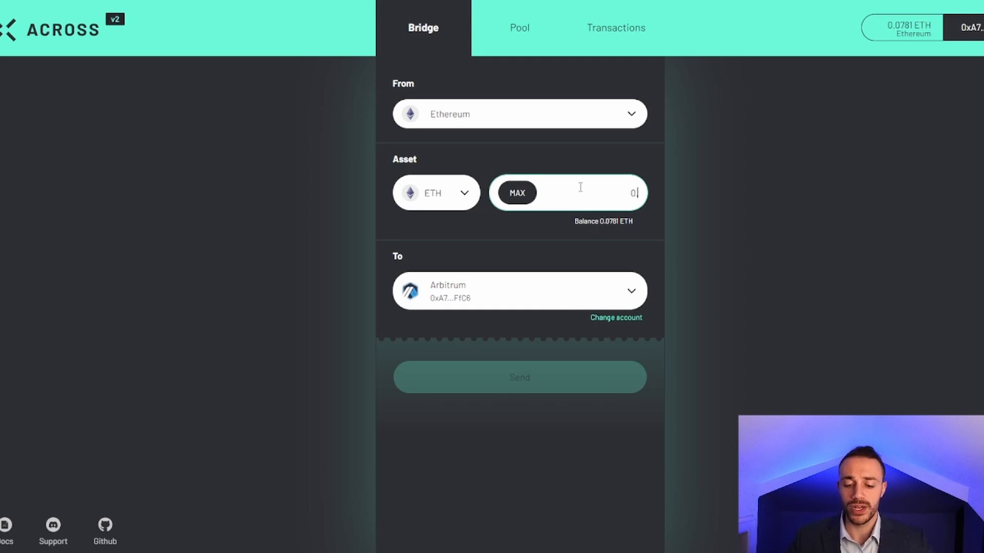
{"action": "type", "text": ".01"}
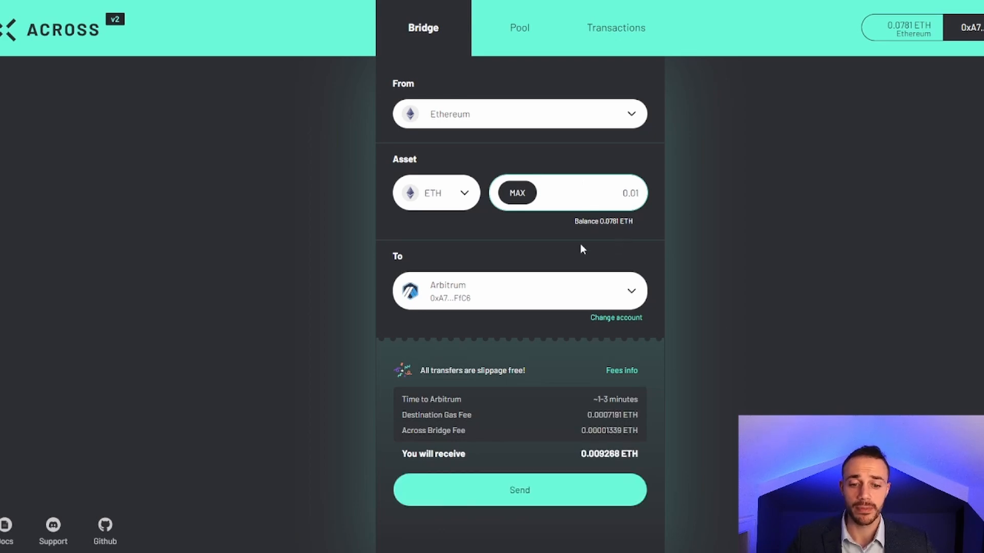
{"action": "mouse_move", "coordinate": [544, 415]}
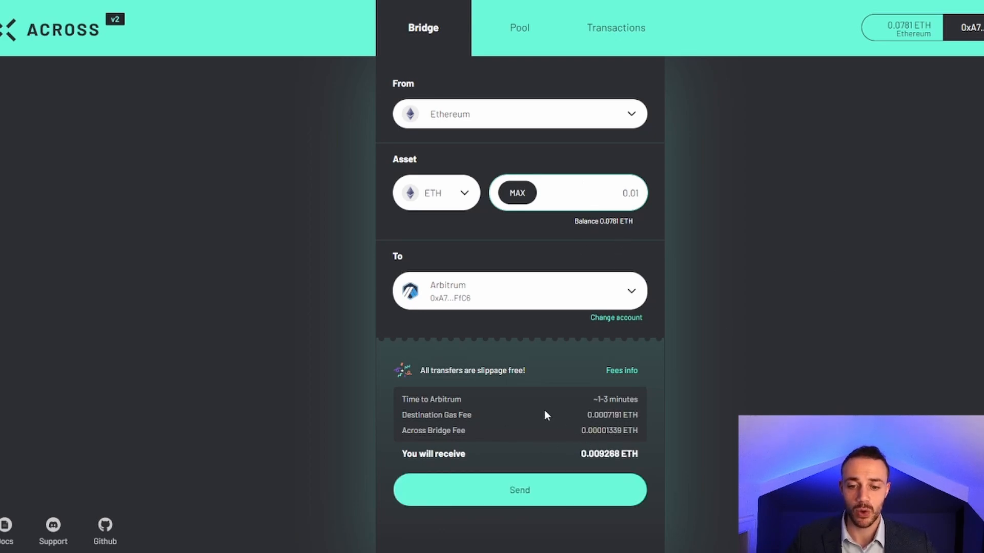
{"action": "mouse_move", "coordinate": [729, 326]}
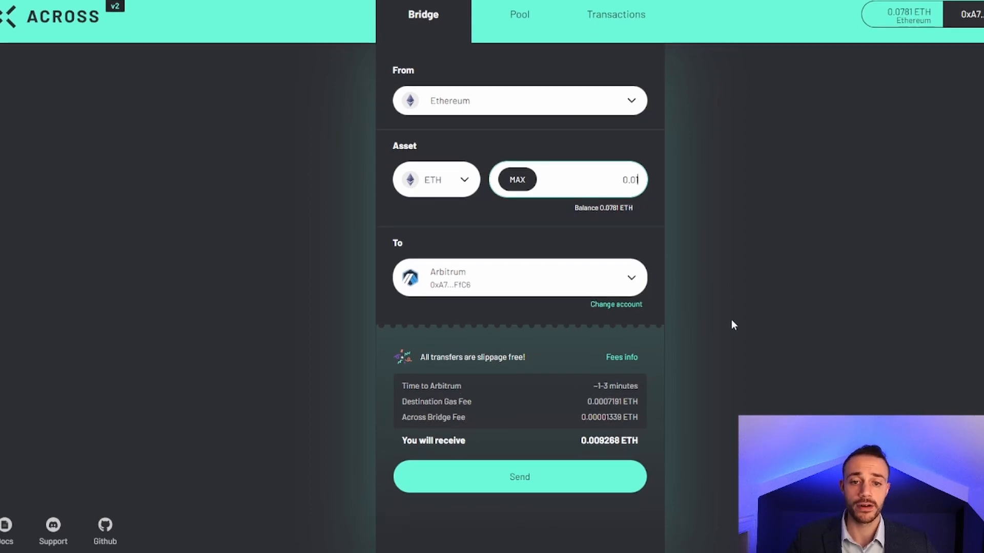
{"action": "mouse_move", "coordinate": [519, 311]}
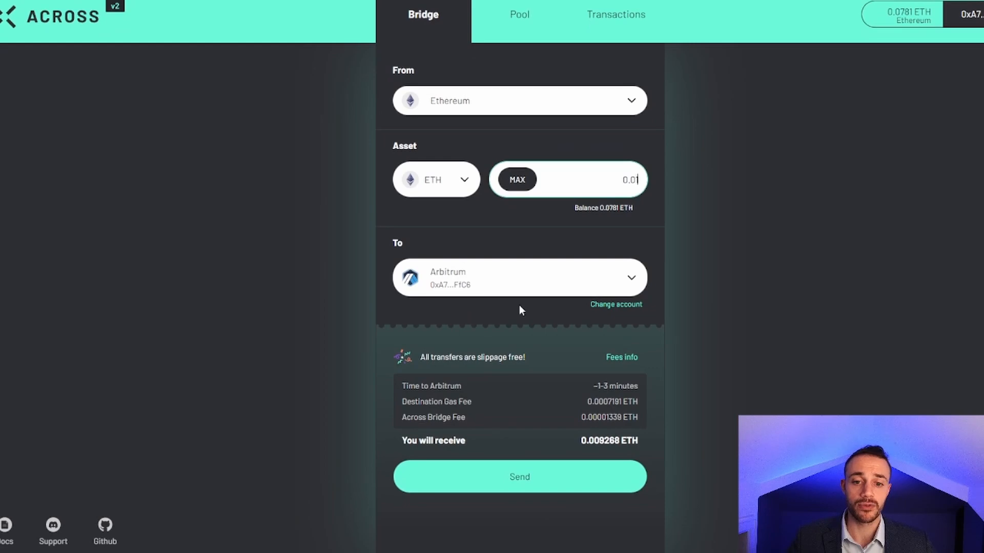
Send the Across transfer and approve the 0.01 ETH transaction in MetaMask after reviewing its gas fee.
{"action": "left_click", "coordinate": [519, 476]}
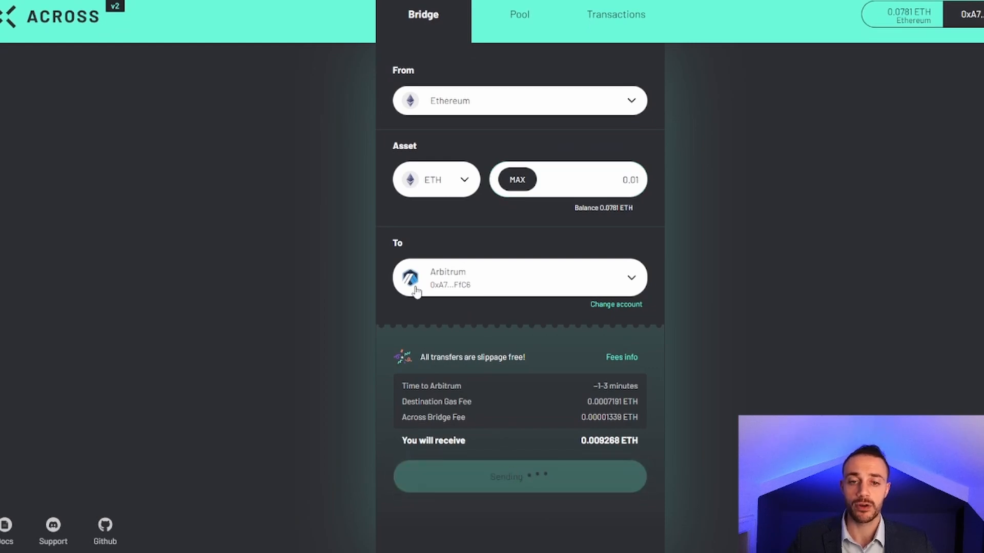
{"action": "left_click", "coordinate": [519, 477]}
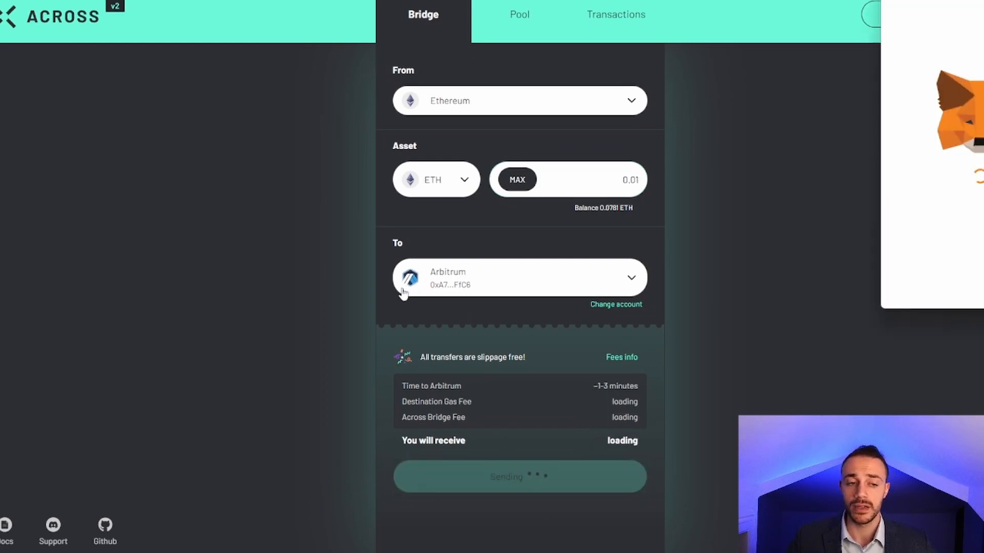
{"action": "left_click", "coordinate": [518, 476]}
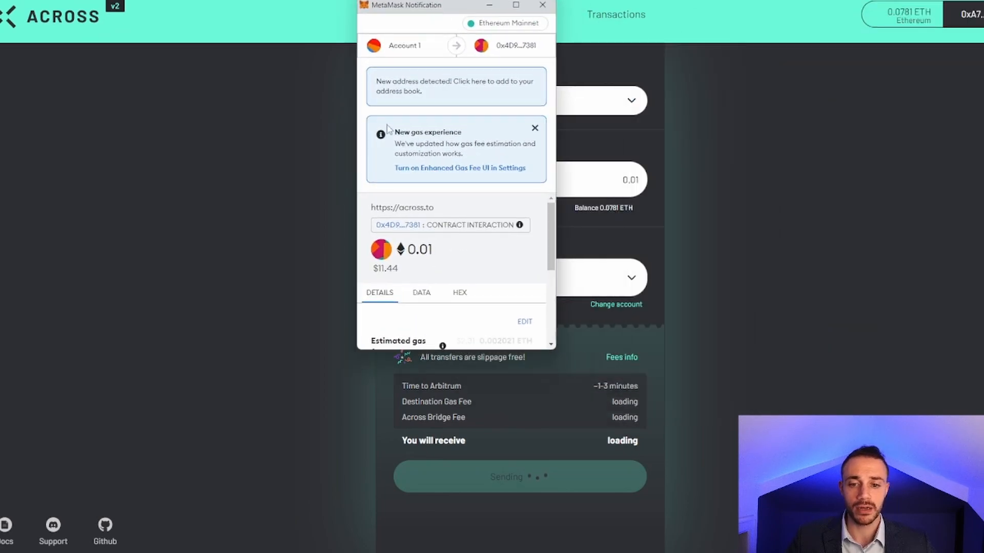
{"action": "scroll", "scroll_direction": "down", "scroll_amount": 3}
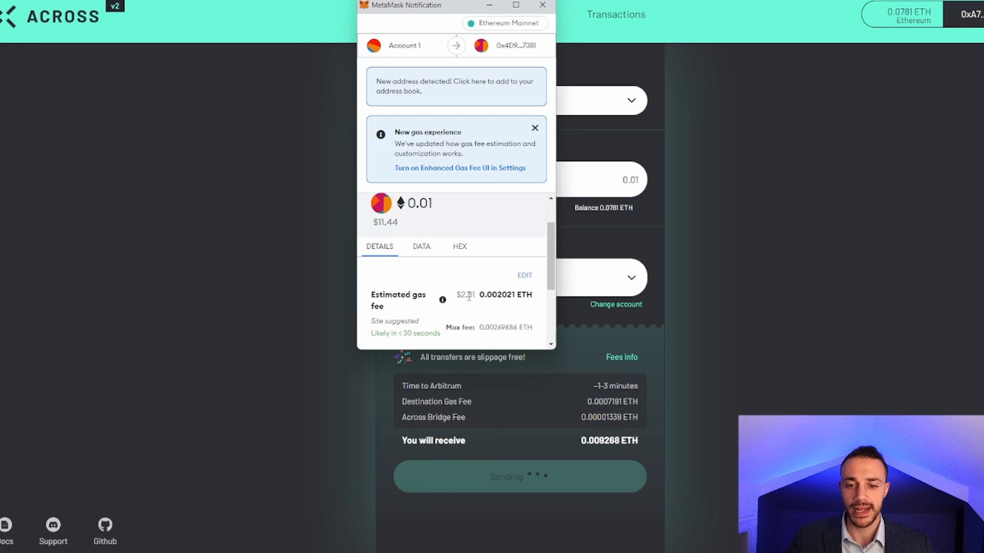
{"action": "scroll", "scroll_direction": "down", "scroll_amount": 3}
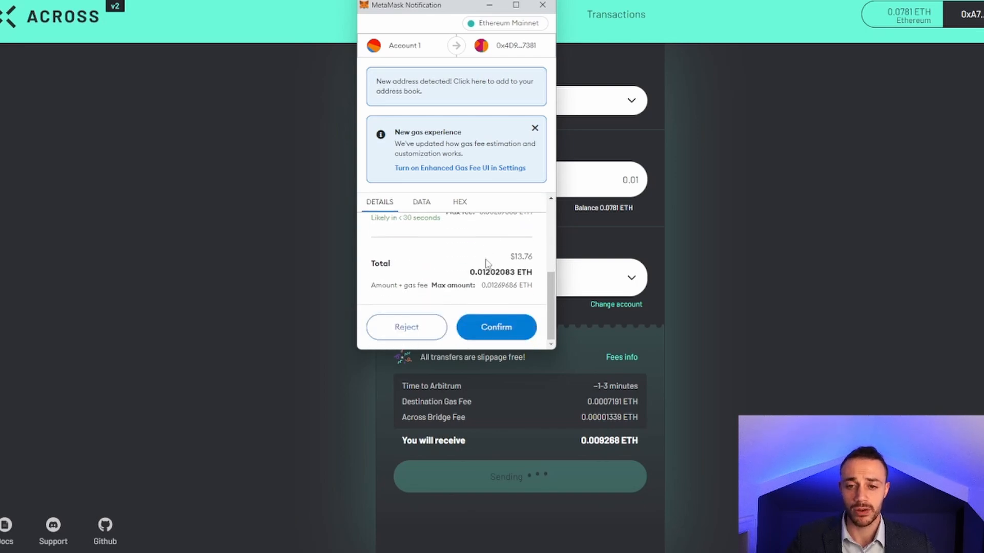
{"action": "left_click", "coordinate": [496, 327]}
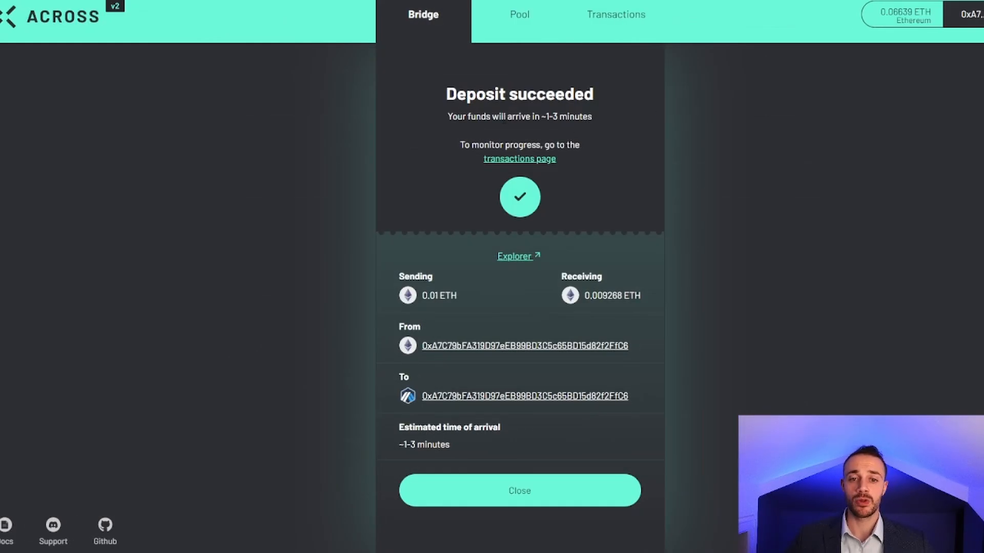
{"action": "mouse_move", "coordinate": [537, 163]}
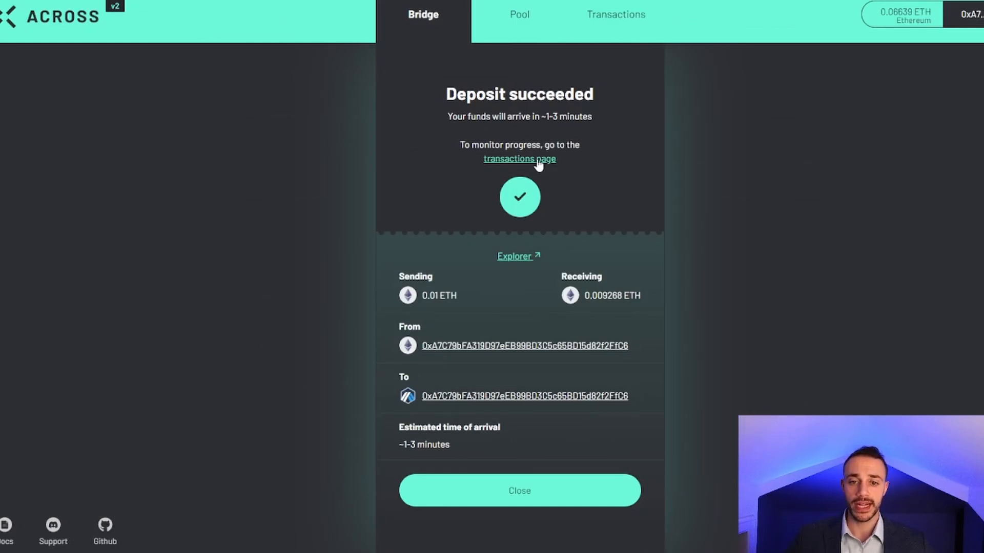
Go to Across's transactions page to monitor the 0.01 ETH deposit's progress.
{"action": "left_click", "coordinate": [519, 158]}
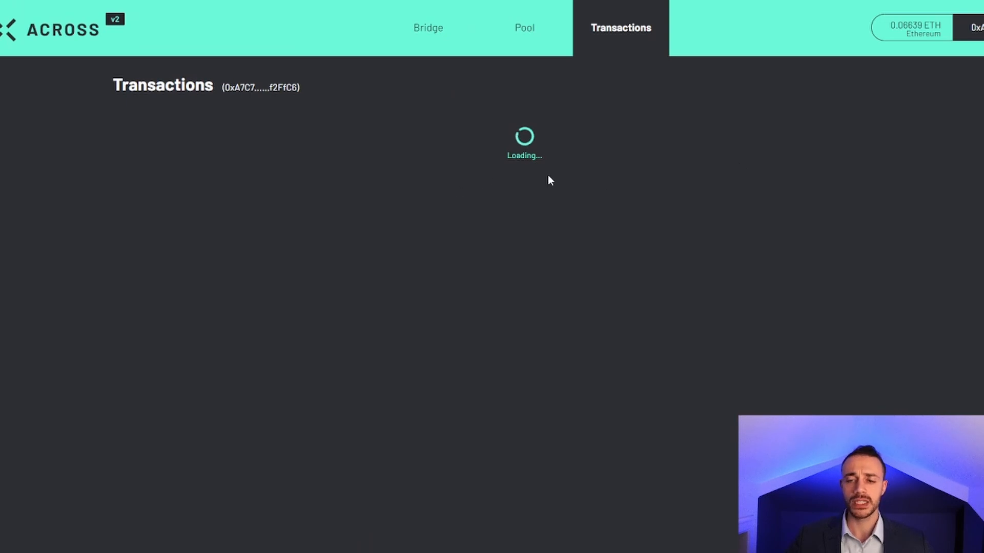
{"action": "mouse_move", "coordinate": [502, 183]}
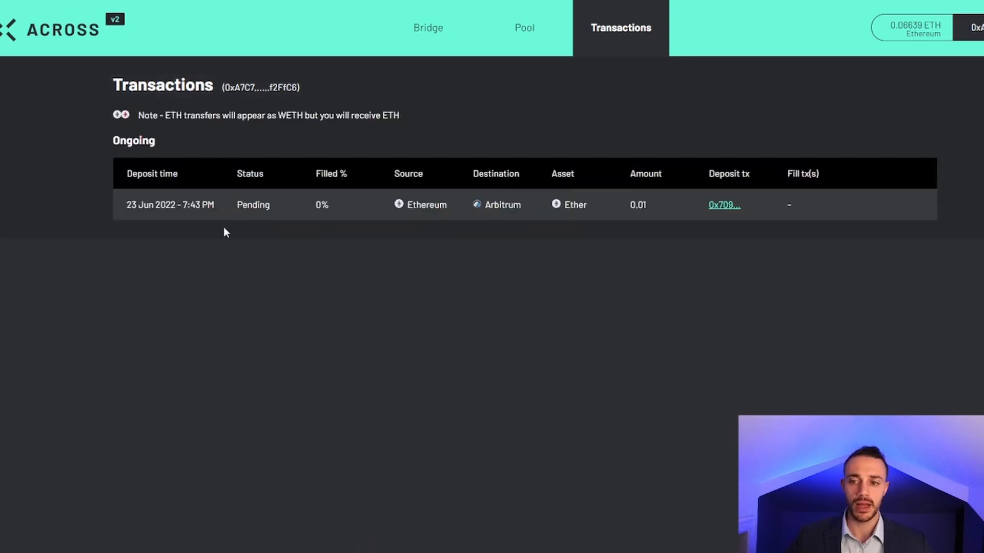
{"action": "mouse_move", "coordinate": [225, 215]}
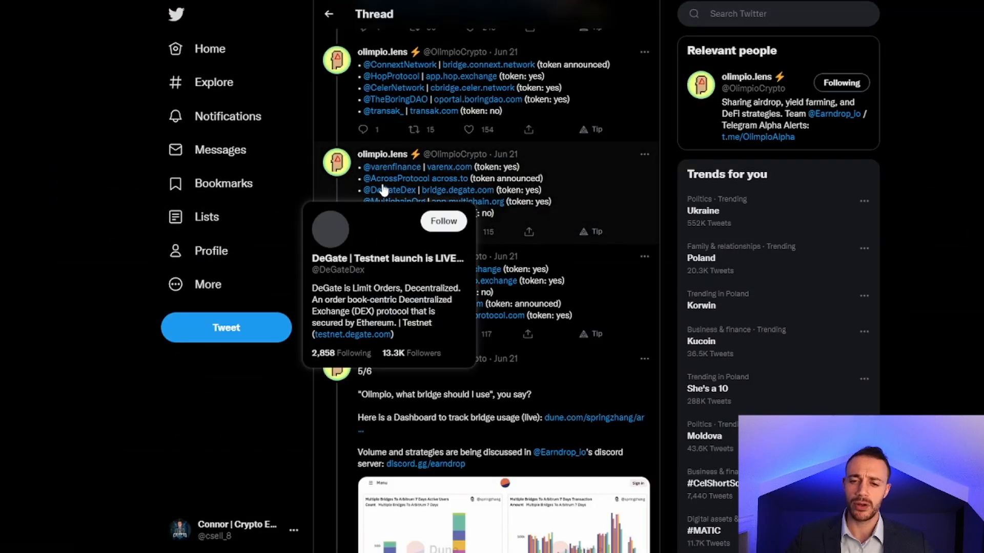
{"action": "mouse_move", "coordinate": [614, 199]}
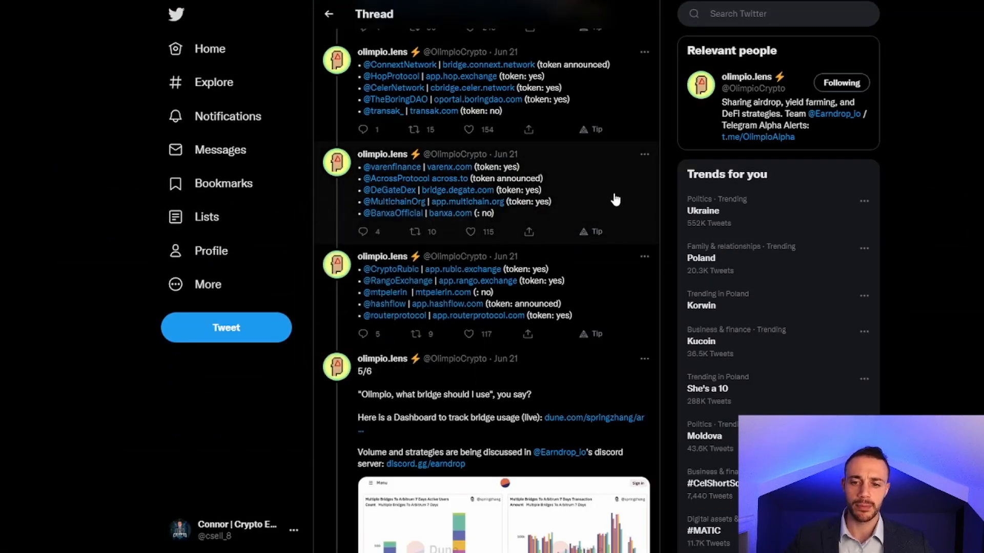
{"action": "mouse_move", "coordinate": [473, 88]}
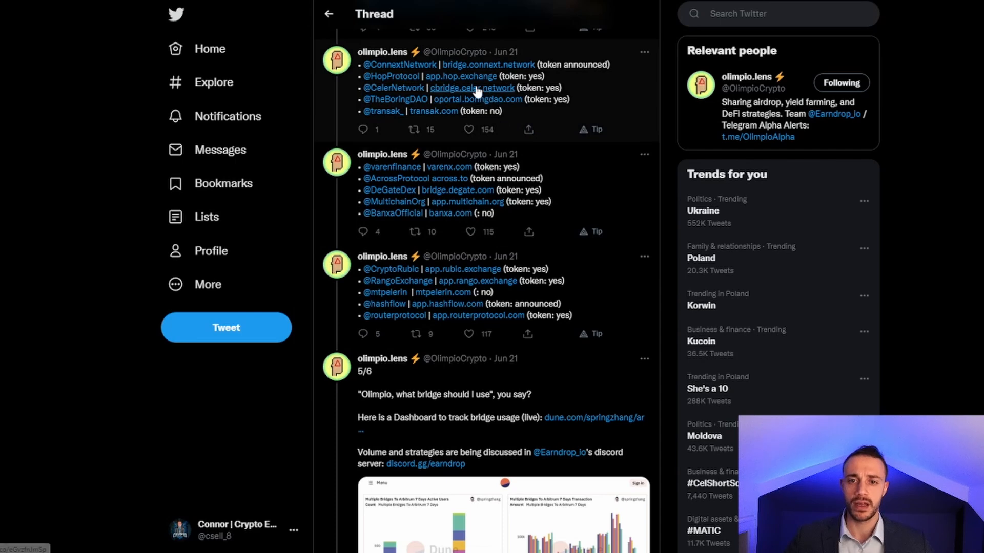
Go to cbridge.celer.network from the Twitter bridge-list thread.
{"action": "left_click", "coordinate": [472, 88]}
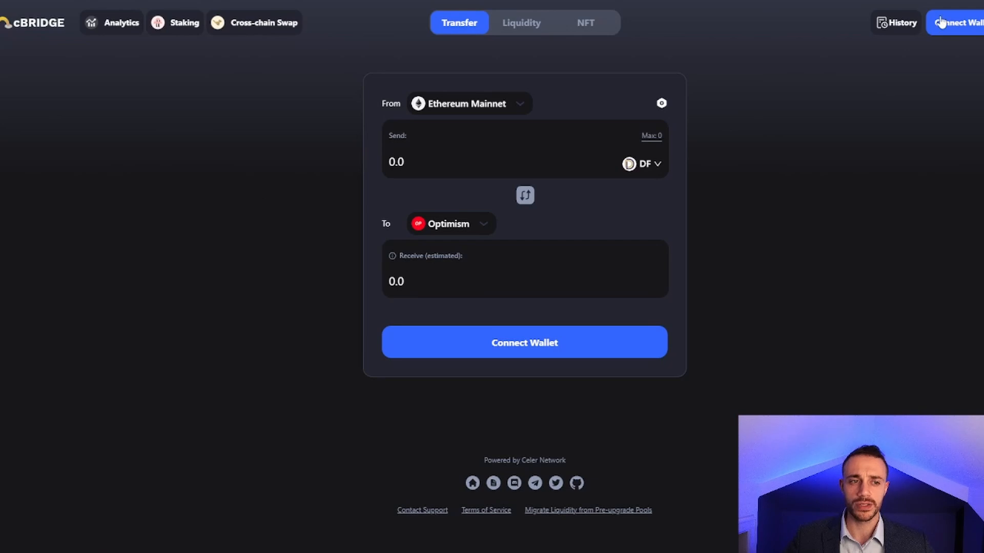
Connect the wallet to cBridge and set up a 0.01 ETH Ethereum-to-Arbitrum transfer estimating 0.006376 ETH received.
{"action": "left_click", "coordinate": [524, 342]}
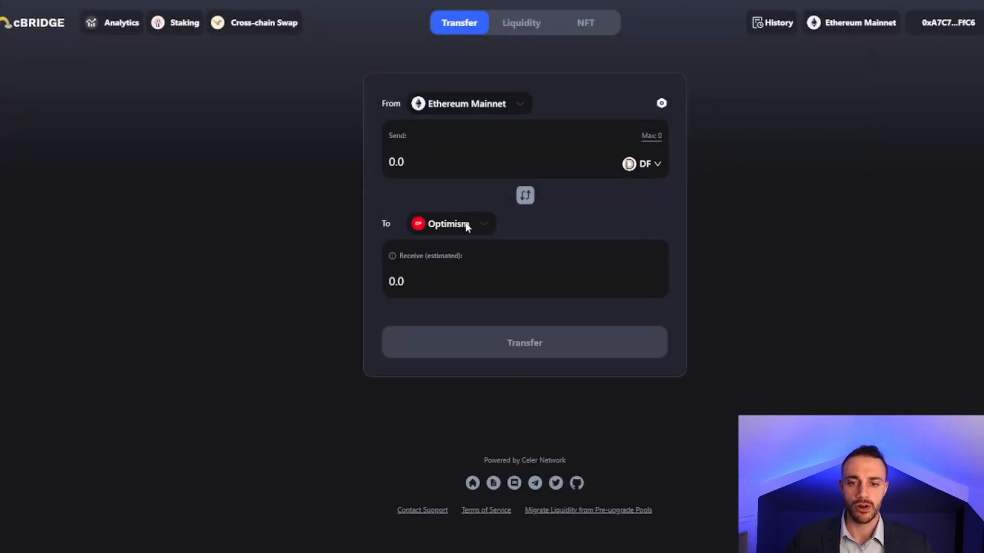
{"action": "left_click", "coordinate": [448, 224]}
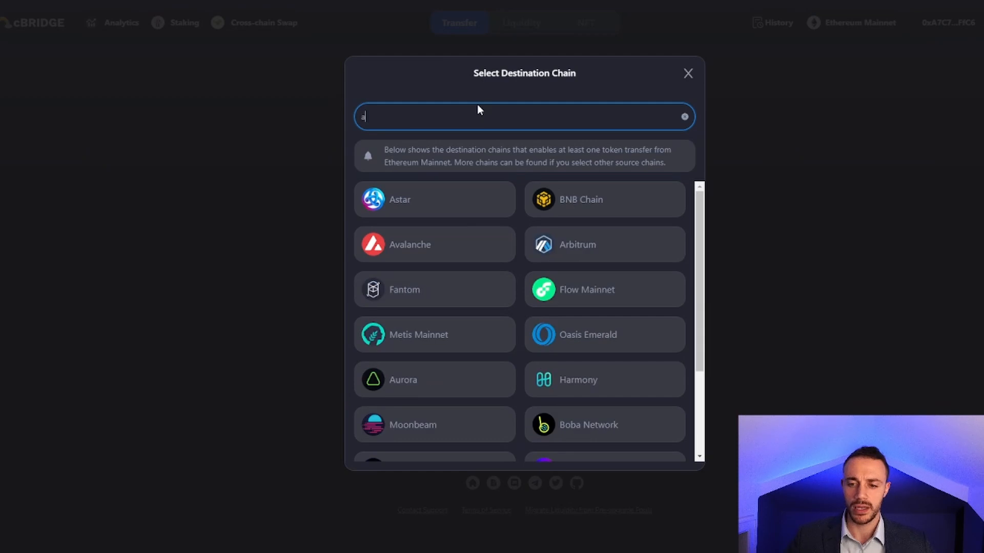
{"action": "type", "text": "r"}
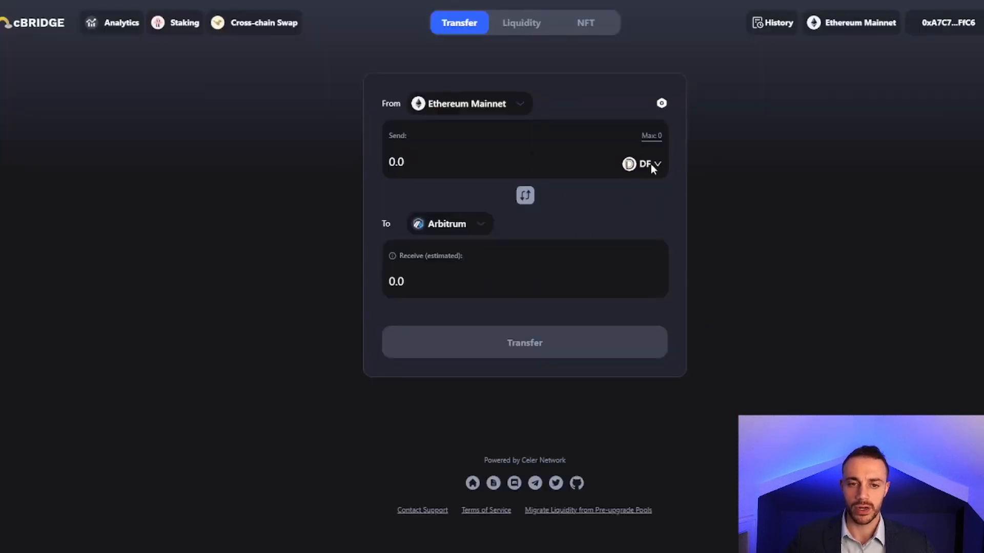
{"action": "left_click", "coordinate": [646, 164]}
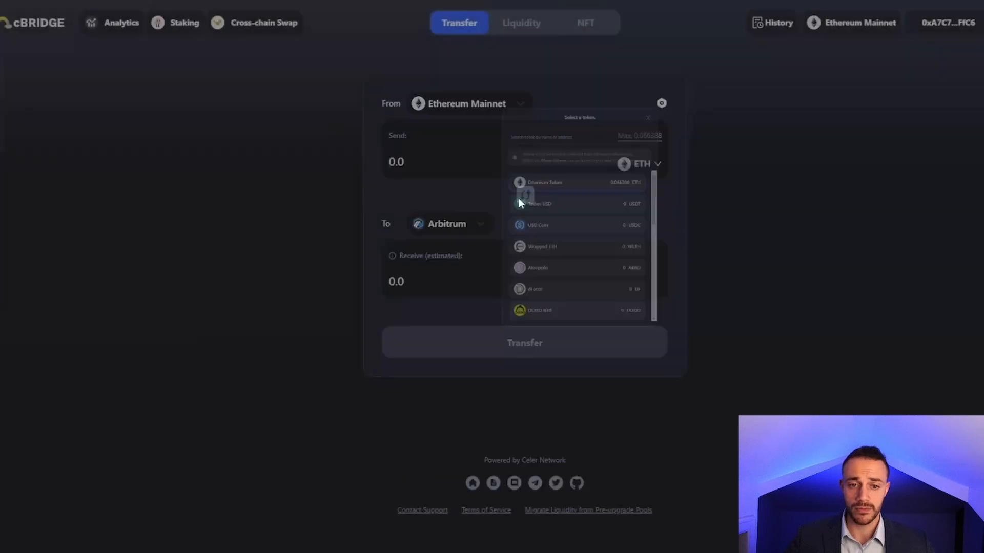
{"action": "left_click", "coordinate": [648, 118]}
{"action": "type", "text": "0.01"}
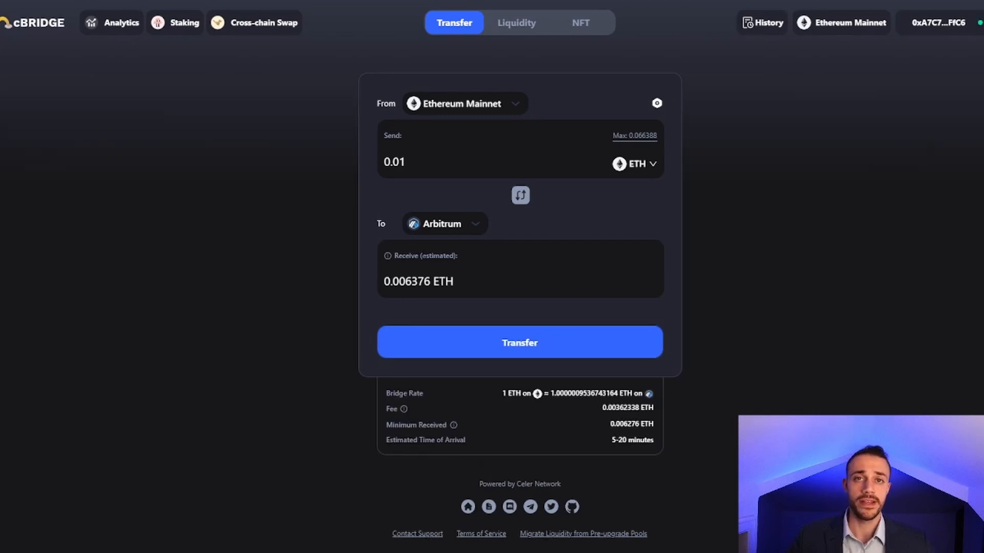
{"action": "left_click", "coordinate": [407, 162]}
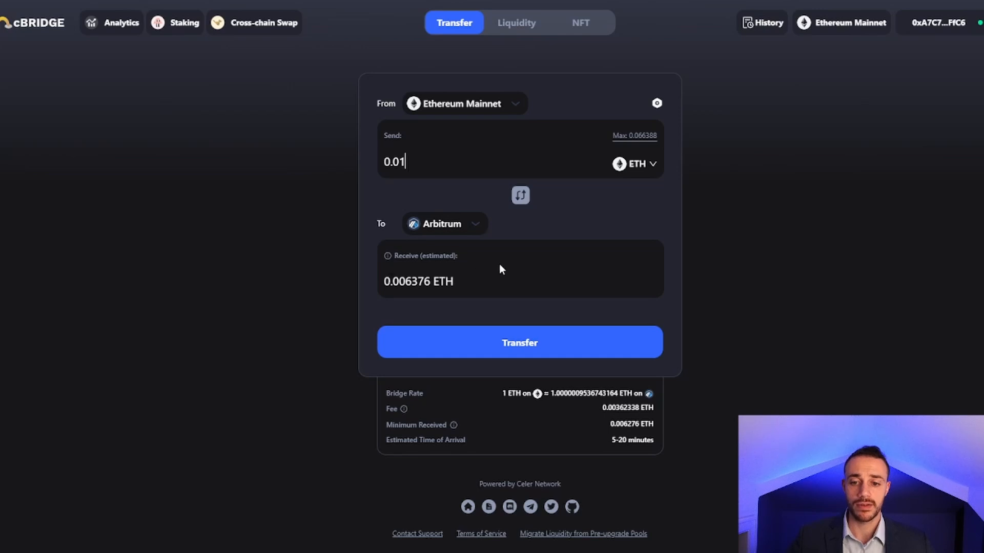
{"action": "left_click", "coordinate": [520, 342]}
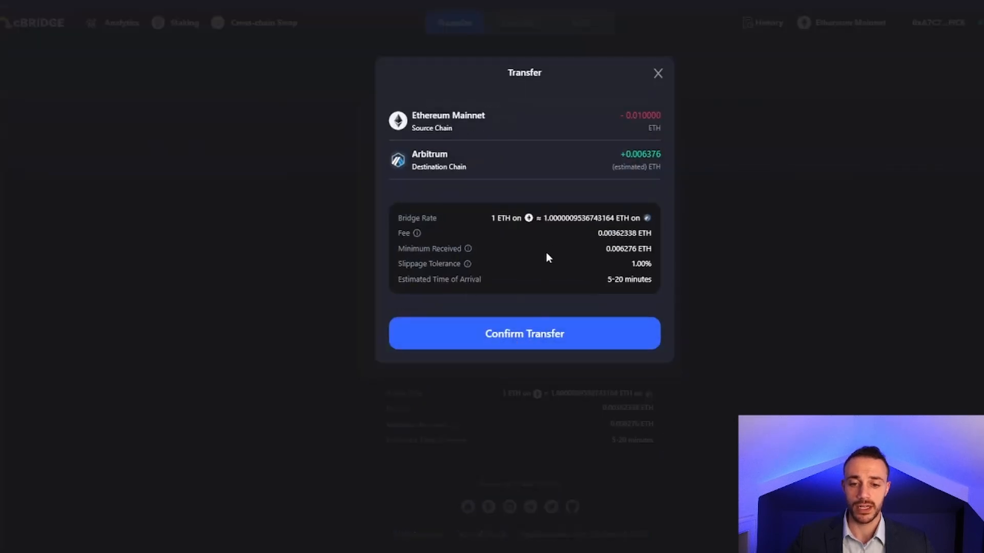
{"action": "mouse_move", "coordinate": [536, 217]}
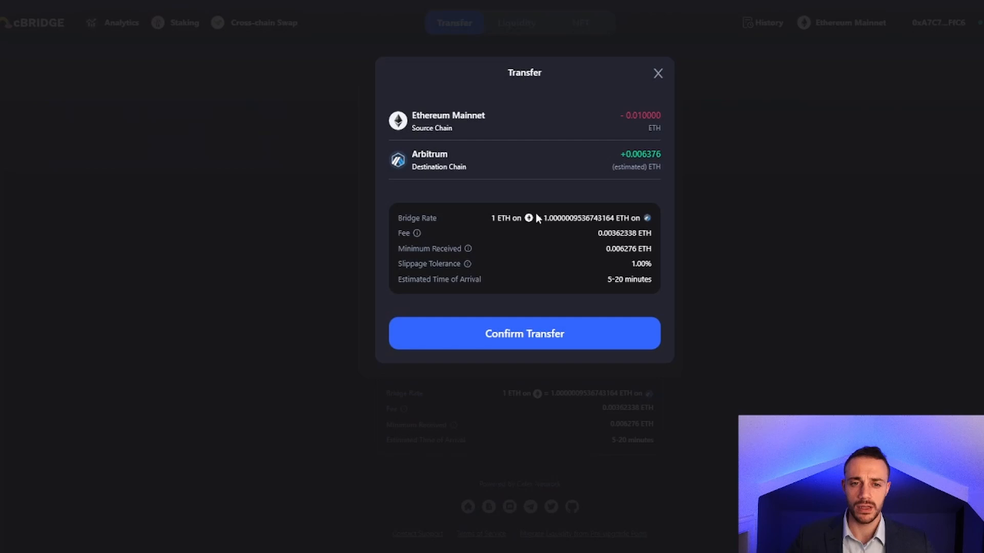
{"action": "mouse_move", "coordinate": [644, 262]}
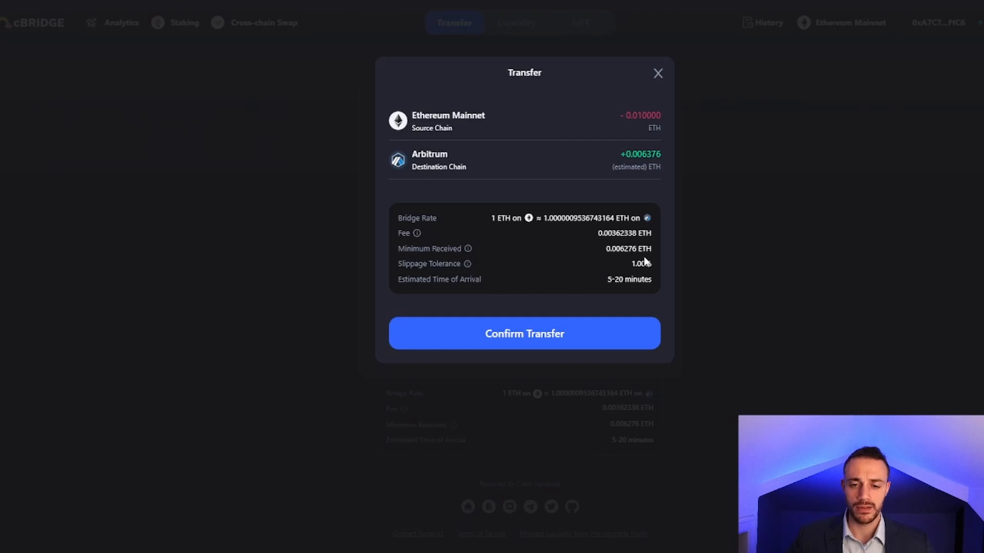
{"action": "mouse_move", "coordinate": [467, 270]}
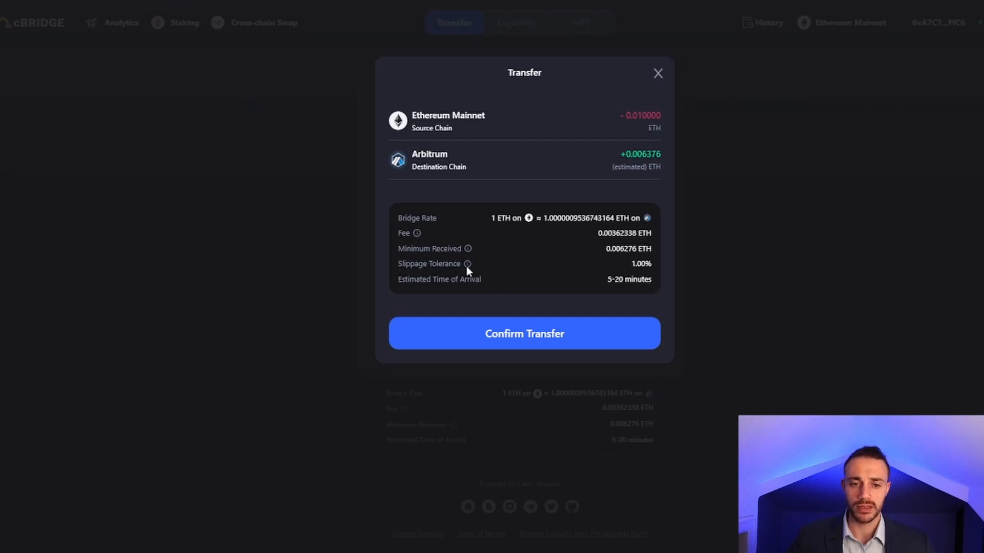
{"action": "mouse_move", "coordinate": [457, 388]}
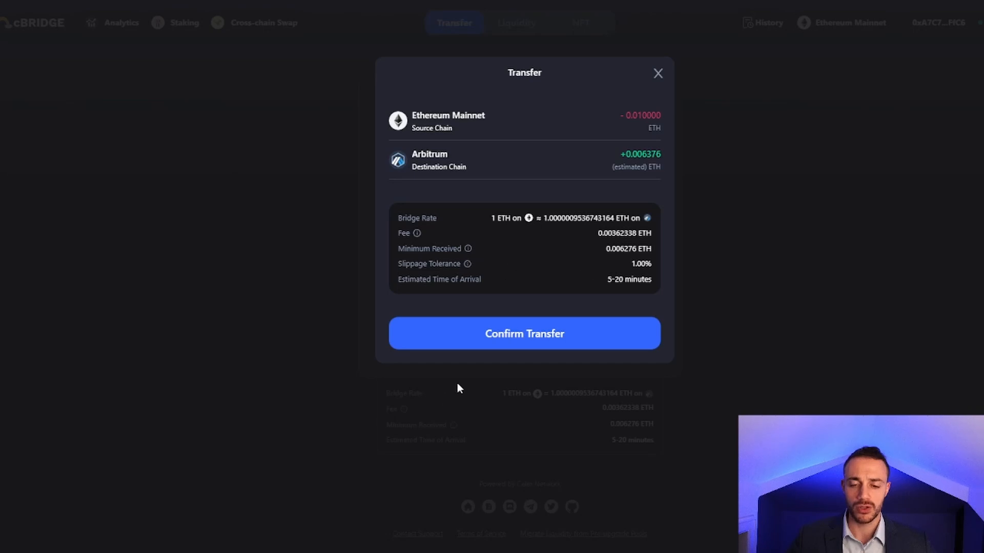
Confirm the 0.01 ETH cBridge transfer to Arbitrum, bringing up the MetaMask request.
{"action": "left_click", "coordinate": [524, 333]}
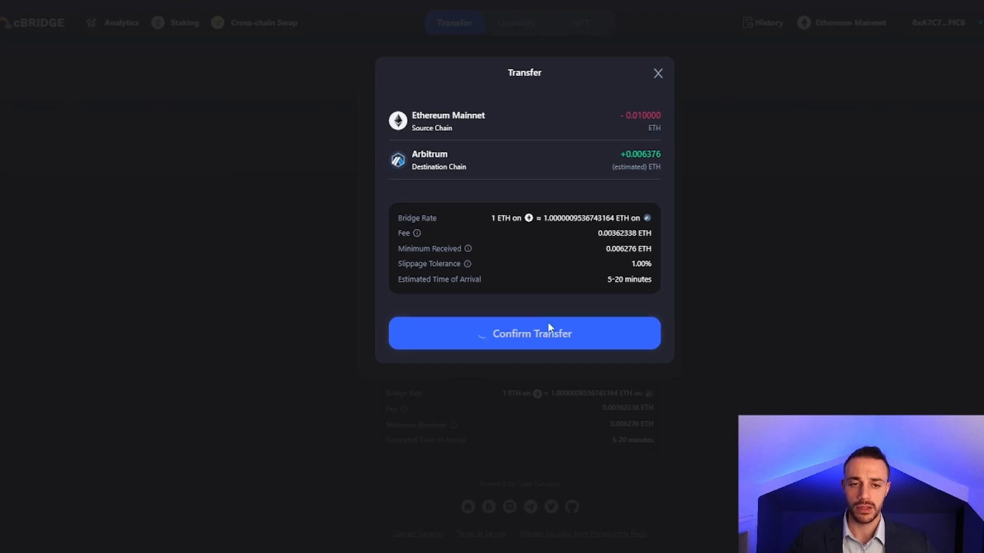
{"action": "left_click", "coordinate": [523, 333]}
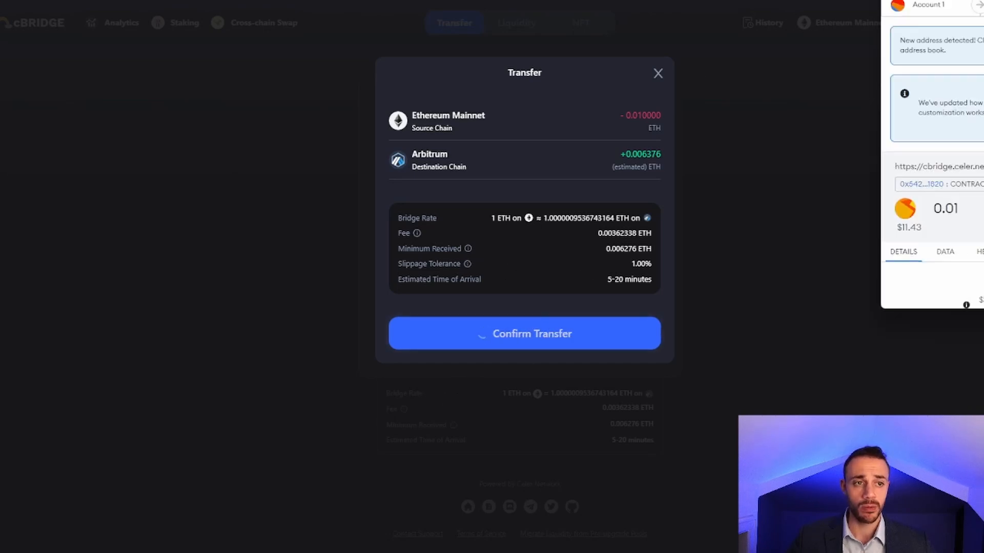
Approve the 0.01 ETH cBridge transaction in MetaMask after reviewing its gas fee and total.
{"action": "left_click", "coordinate": [523, 333]}
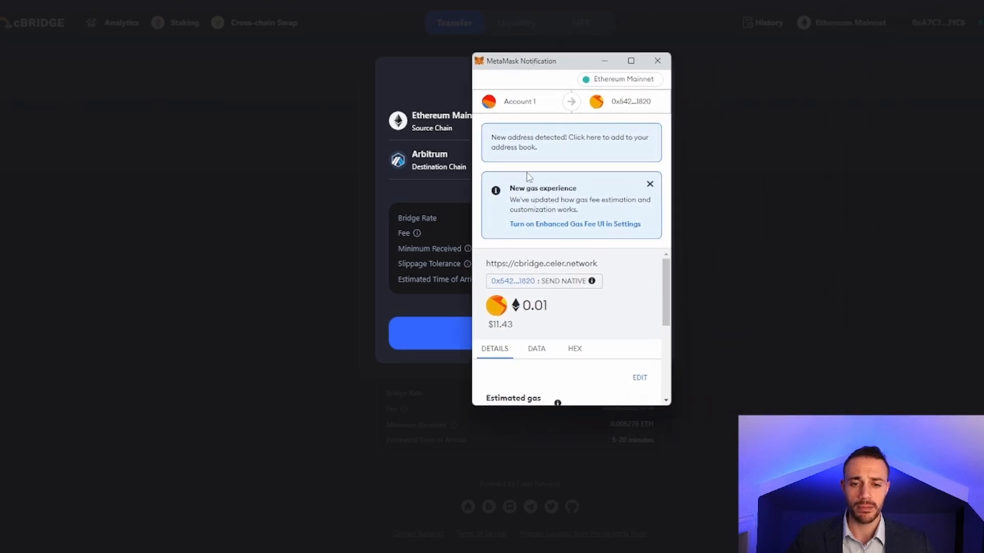
{"action": "scroll", "scroll_direction": "down", "scroll_amount": 3}
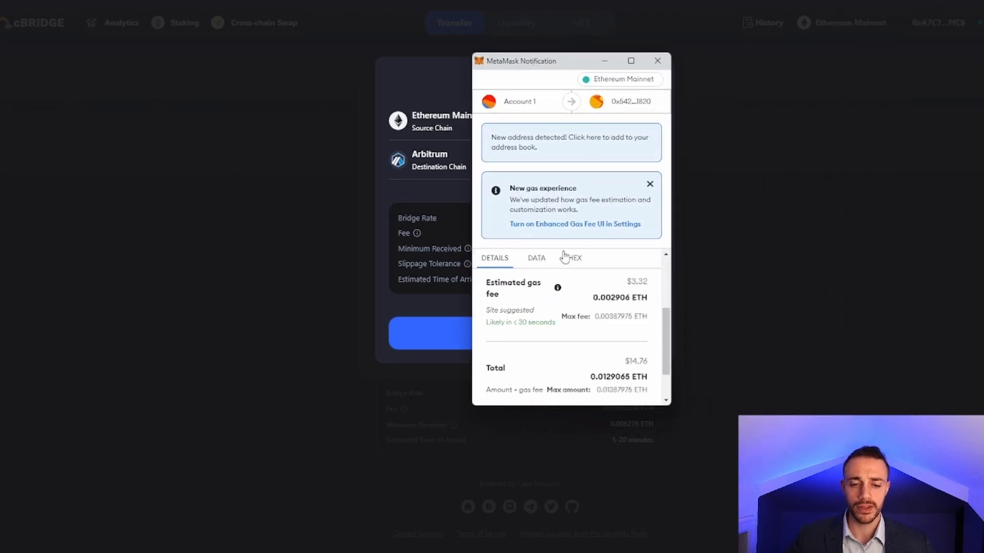
{"action": "mouse_move", "coordinate": [606, 268]}
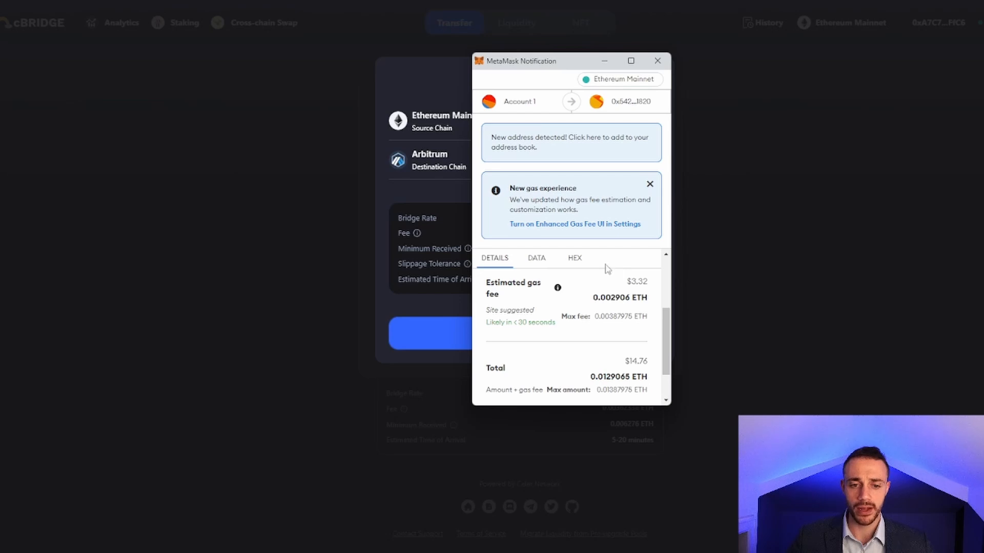
{"action": "scroll", "scroll_direction": "down", "scroll_amount": 3}
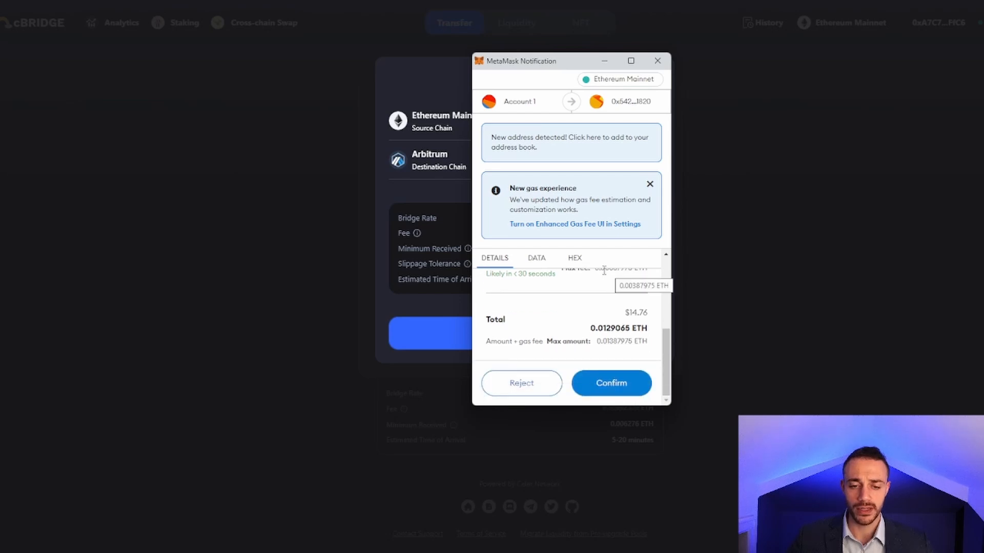
{"action": "left_click", "coordinate": [610, 383]}
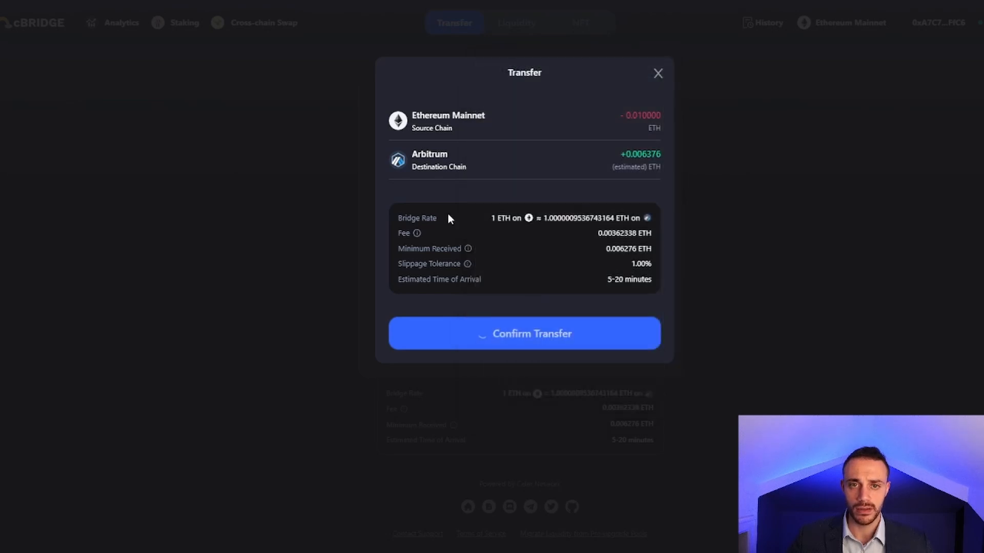
{"action": "left_click", "coordinate": [523, 333]}
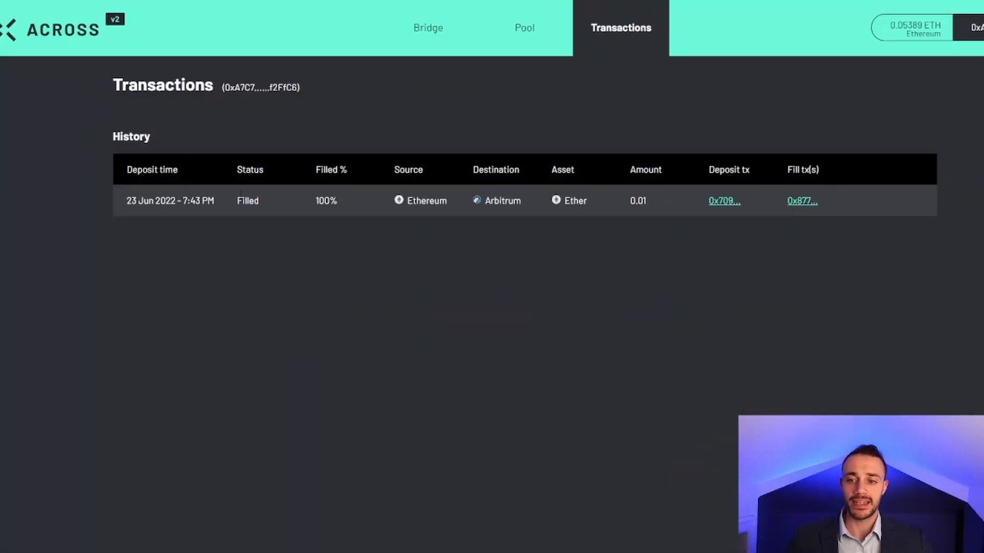
{"action": "mouse_move", "coordinate": [234, 196]}
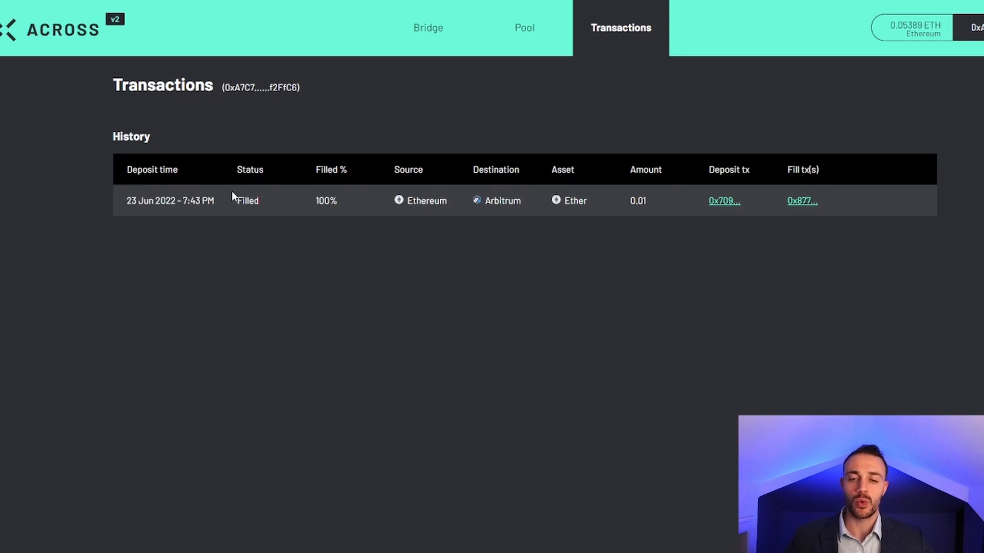
{"action": "mouse_move", "coordinate": [513, 182]}
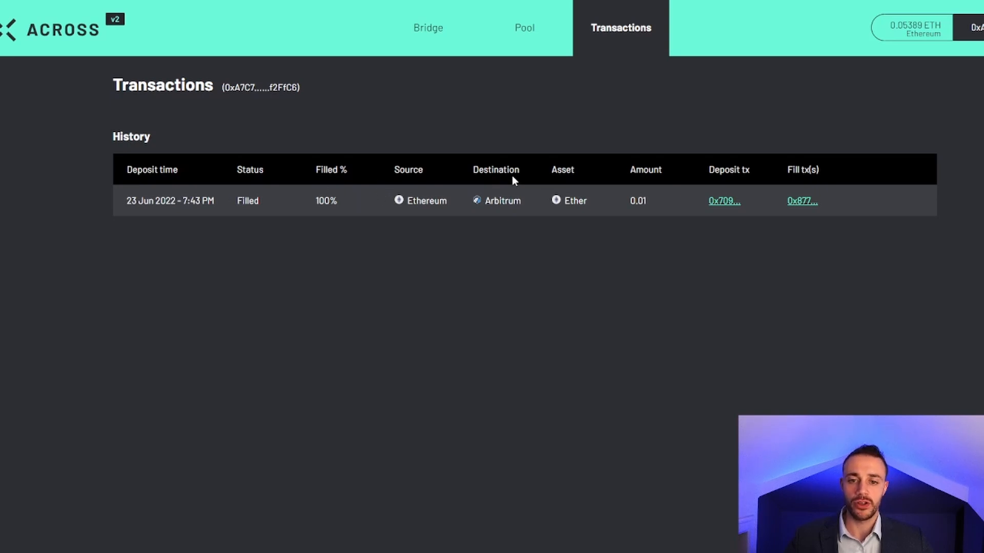
{"action": "mouse_move", "coordinate": [630, 209]}
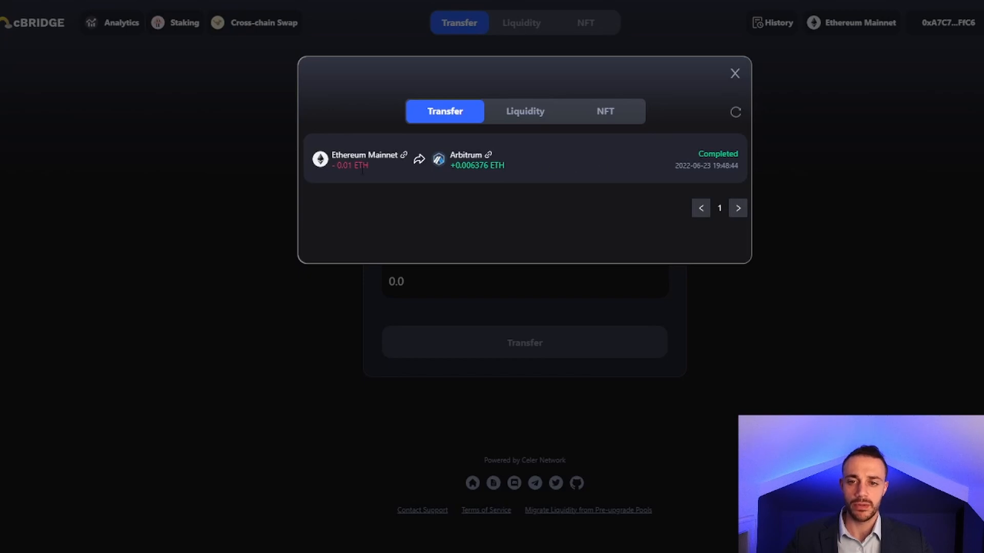
{"action": "mouse_move", "coordinate": [553, 17]}
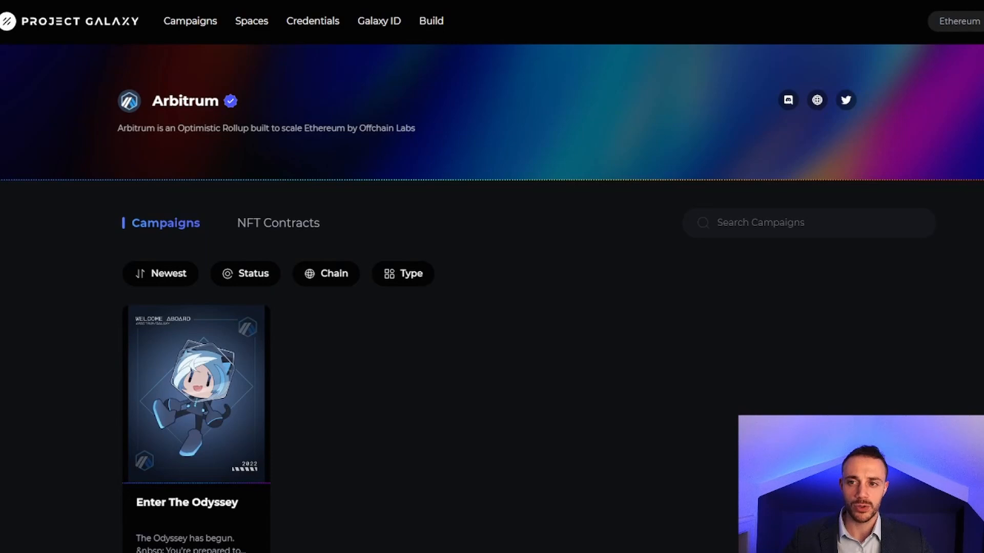
{"action": "mouse_move", "coordinate": [377, 188]}
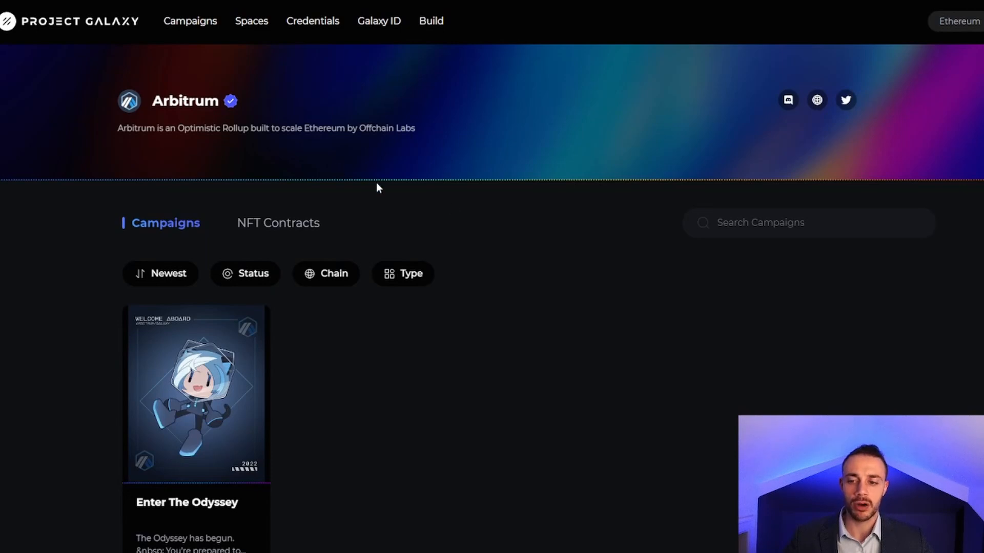
{"action": "mouse_move", "coordinate": [529, 180]}
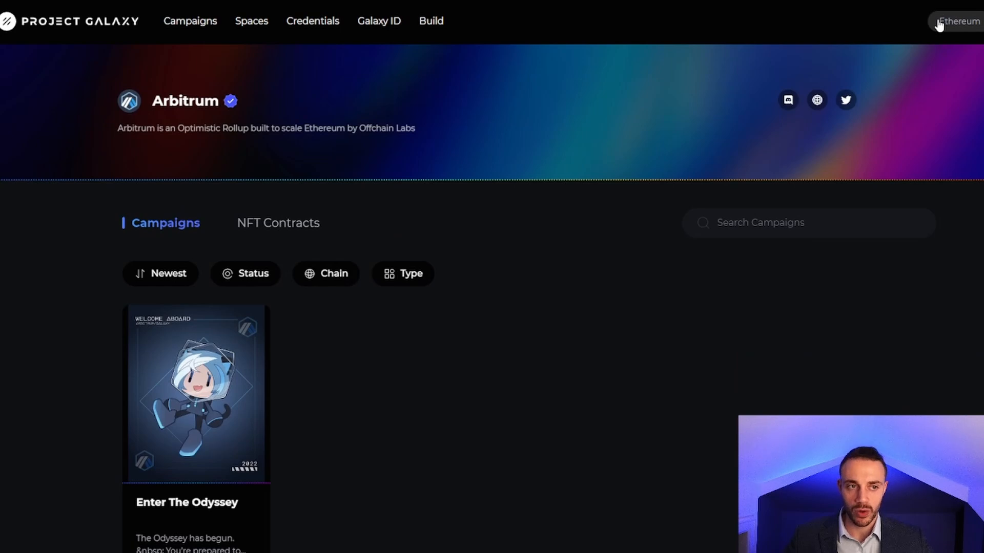
Switch Project Galaxy's network from Ethereum to Arbitrum, approving the change in MetaMask.
{"action": "left_click", "coordinate": [959, 20]}
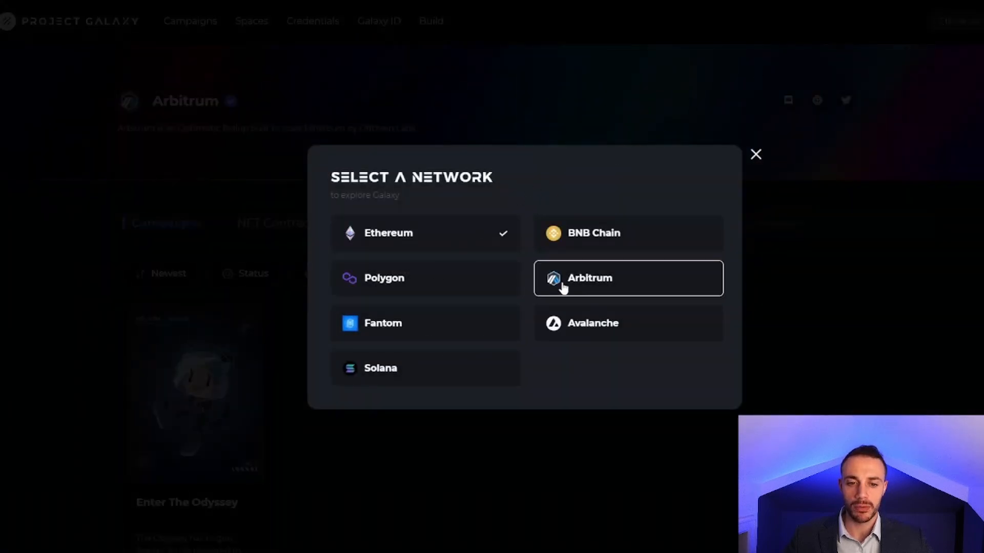
{"action": "left_click", "coordinate": [627, 278]}
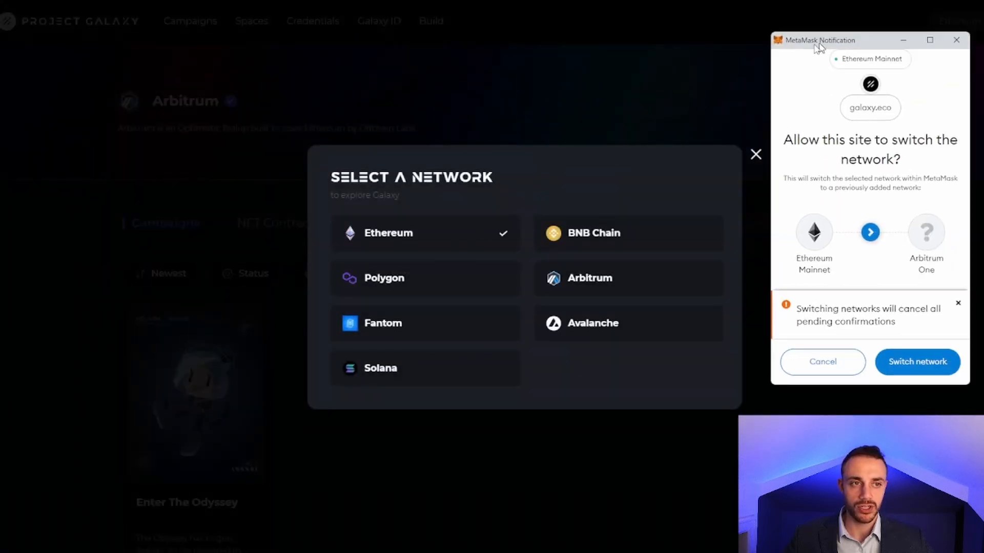
{"action": "left_click", "coordinate": [916, 361]}
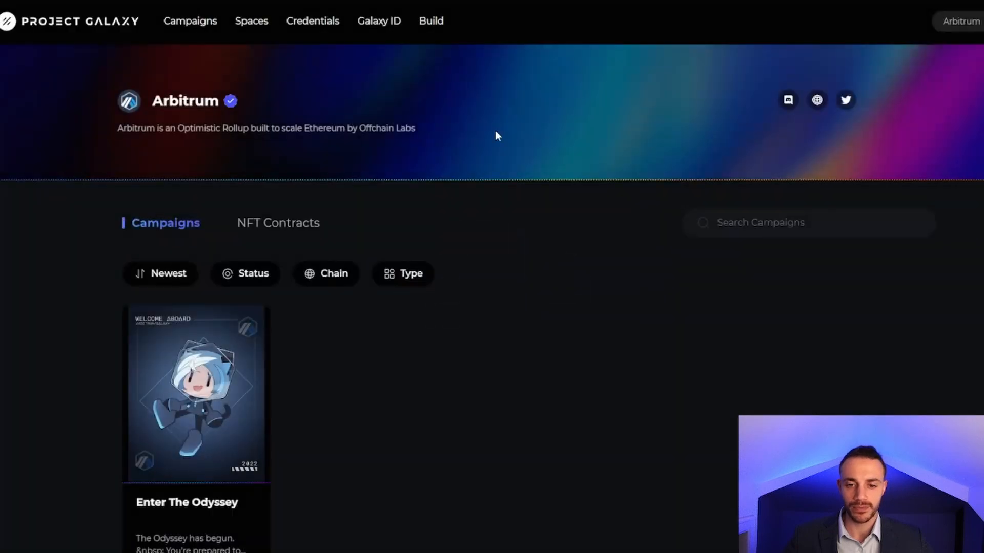
{"action": "scroll", "scroll_direction": "down", "scroll_amount": 3}
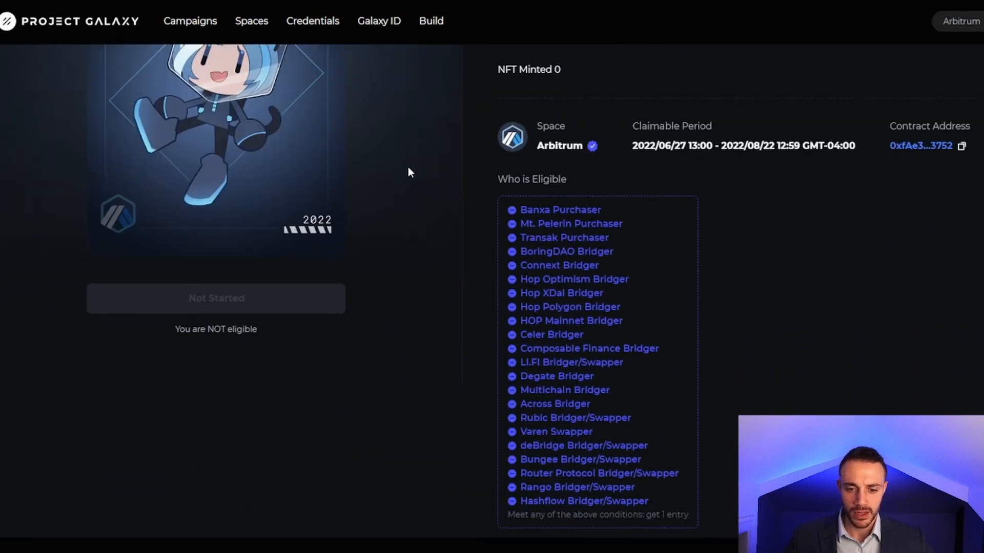
Review the Enter The Odyssey campaign's eligible bridgers list, confirming the wallet is not eligible.
{"action": "scroll", "scroll_direction": "up", "scroll_amount": 3}
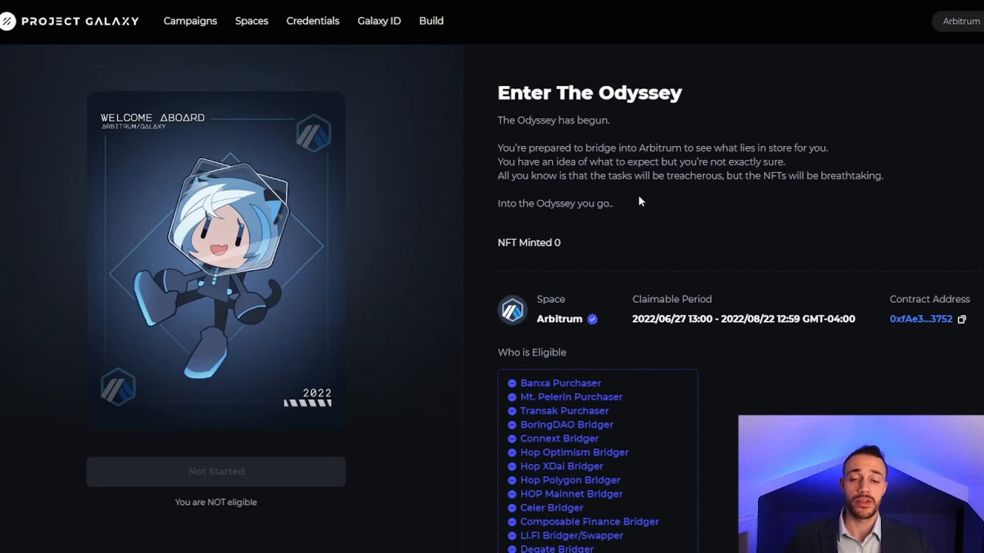
{"action": "mouse_move", "coordinate": [544, 198]}
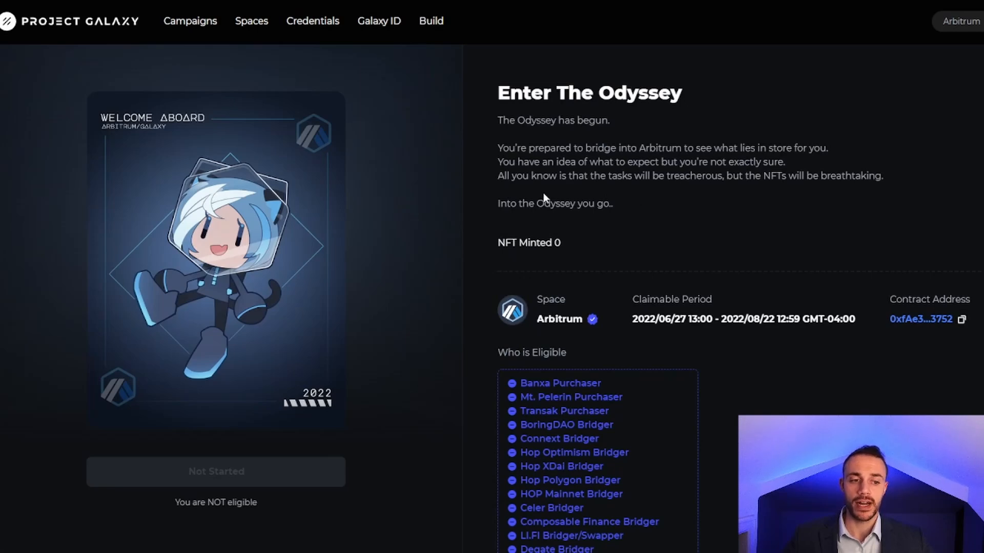
{"action": "scroll", "scroll_direction": "down", "scroll_amount": 3}
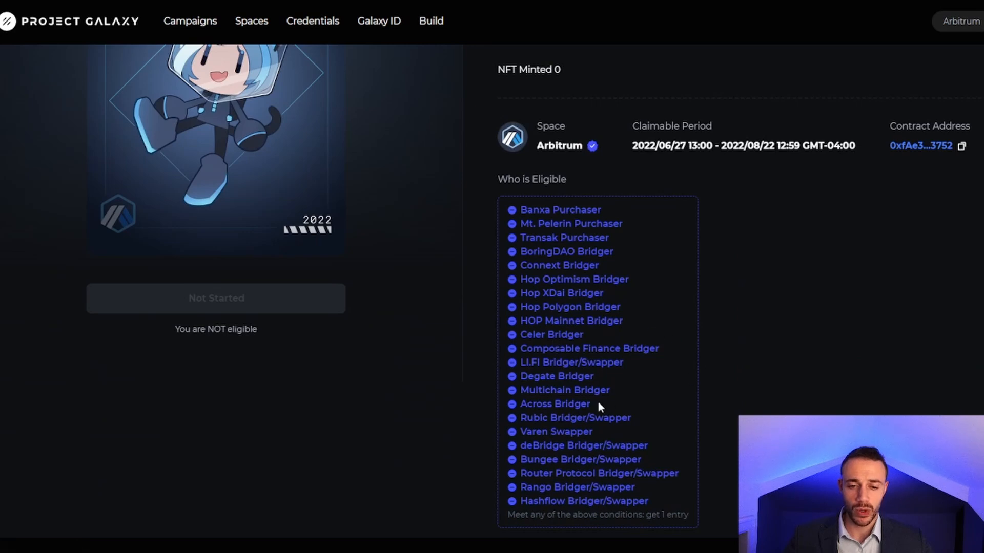
{"action": "mouse_move", "coordinate": [547, 325]}
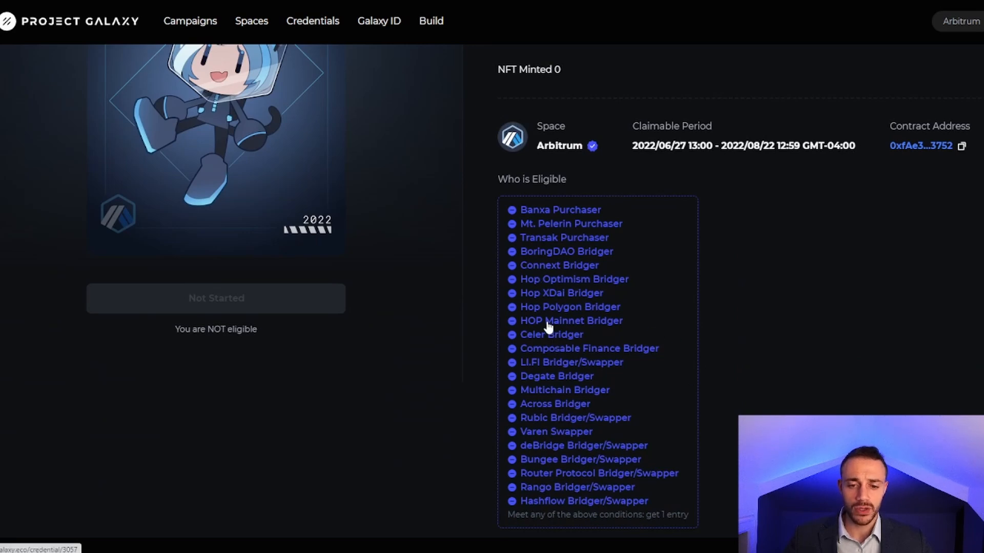
{"action": "mouse_move", "coordinate": [546, 327]}
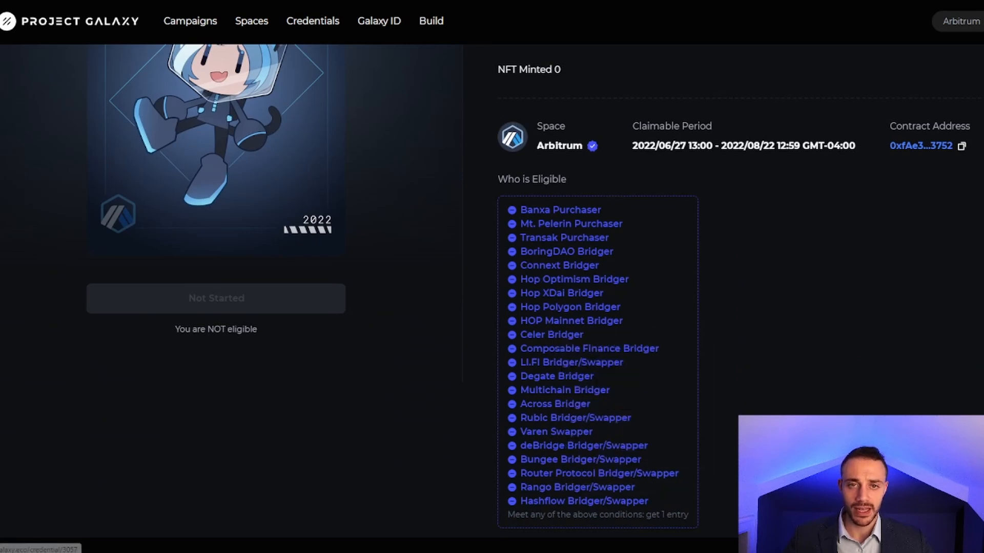
{"action": "left_click", "coordinate": [551, 334]}
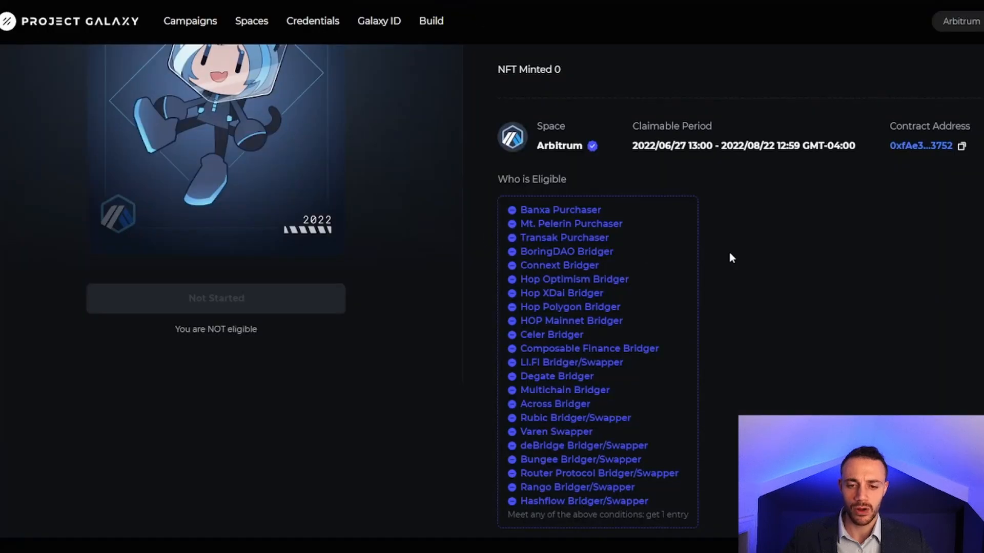
{"action": "mouse_move", "coordinate": [473, 240]}
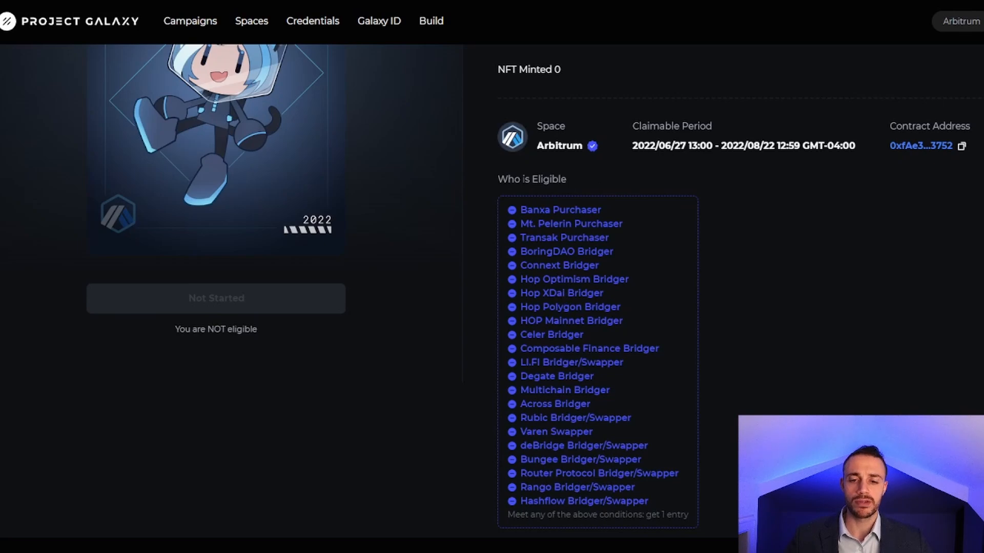
{"action": "scroll", "scroll_direction": "up", "scroll_amount": 3}
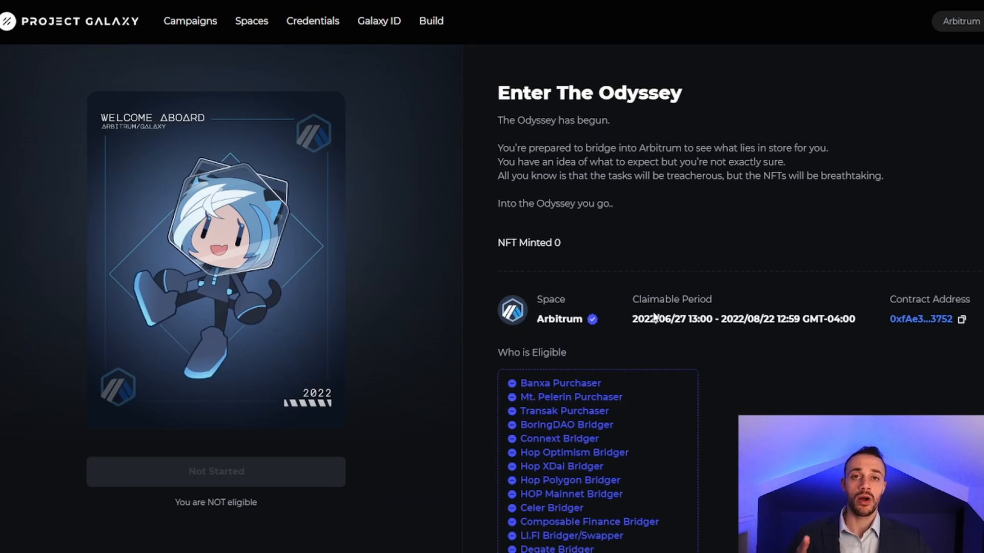
{"action": "scroll", "scroll_direction": "down", "scroll_amount": 3}
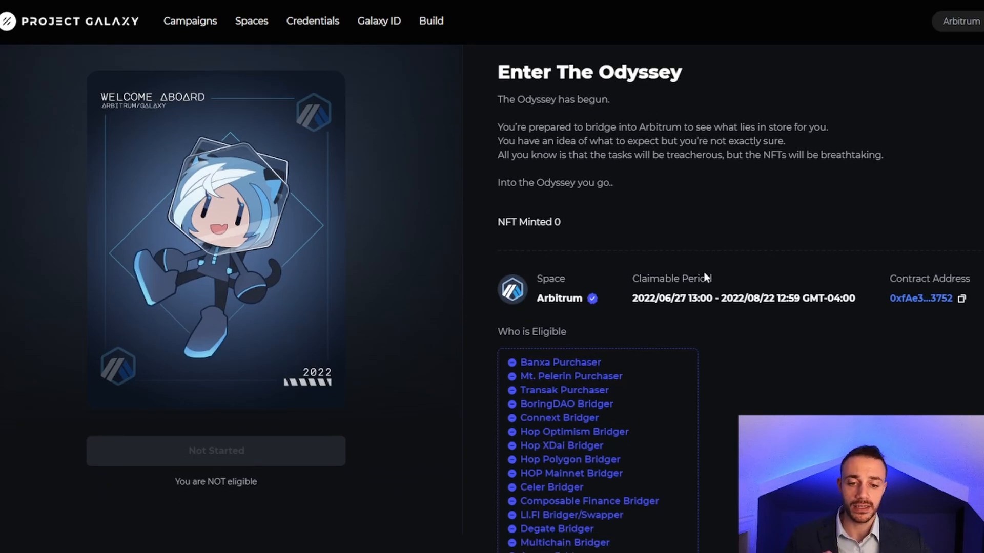
{"action": "scroll", "scroll_direction": "down", "scroll_amount": 3}
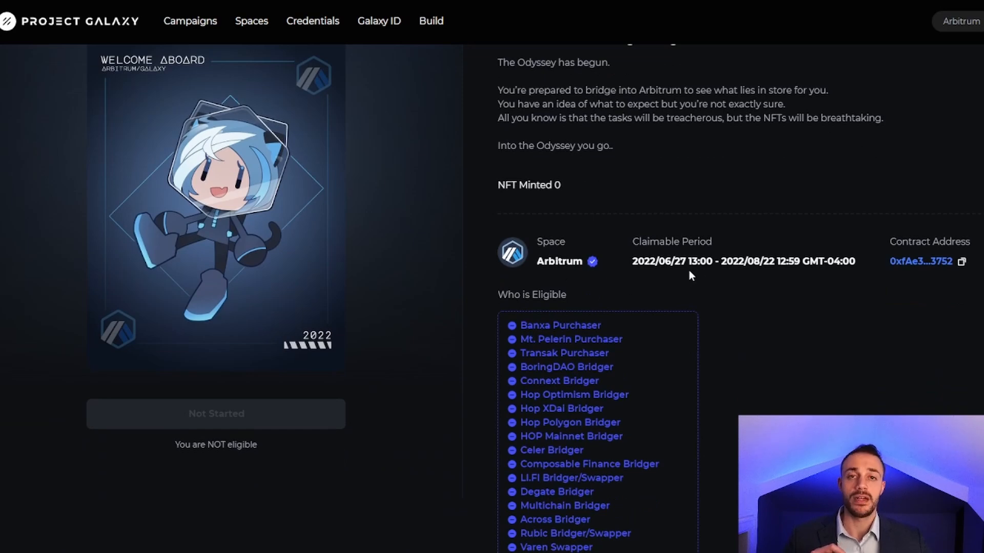
{"action": "mouse_move", "coordinate": [666, 289]}
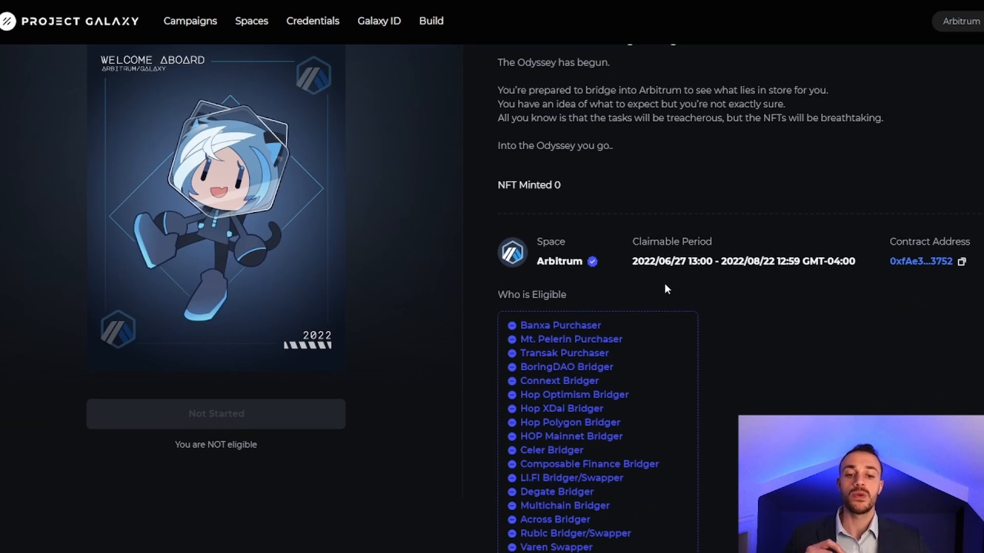
{"action": "scroll", "scroll_direction": "down", "scroll_amount": 3}
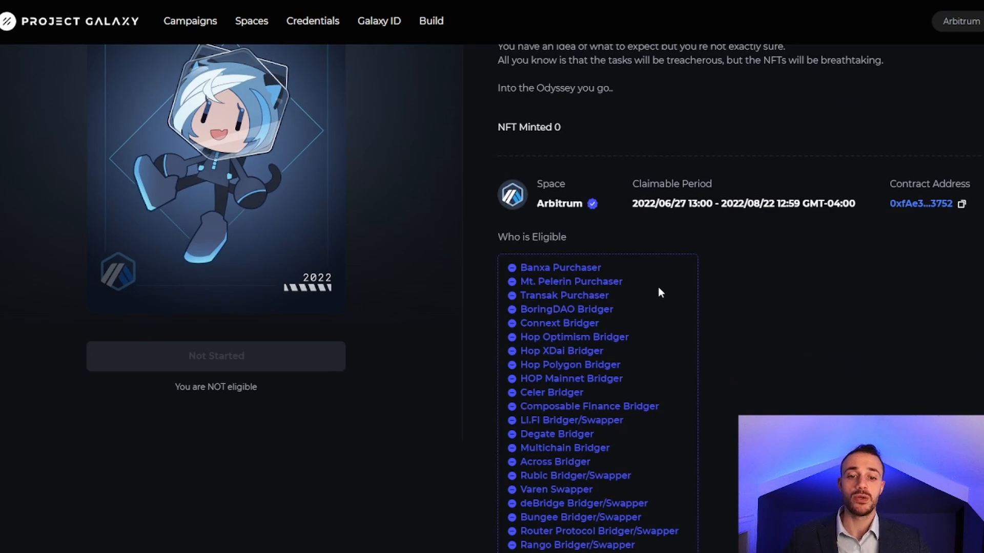
{"action": "scroll", "scroll_direction": "down", "scroll_amount": 3}
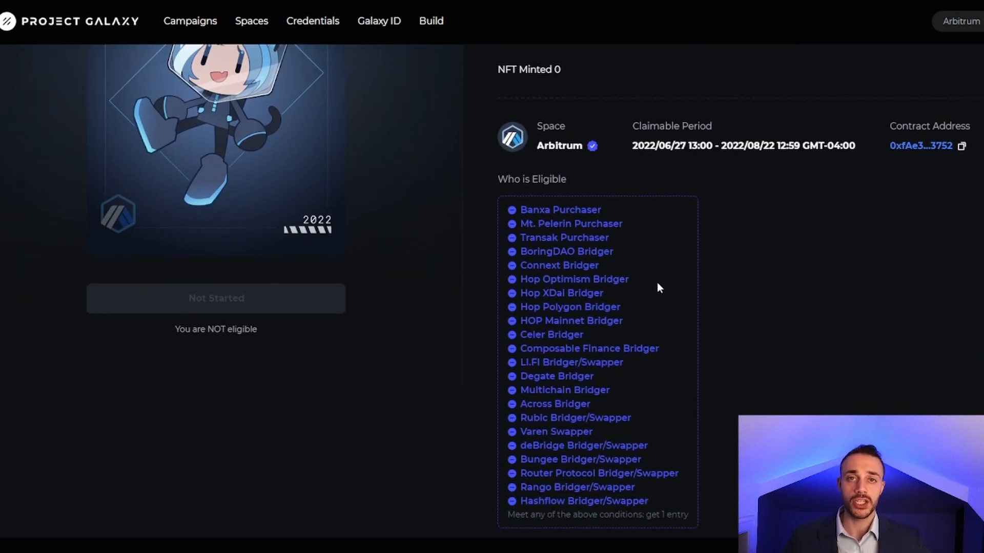
{"action": "mouse_move", "coordinate": [658, 281]}
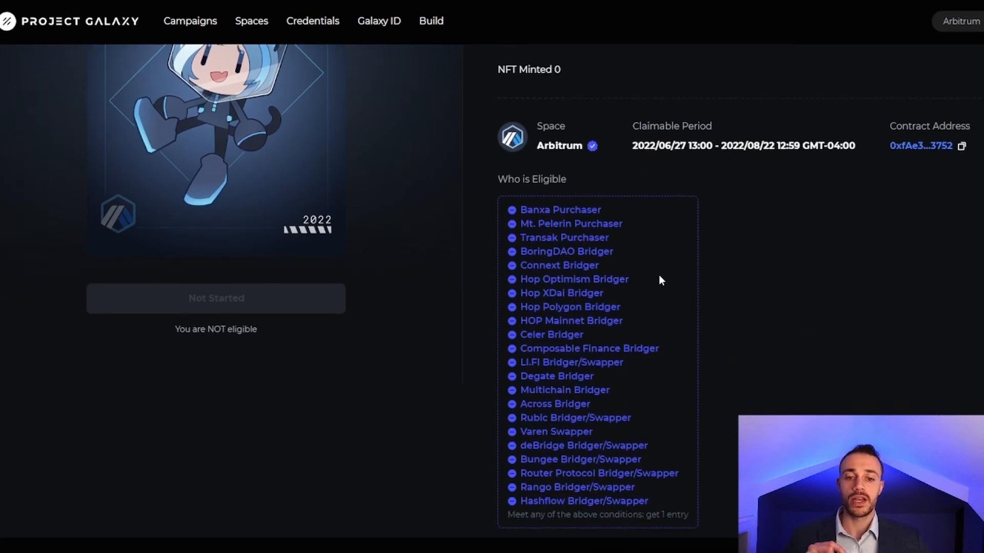
{"action": "mouse_move", "coordinate": [657, 284]}
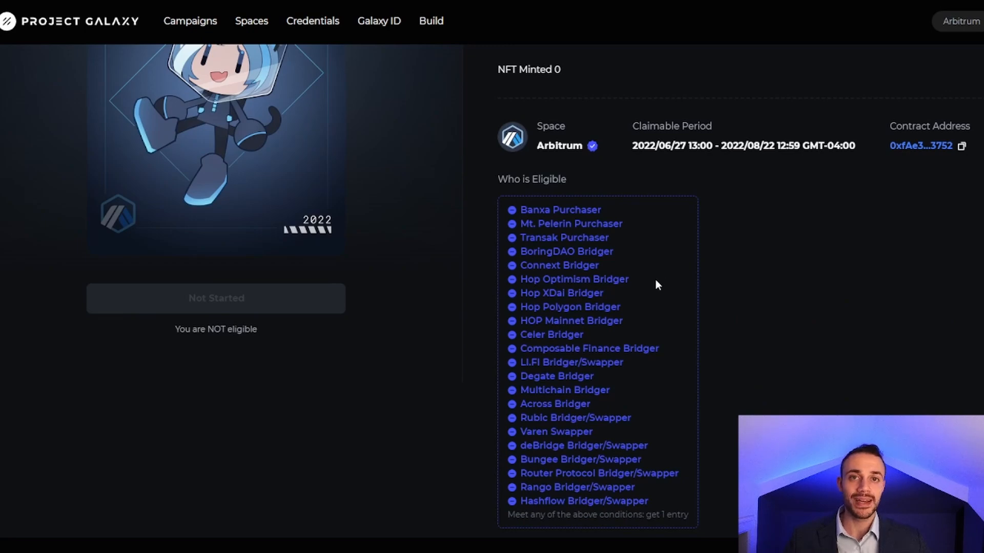